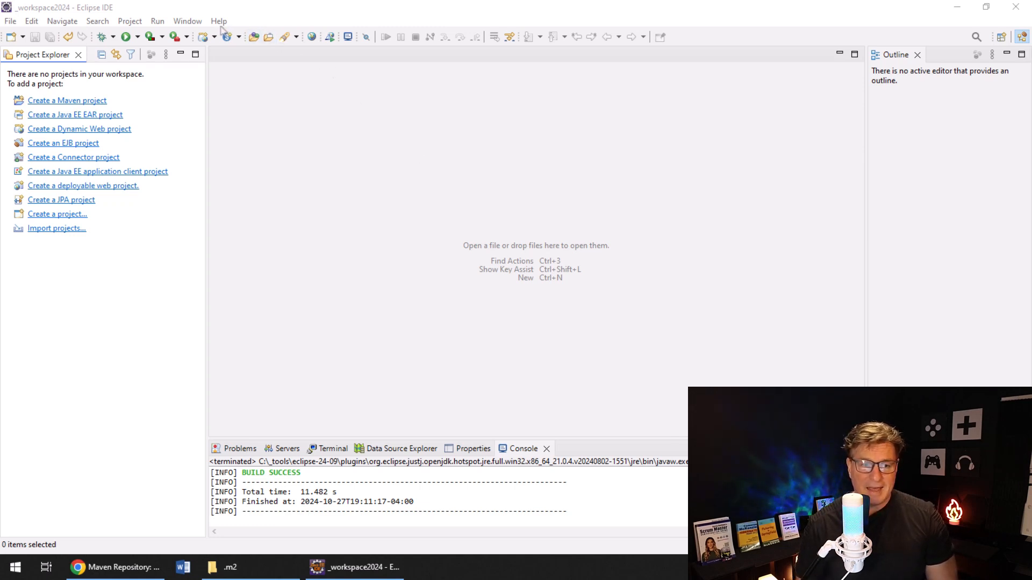
# - Check the Eclipse version and build information in the About dialog
pyautogui.click(218, 20)
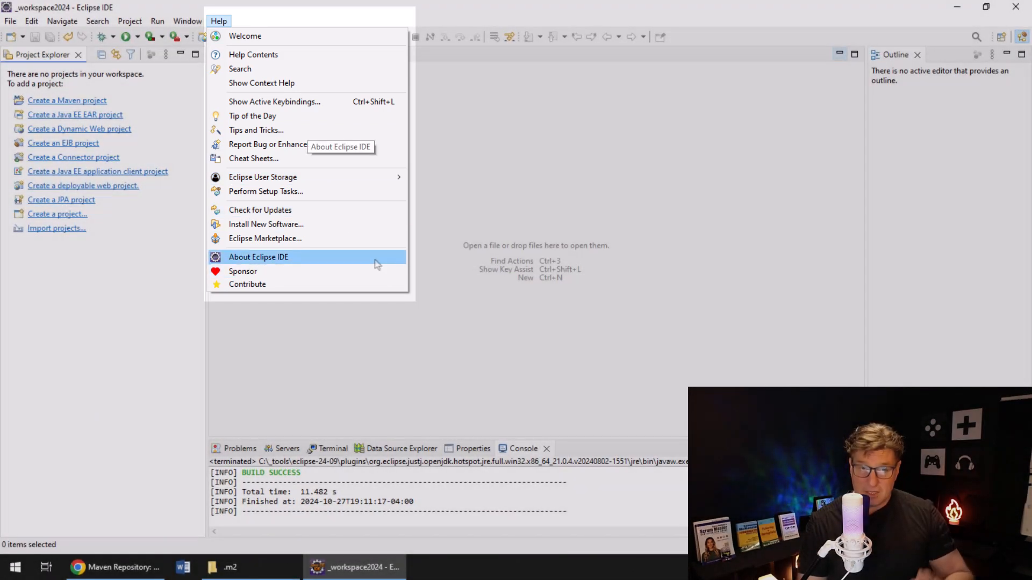
pyautogui.click(259, 257)
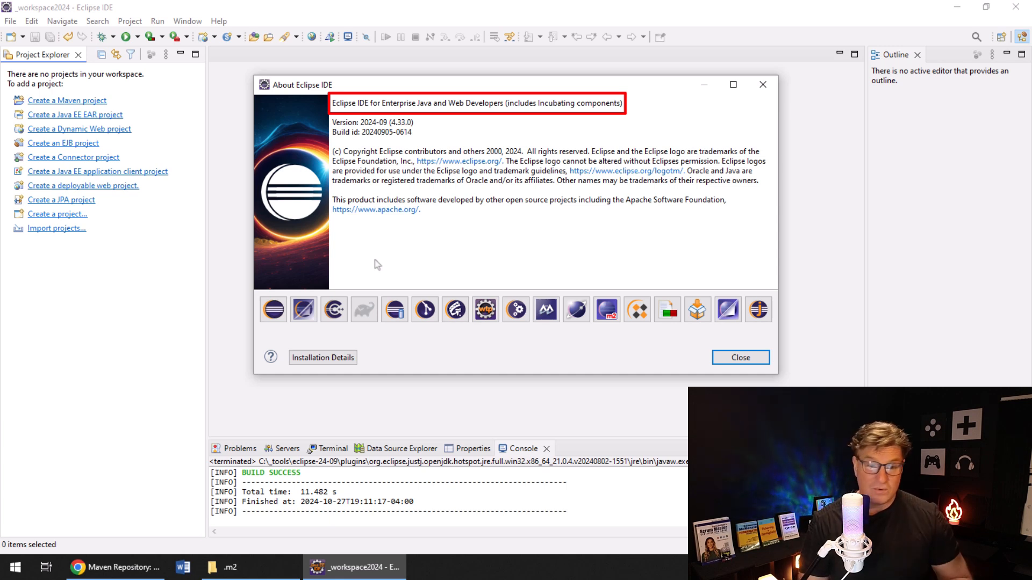
pyautogui.moveTo(559, 325)
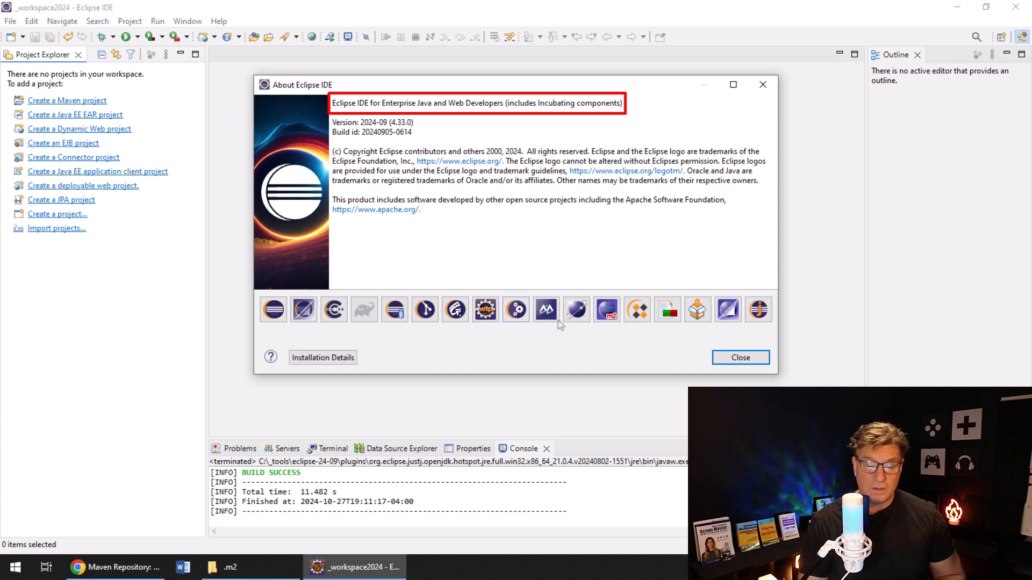
pyautogui.click(740, 356)
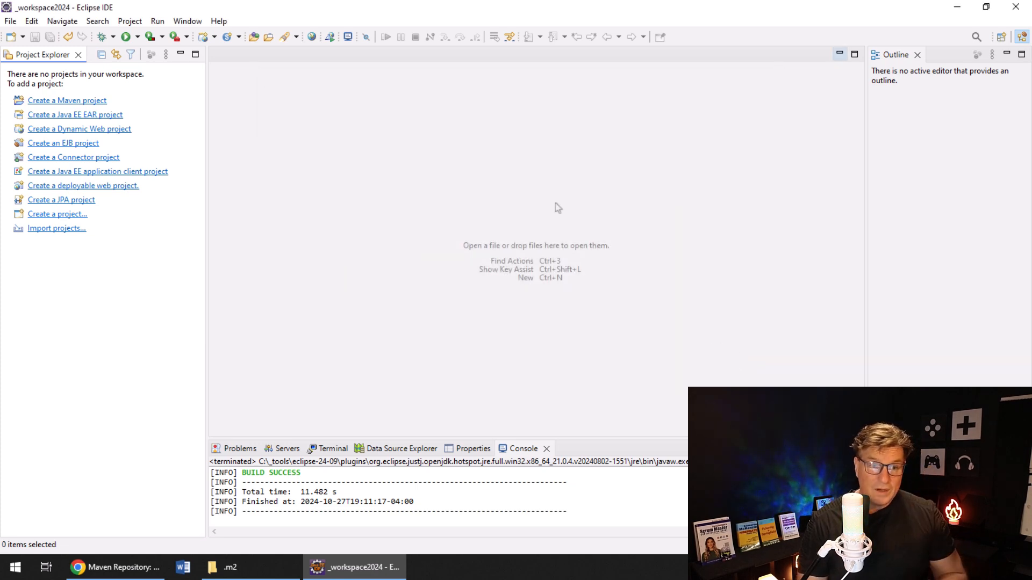
# - Reach the Installed JREs page under Java in the workspace preferences
pyautogui.click(187, 21)
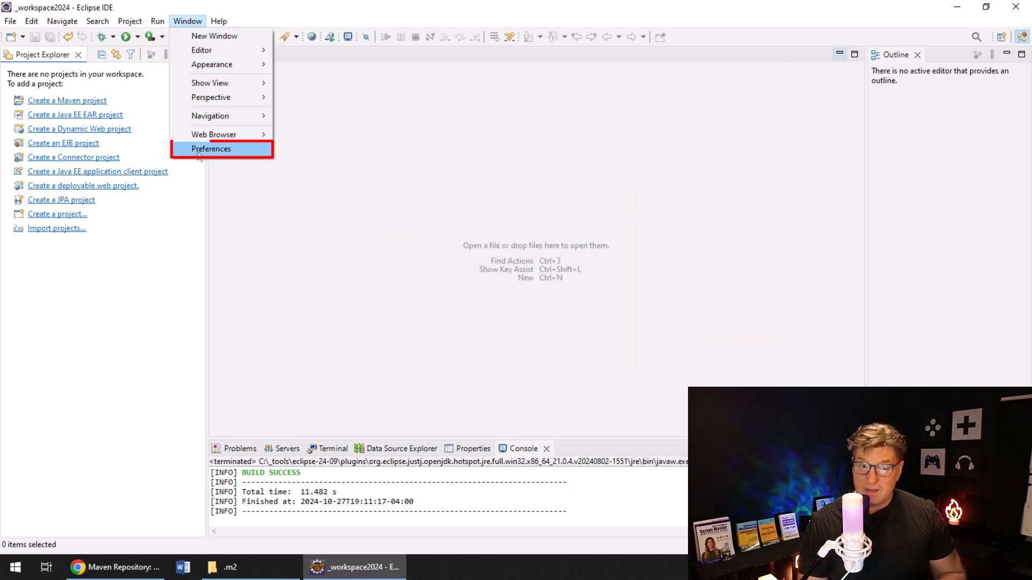
pyautogui.click(211, 149)
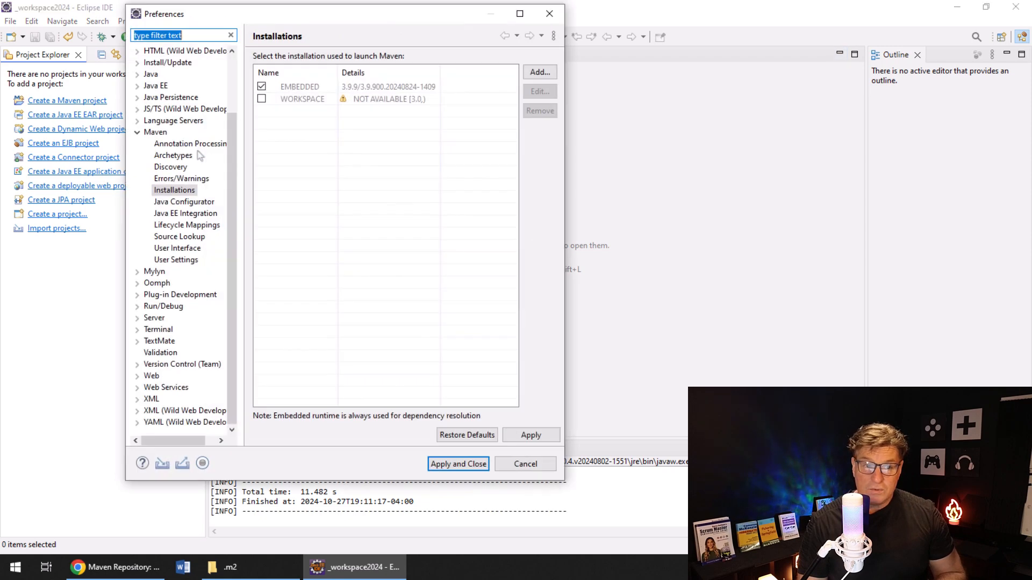
pyautogui.click(136, 74)
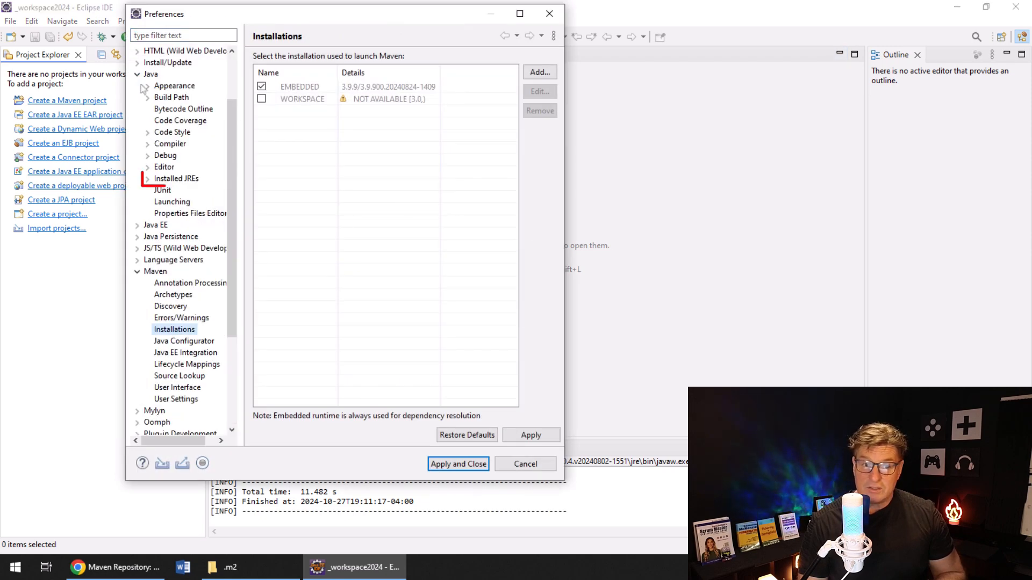
pyautogui.click(175, 179)
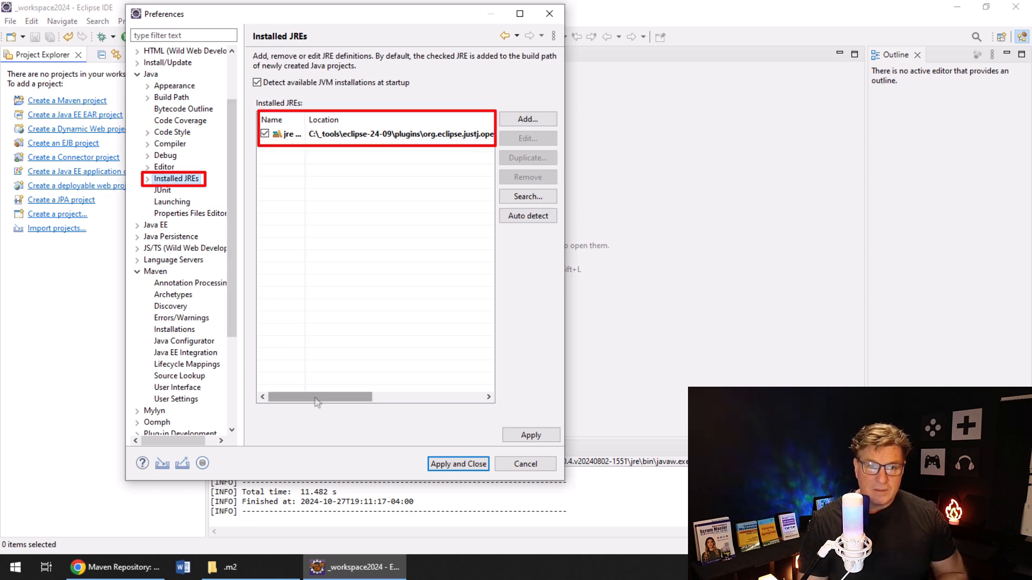
# - Read the location of the bundled Java 21 default runtime, then move to Maven's general settings
pyautogui.moveTo(319, 396); pyautogui.dragTo(427, 396)
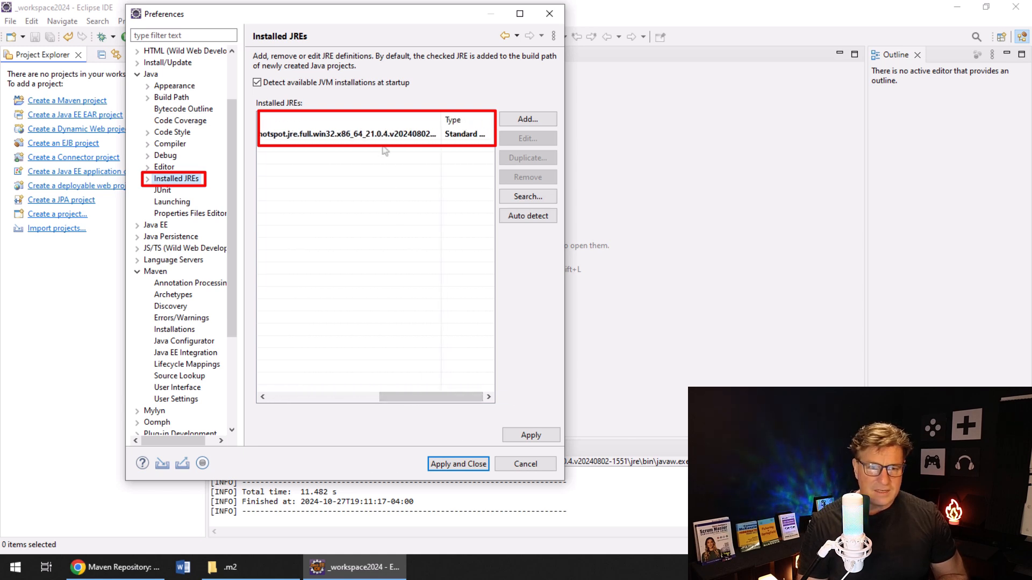
pyautogui.click(347, 133)
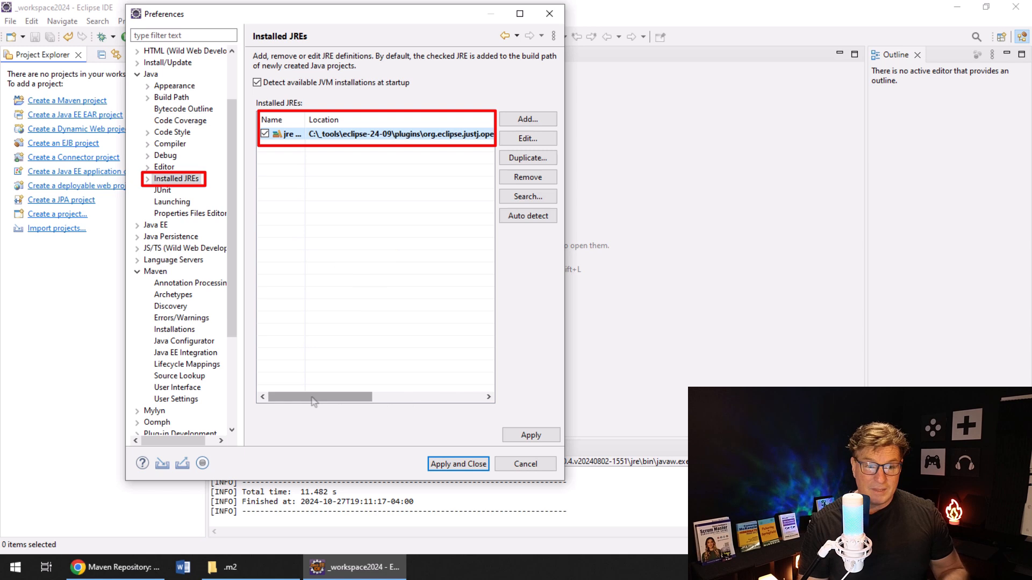
pyautogui.click(155, 271)
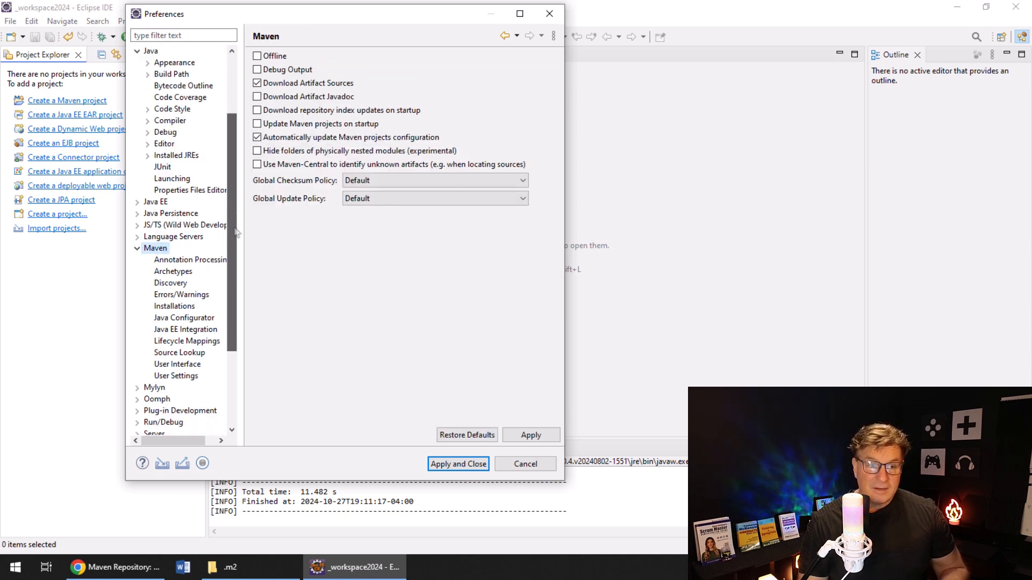
# - Review Maven Installations showing the embedded Maven 3.9.9, then Apply and Close the preferences
pyautogui.scroll(-3)
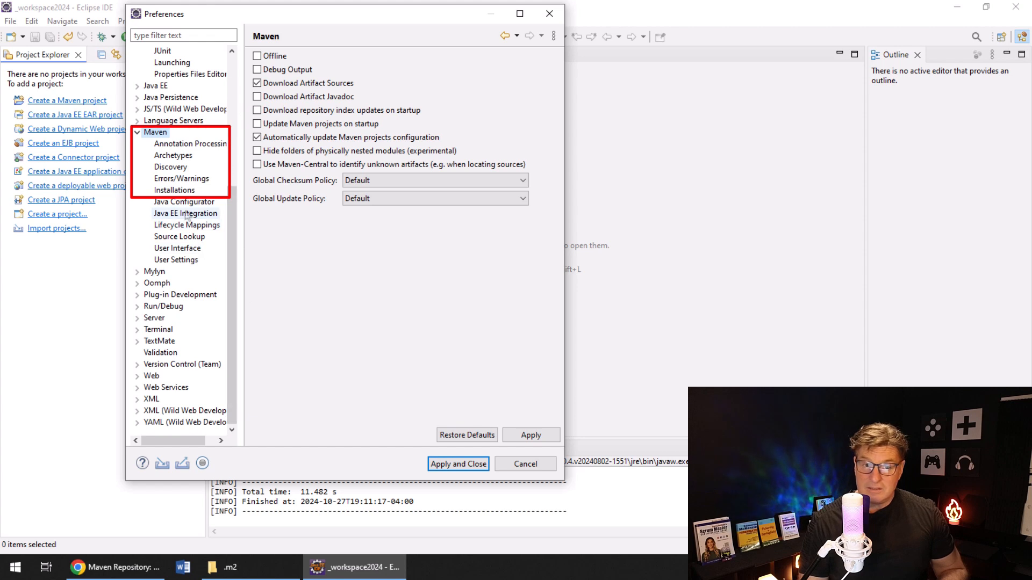
pyautogui.click(175, 190)
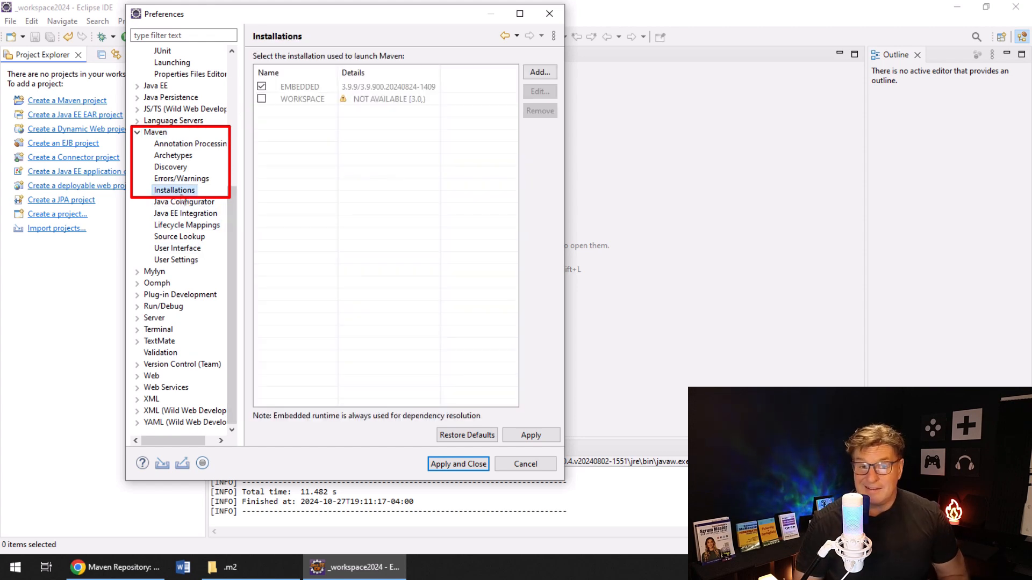
pyautogui.click(299, 86)
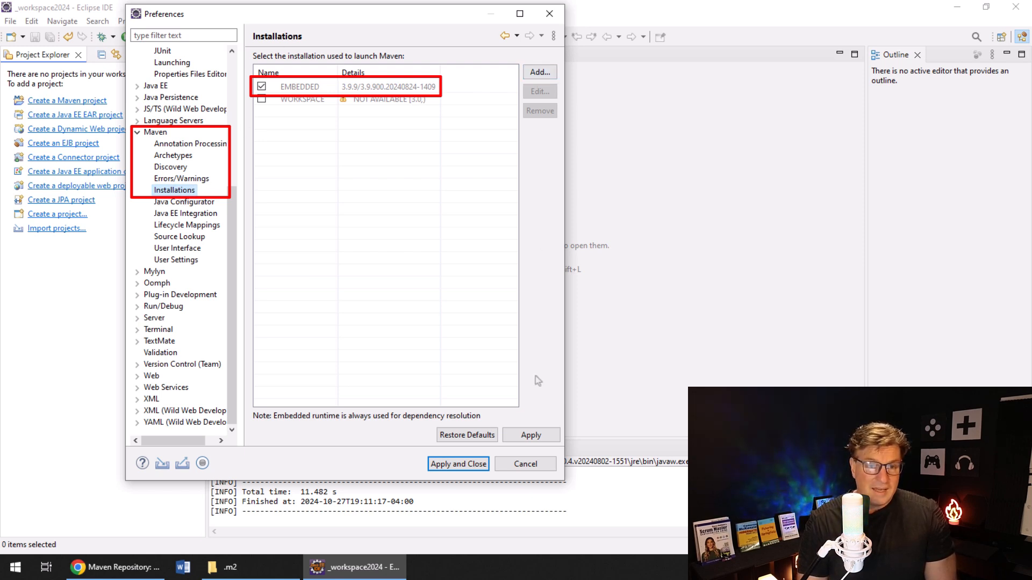
pyautogui.click(458, 464)
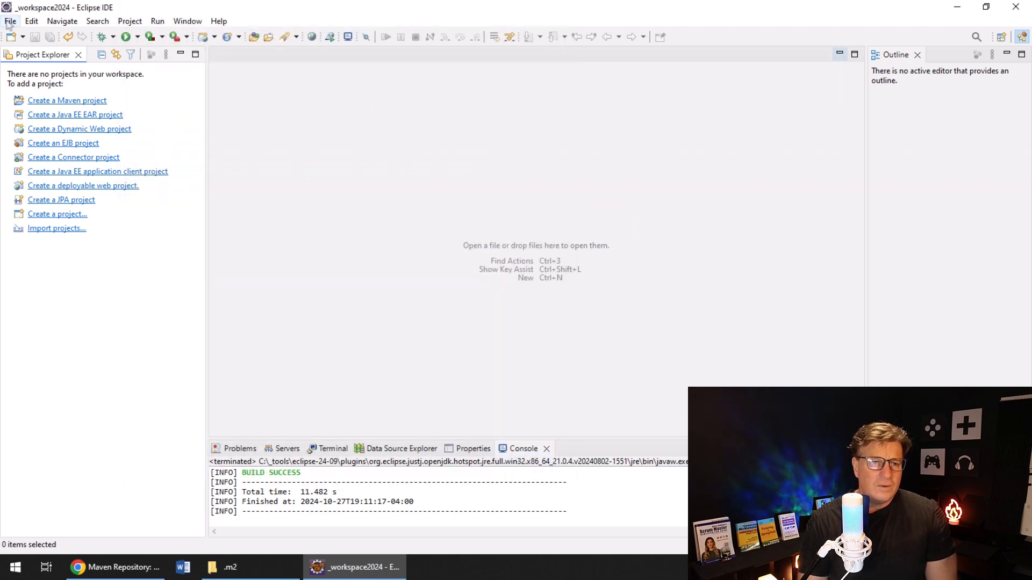
# - Start a New Maven Project from the File menu and continue to the Maven Central archetype list
pyautogui.click(9, 20)
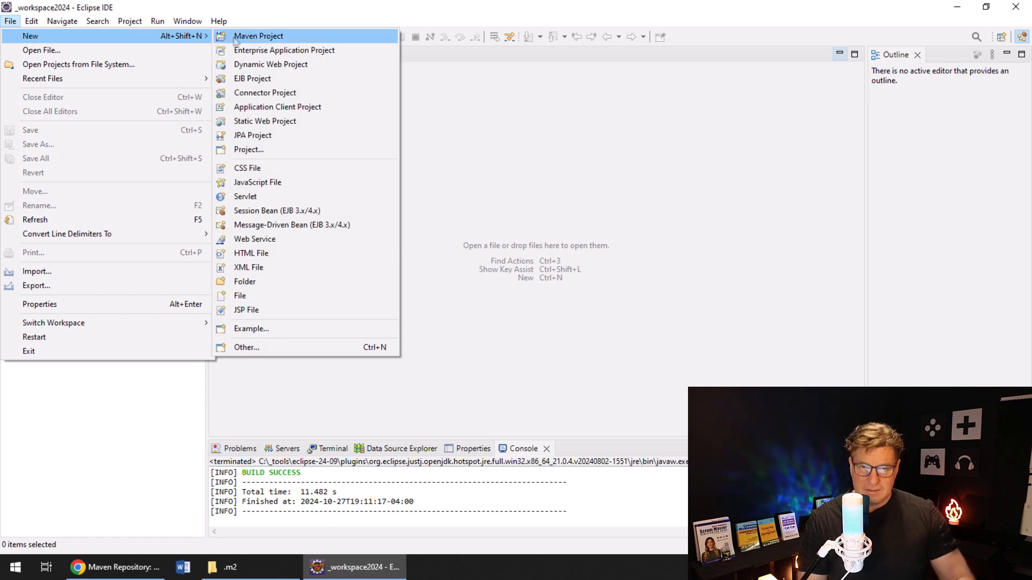
pyautogui.moveTo(259, 36)
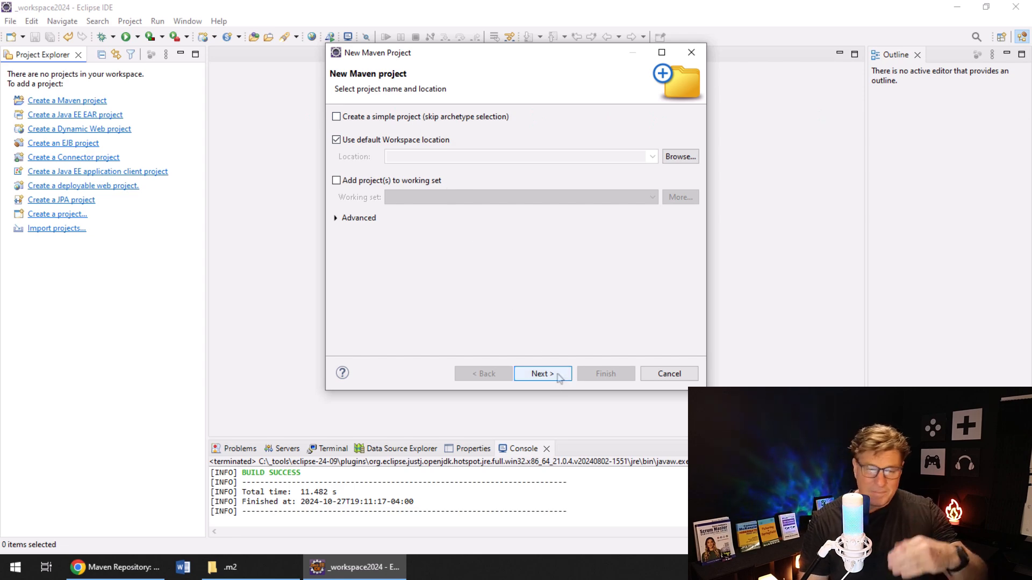
pyautogui.click(541, 374)
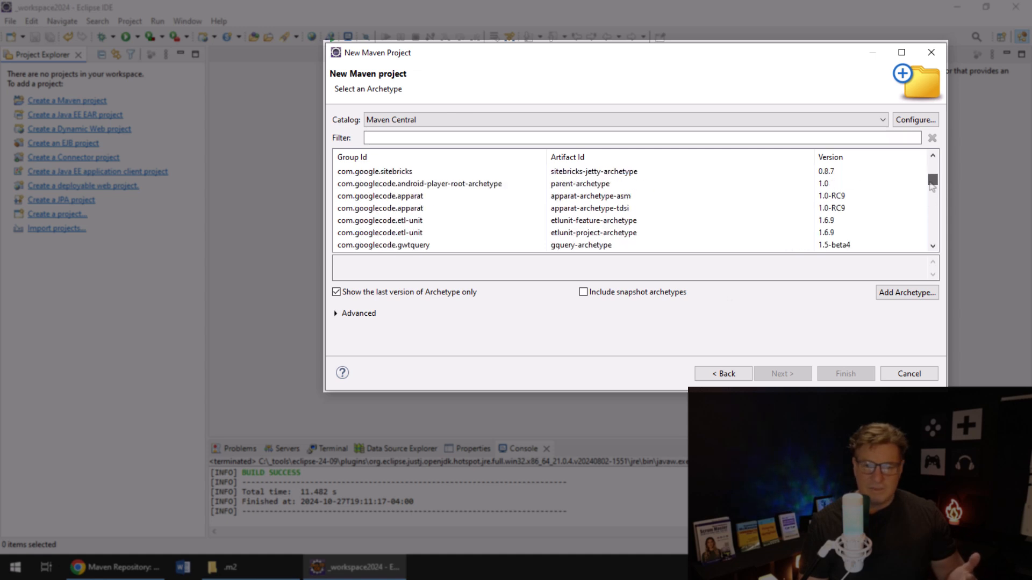
# - Filter to org.apache.maven, choose maven-archetype-simple 1.5 and continue to project coordinates
pyautogui.scroll(-3)
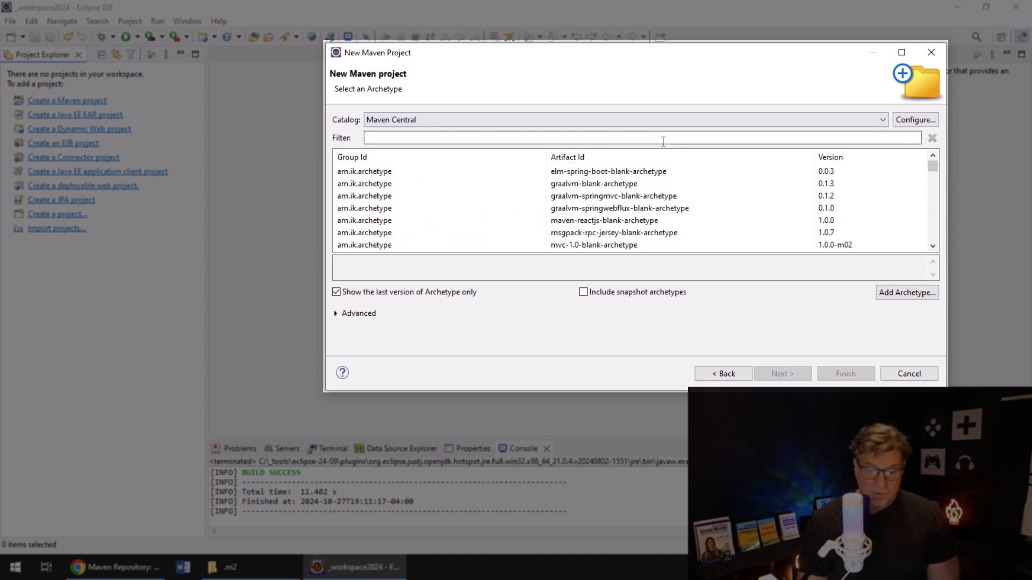
pyautogui.write('org.apache.maven')
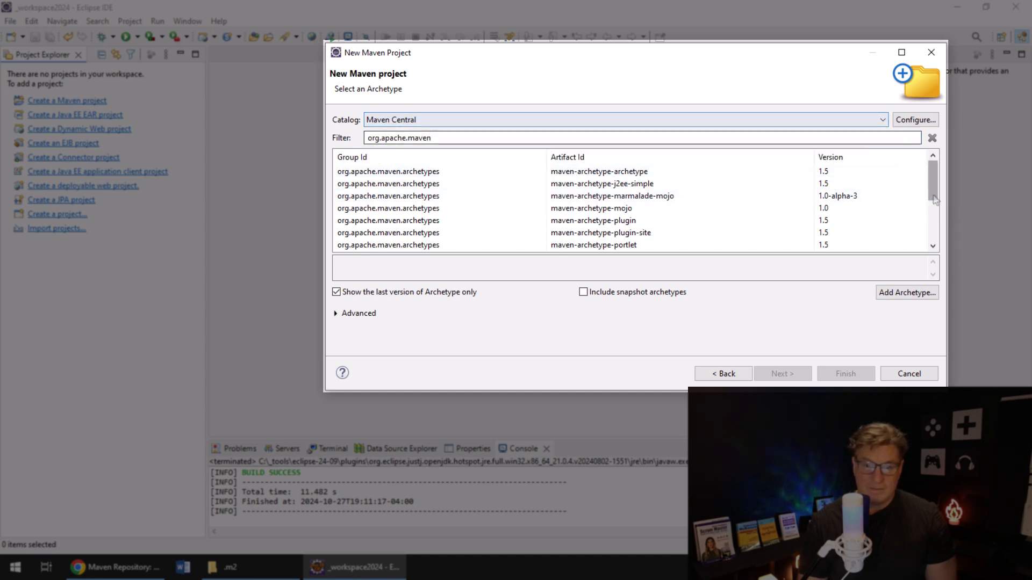
pyautogui.scroll(-3)
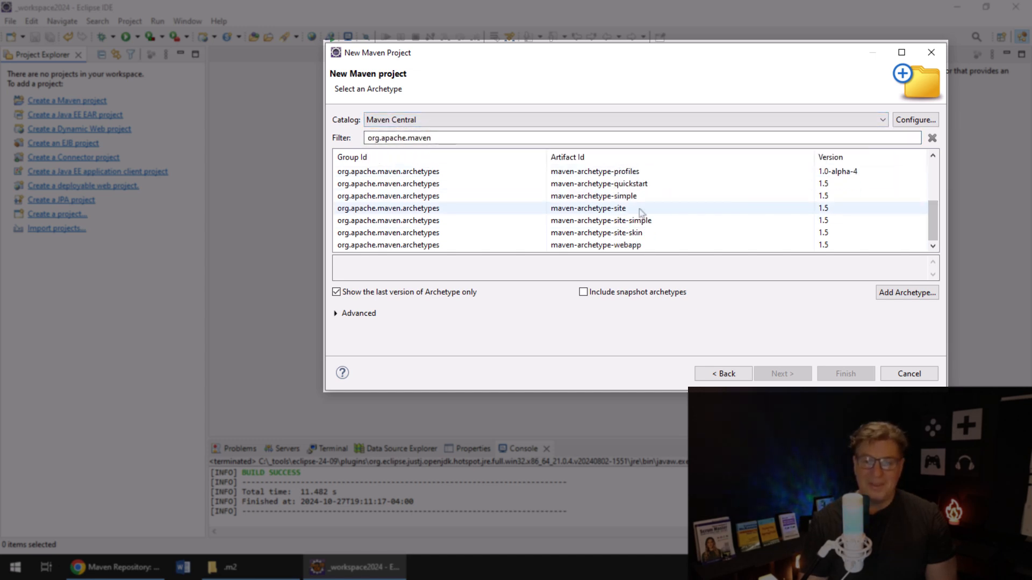
pyautogui.click(593, 196)
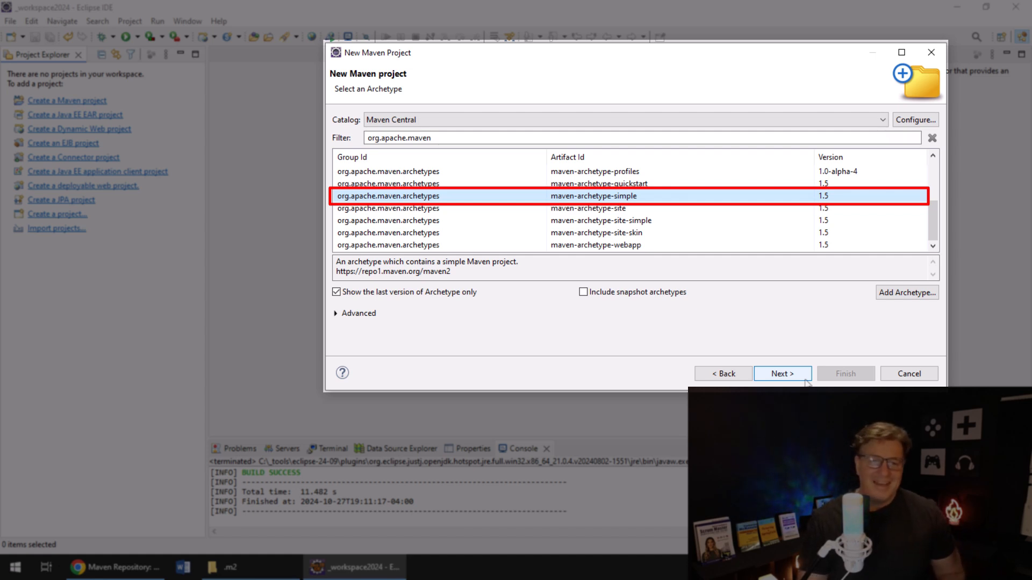
pyautogui.click(781, 374)
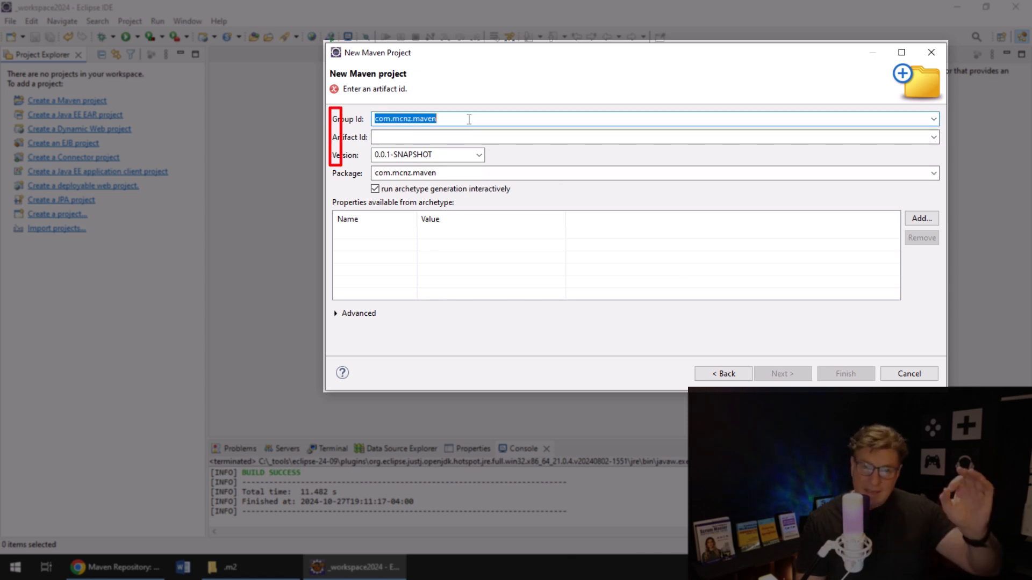
pyautogui.moveTo(506, 119)
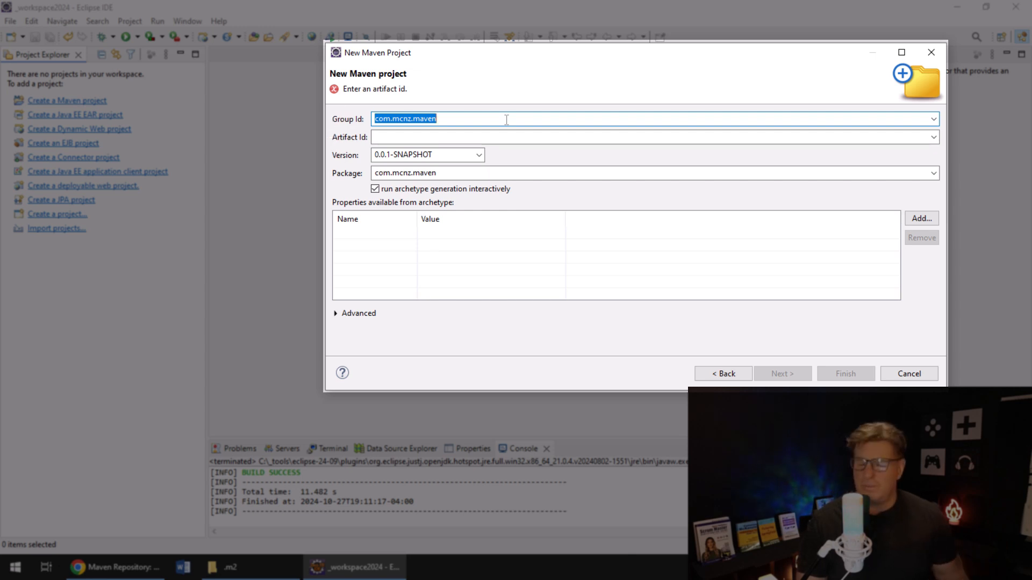
# - Enter artifact maven-example, version 1.0 with group com.mcnz.maven and finish the wizard
pyautogui.click(506, 119)
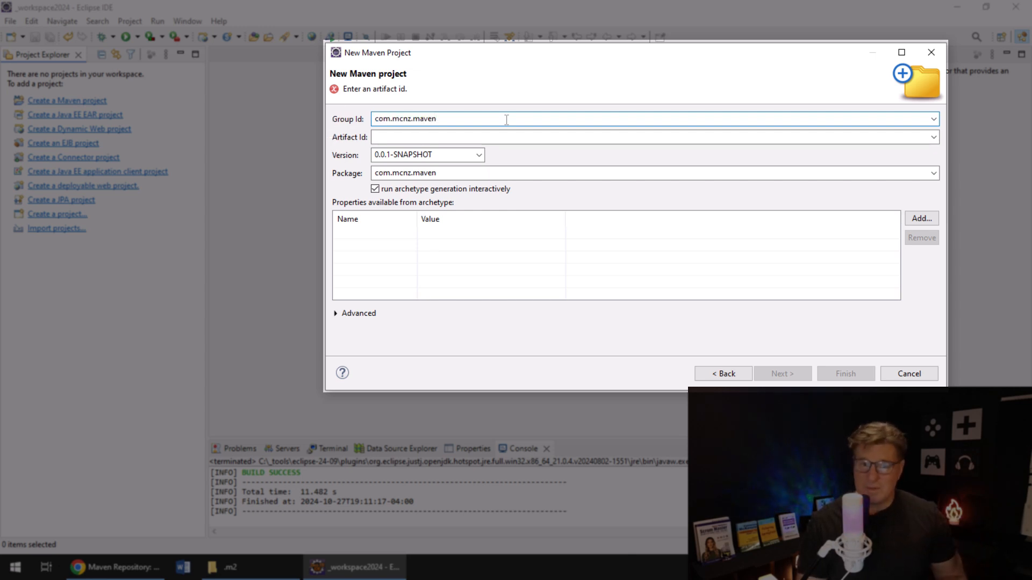
pyautogui.click(505, 119)
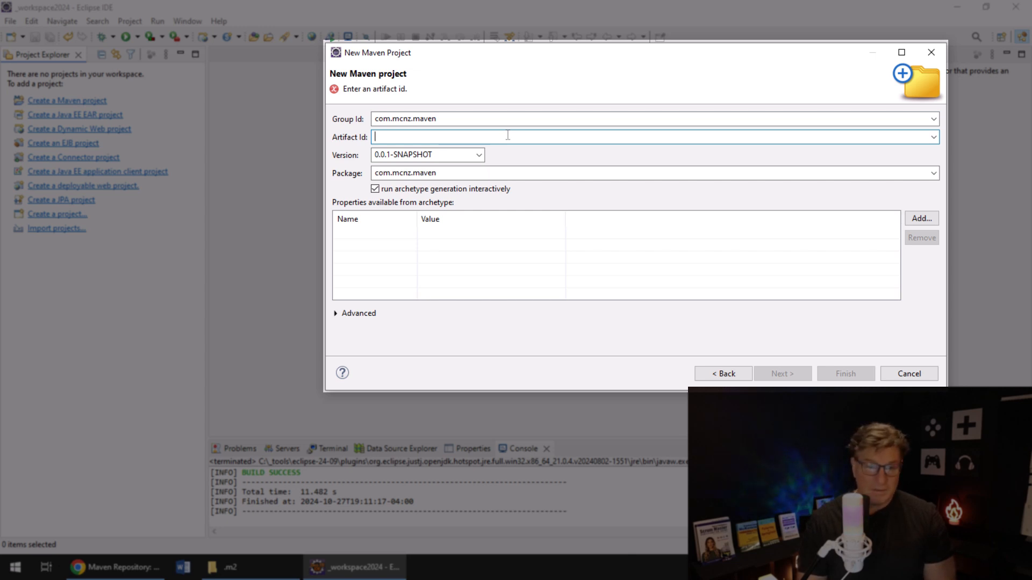
pyautogui.write('maven-')
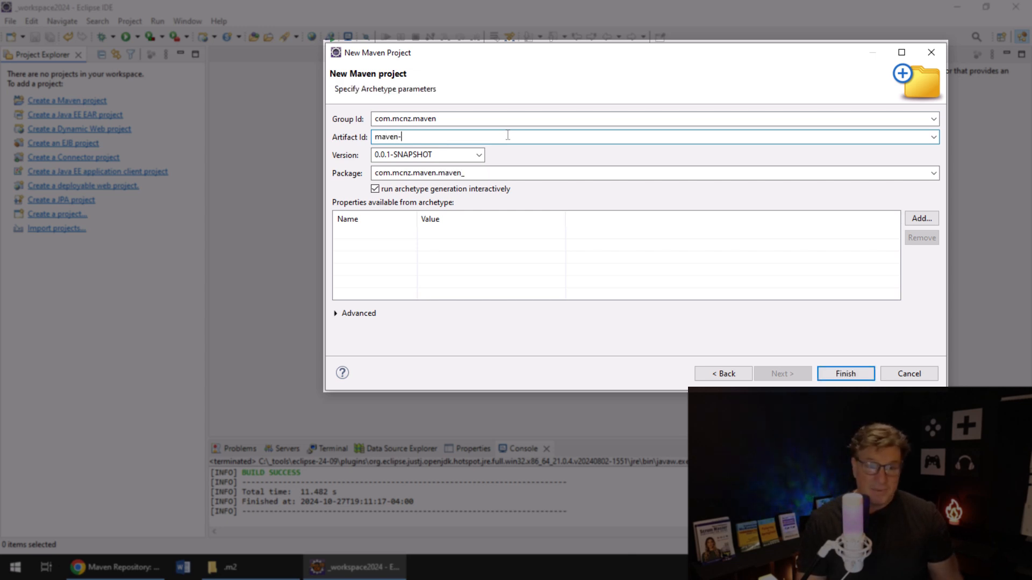
pyautogui.write('example')
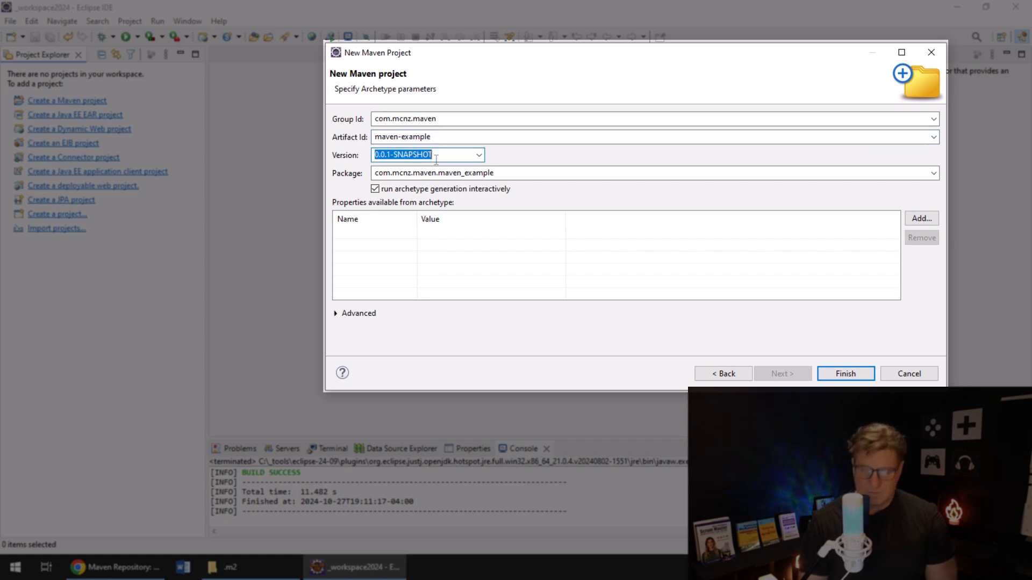
pyautogui.write('1.0')
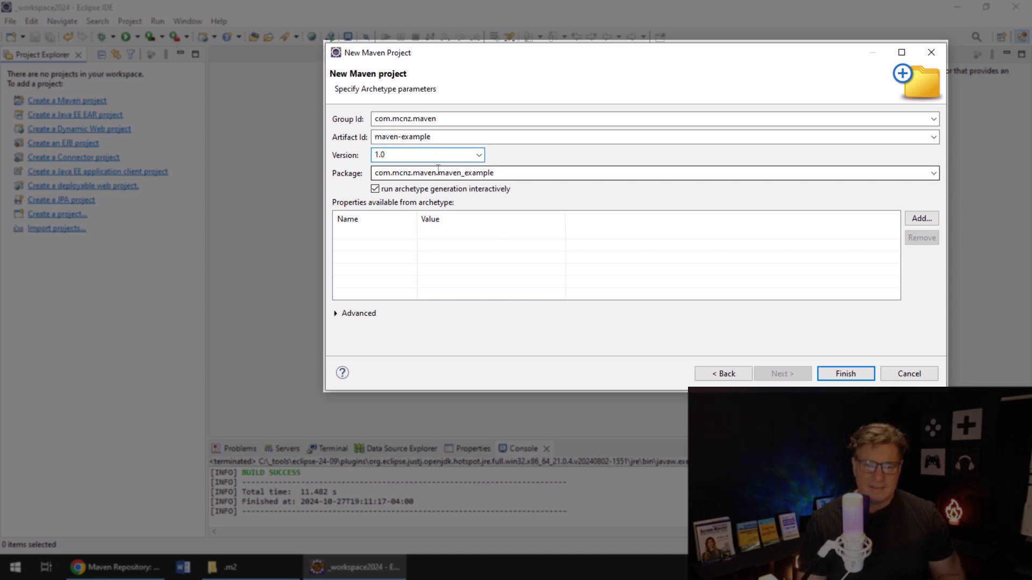
pyautogui.doubleClick(467, 172)
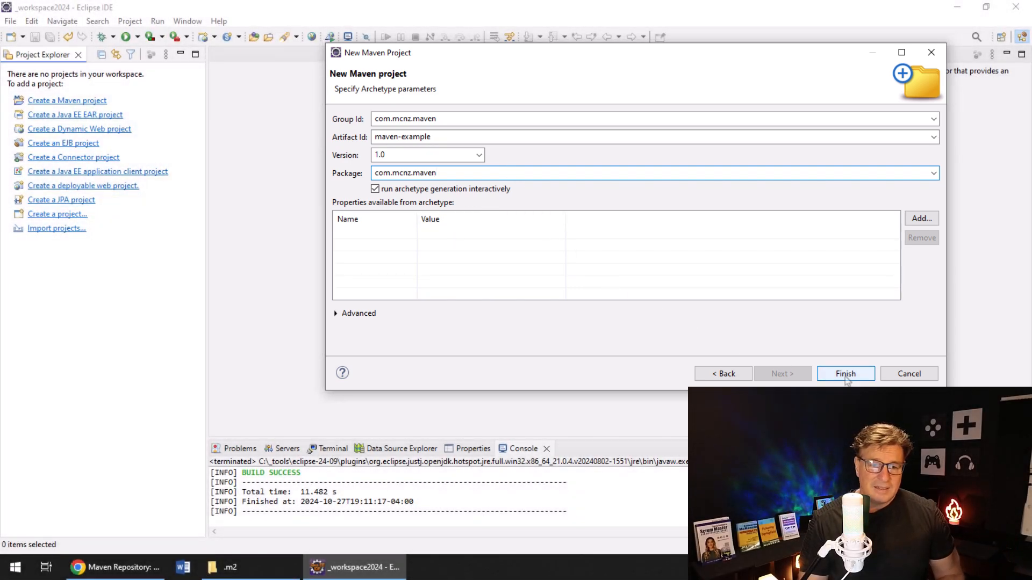
pyautogui.click(846, 374)
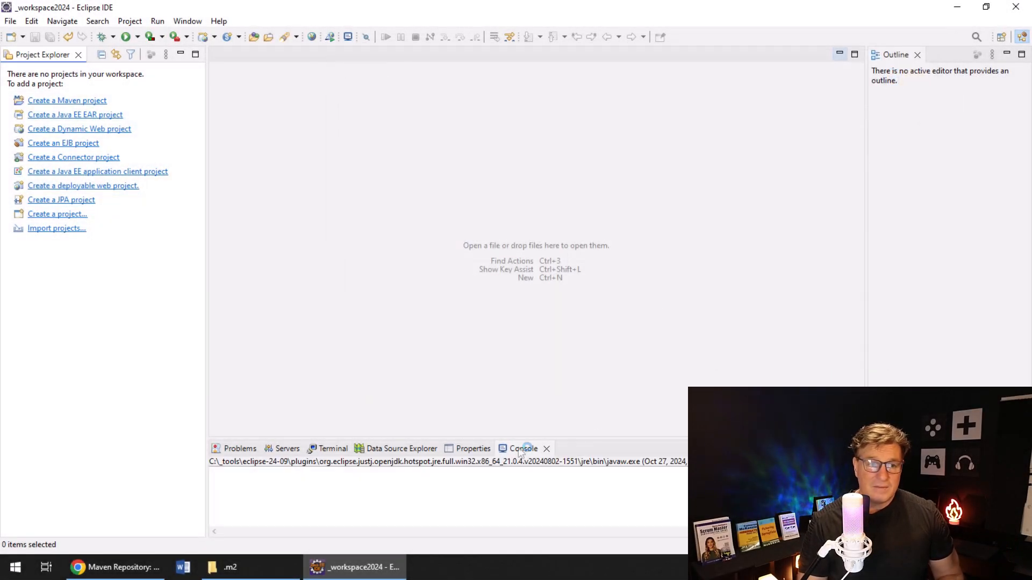
# - Maximize the console and answer Y to confirm the archetype properties
pyautogui.doubleClick(523, 449)
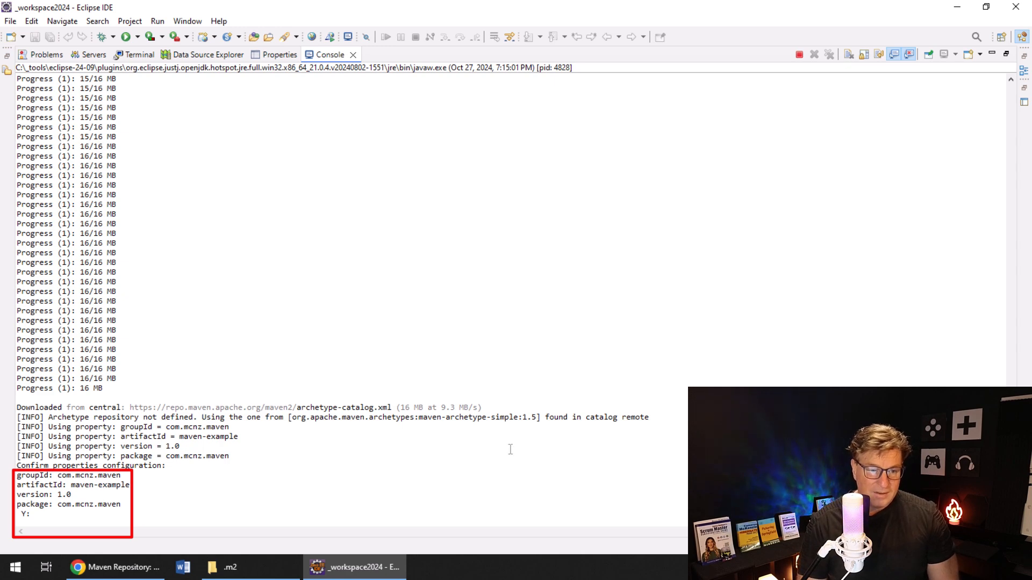
pyautogui.moveTo(136, 523)
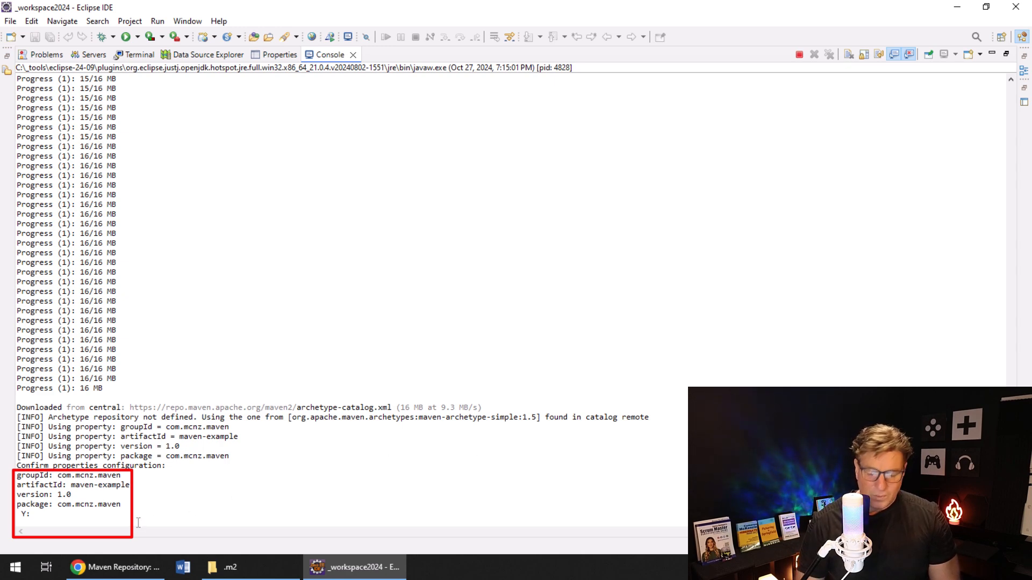
pyautogui.write('Y')
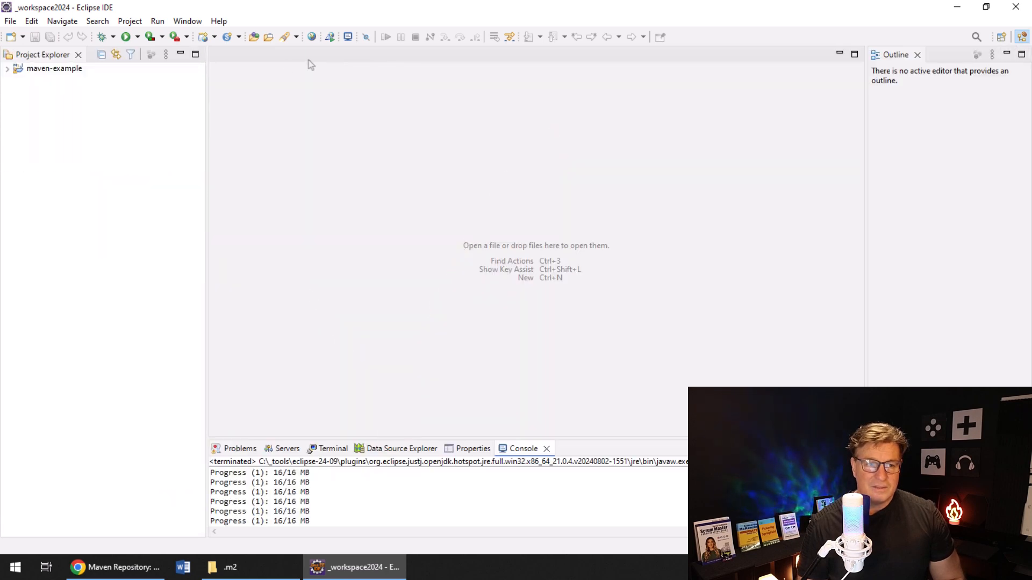
# - Expand maven-example, src/main/java and the com.mcnz.maven package to reveal App.java
pyautogui.click(6, 68)
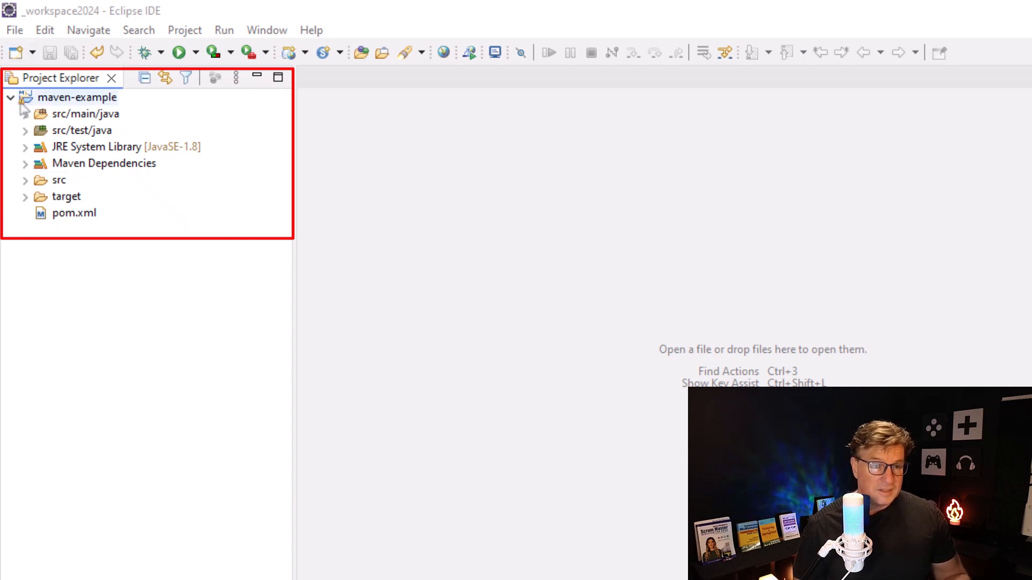
pyautogui.click(25, 114)
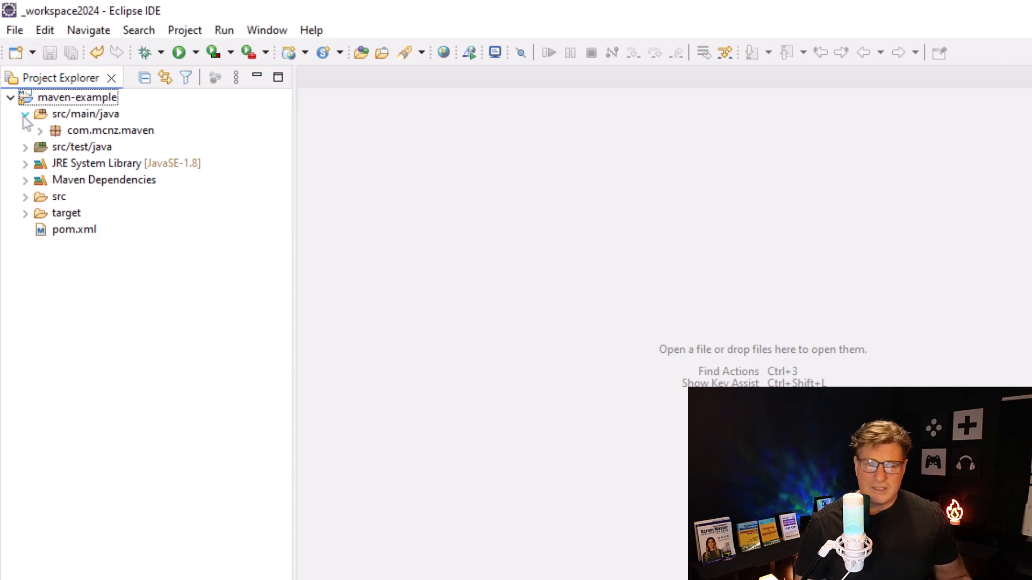
pyautogui.click(24, 114)
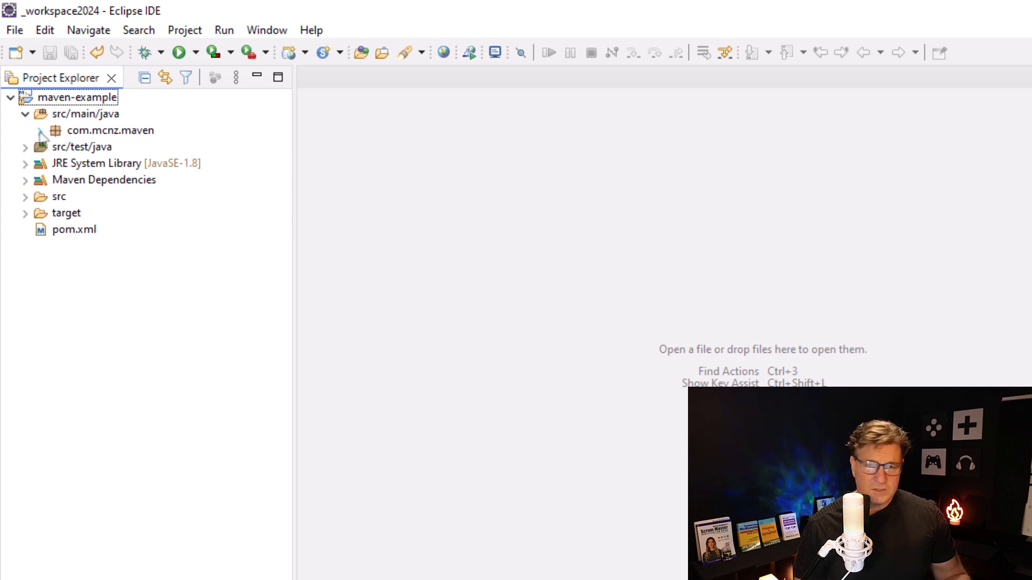
pyautogui.click(42, 130)
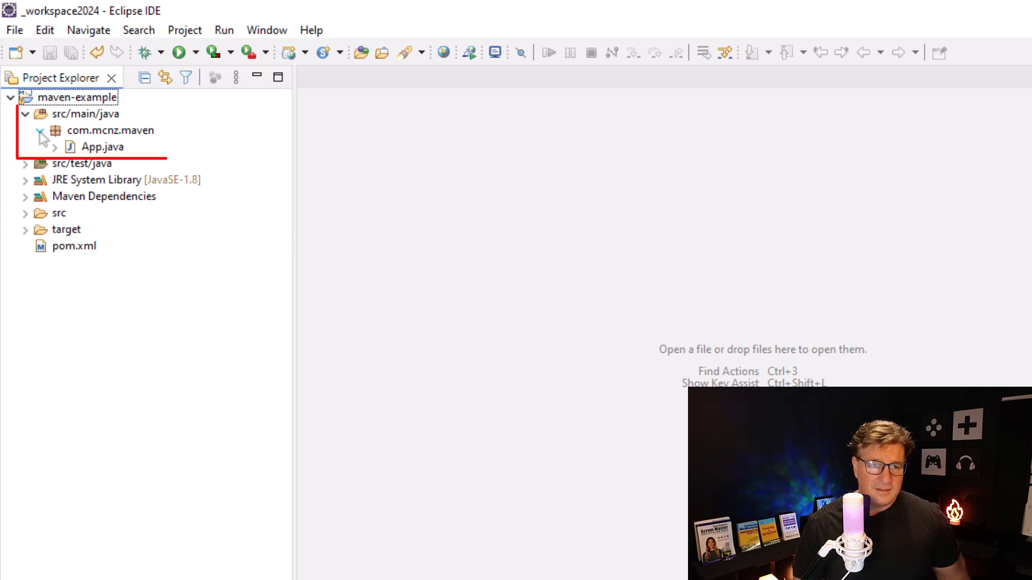
pyautogui.click(39, 130)
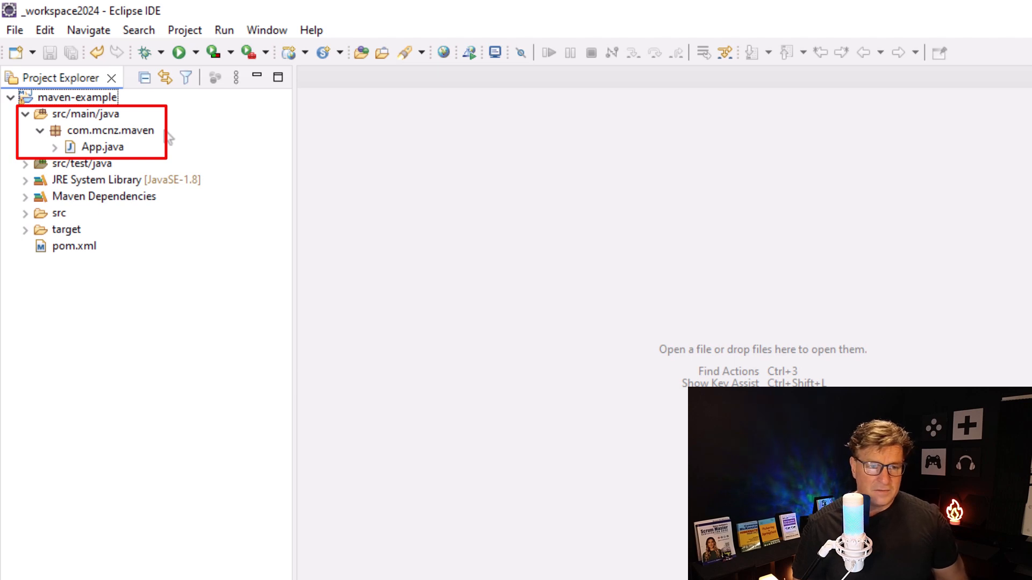
# - Bring App.java into the editor showing the generated Hello World main class
pyautogui.click(101, 148)
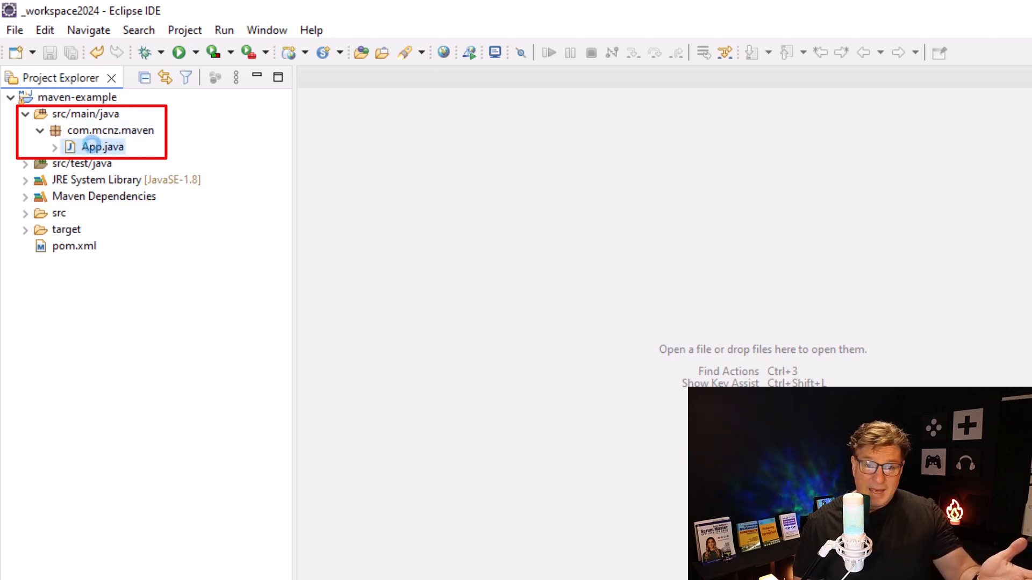
pyautogui.doubleClick(101, 146)
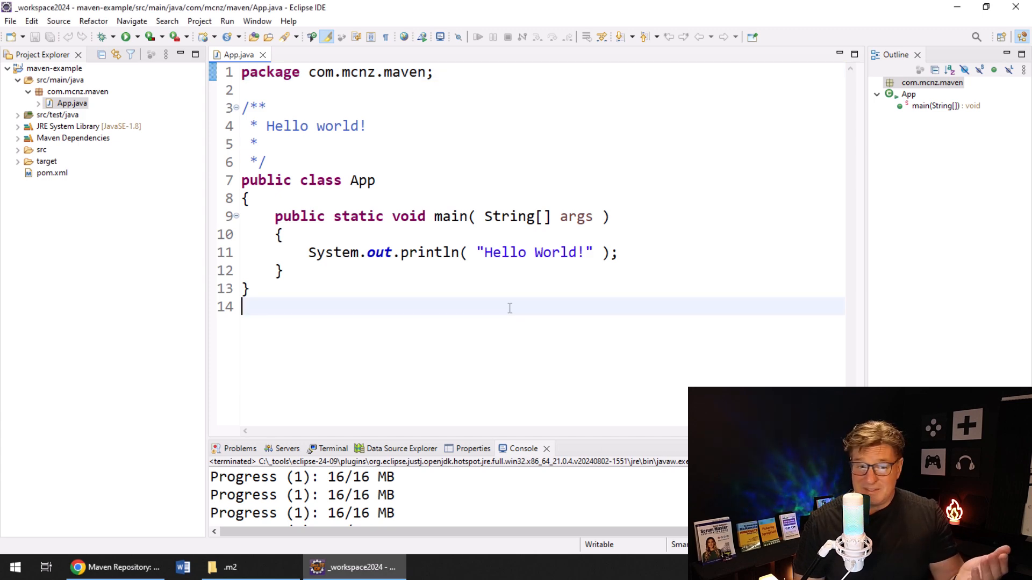
pyautogui.moveTo(407, 136)
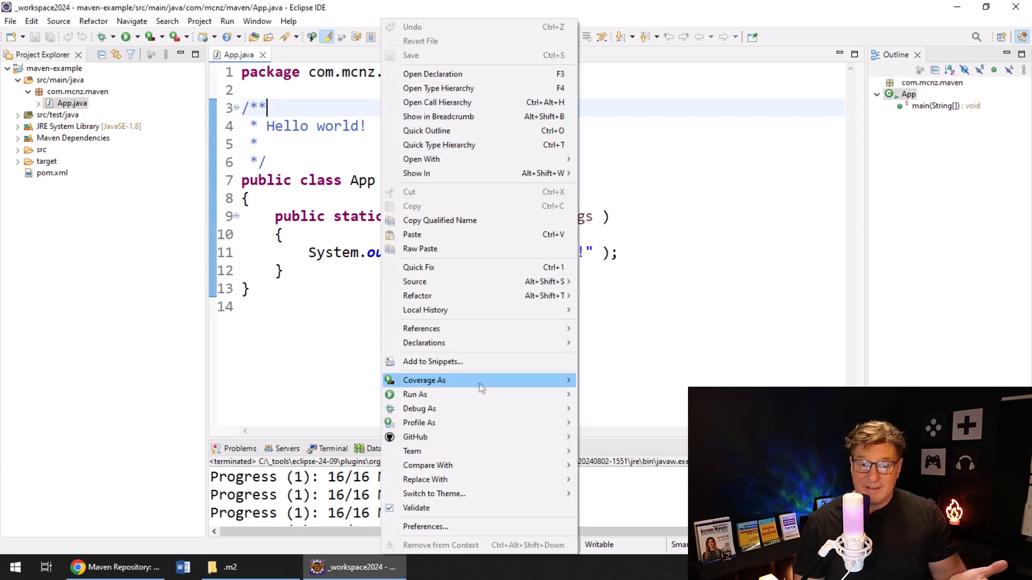
pyautogui.moveTo(415, 394)
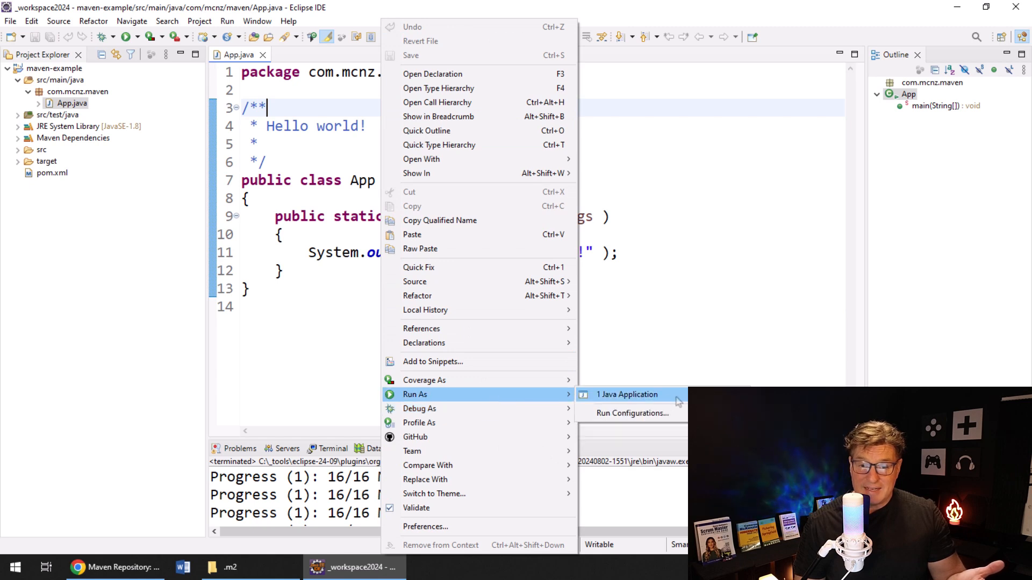
# - Run App as a Java application printing Hello World!, then expand src/test/java
pyautogui.click(626, 394)
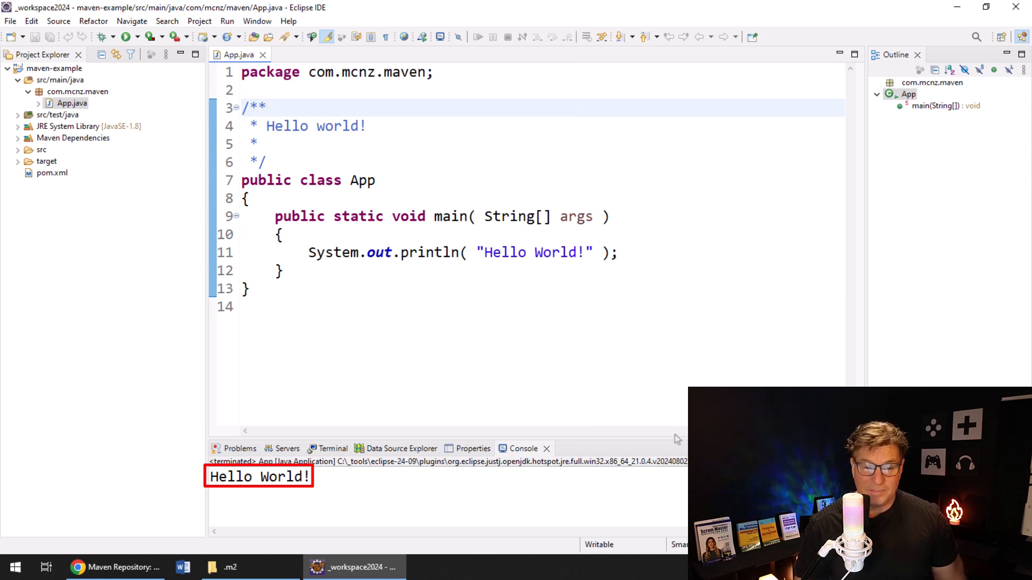
pyautogui.click(268, 108)
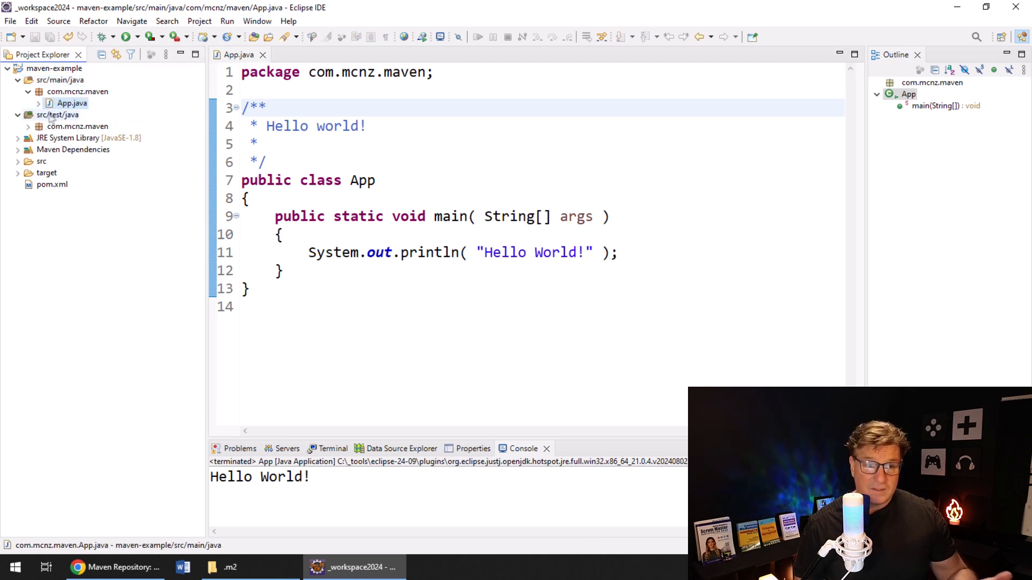
# - Edit pom.xml so maven.compiler.source and maven.compiler.target are 17
pyautogui.click(52, 184)
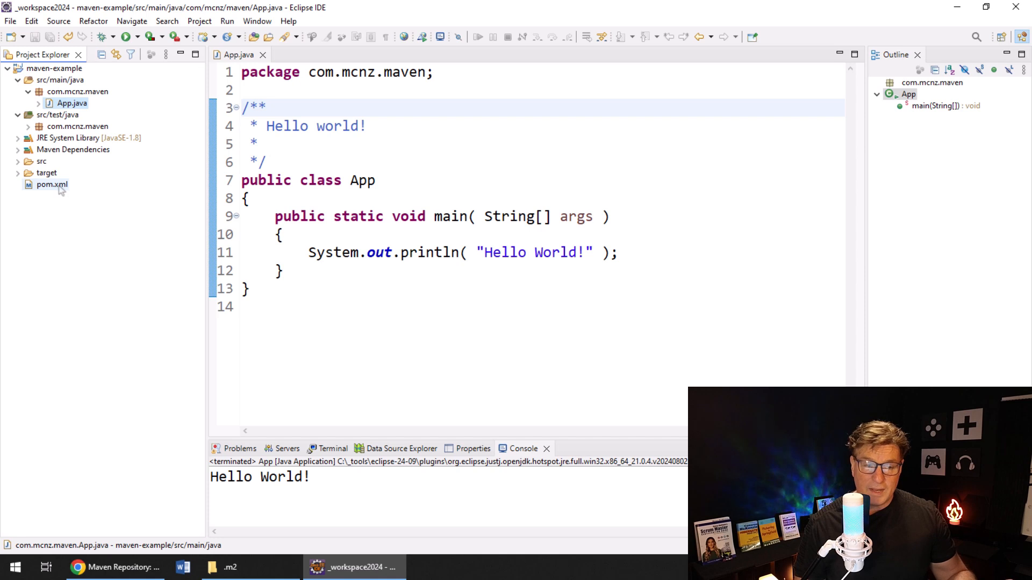
pyautogui.click(52, 184)
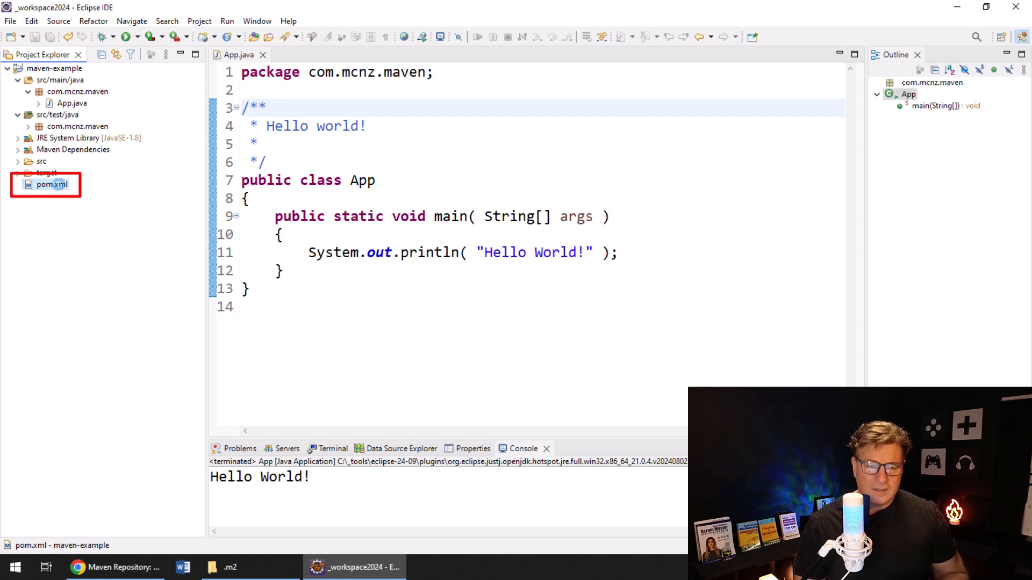
pyautogui.doubleClick(50, 184)
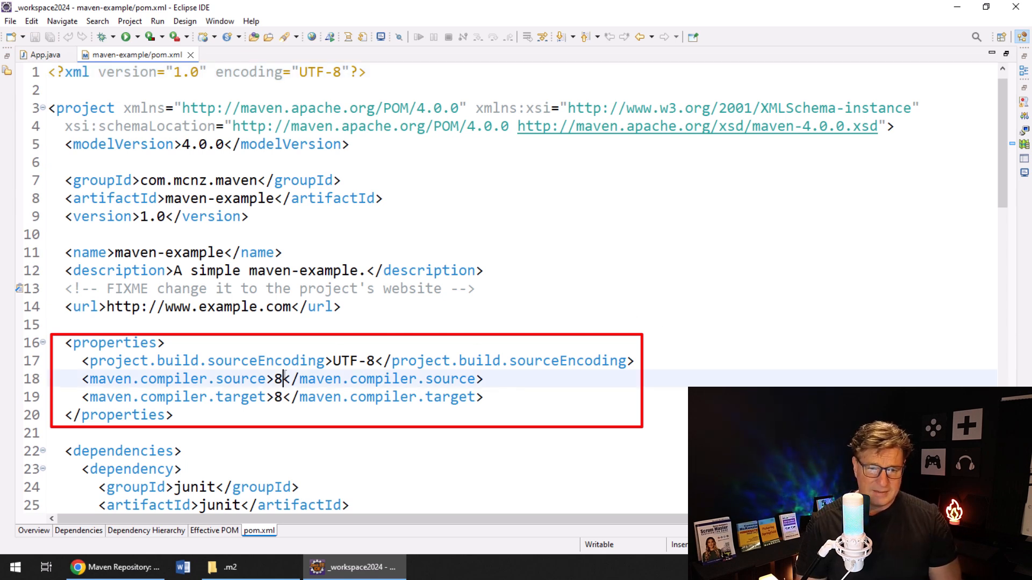
pyautogui.write('17')
pyautogui.click(282, 397)
pyautogui.write('1')
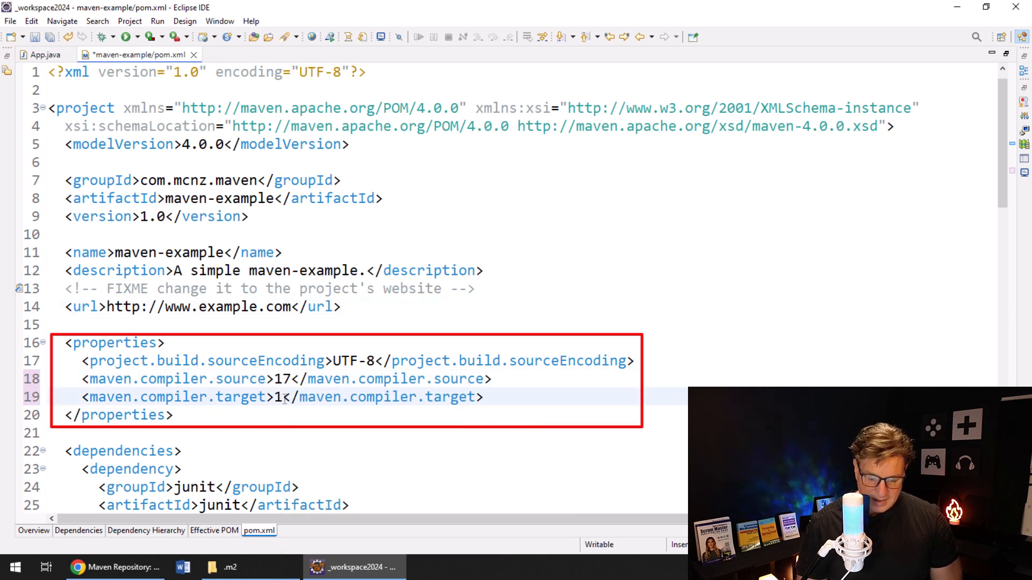
pyautogui.write('7')
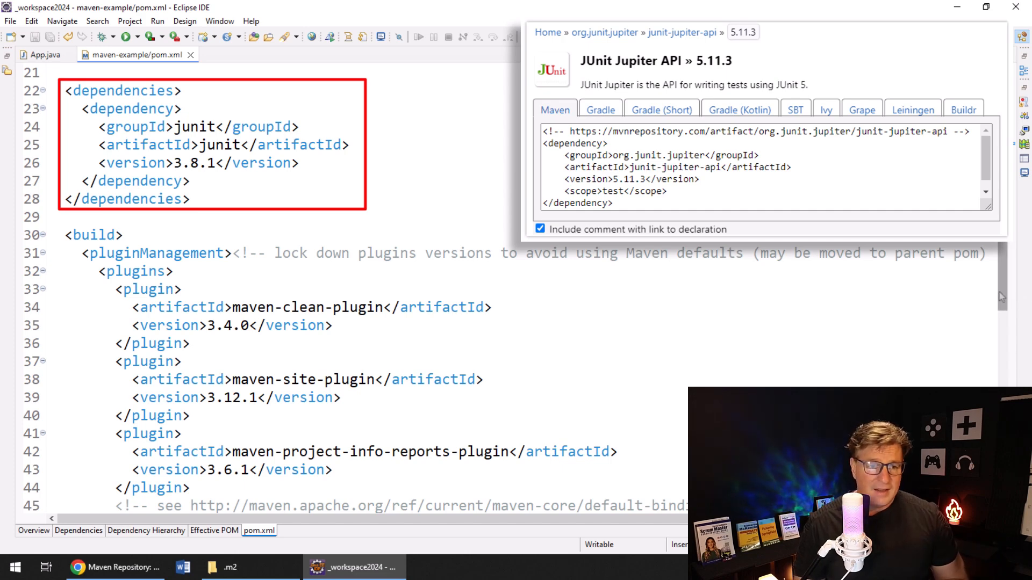
# - Scroll through pom.xml's dependencies and build plugins after saving it
pyautogui.scroll(-3)
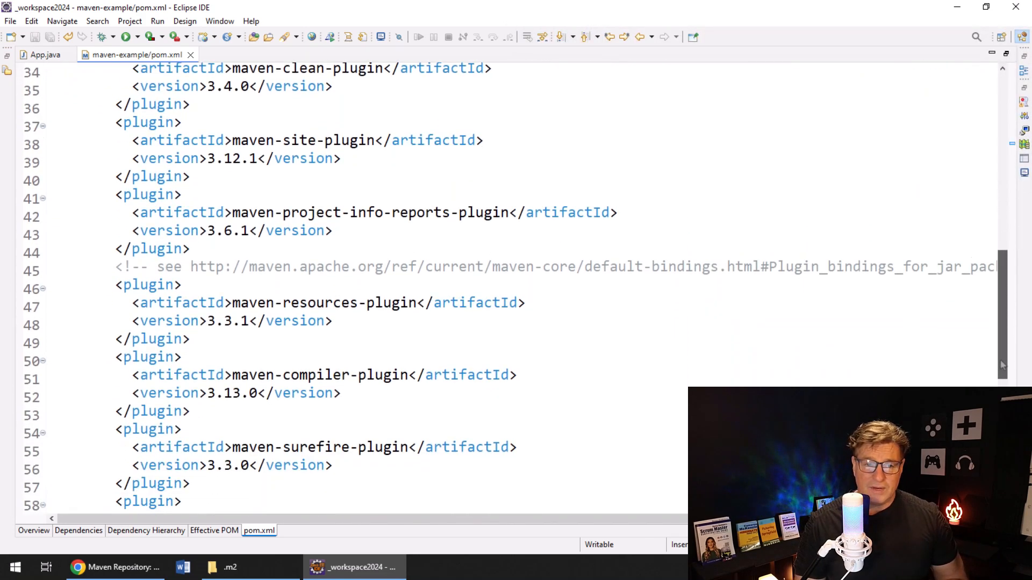
pyautogui.scroll(-3)
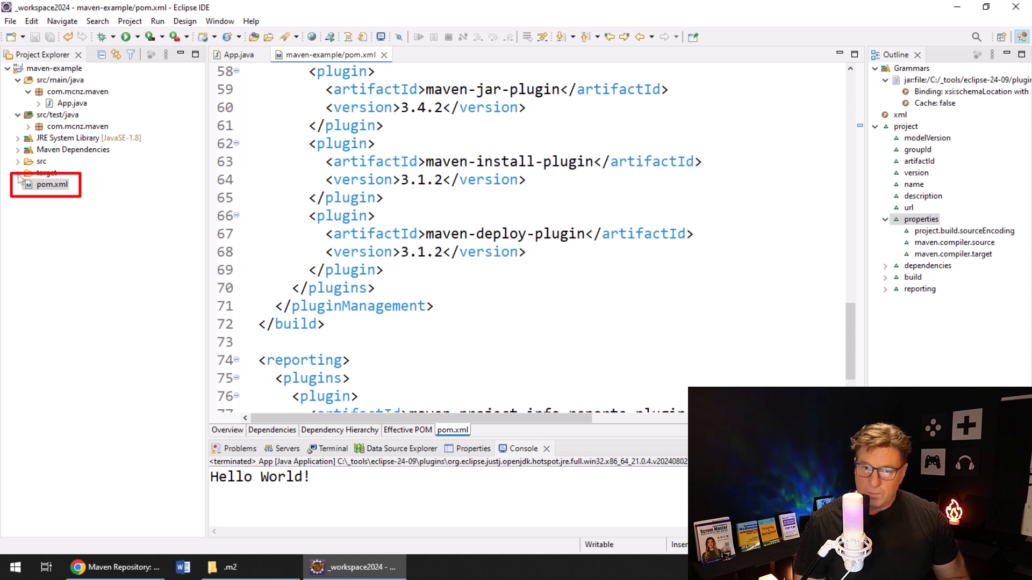
# - Launch Run As > Maven install on the maven-example project
pyautogui.click(52, 184)
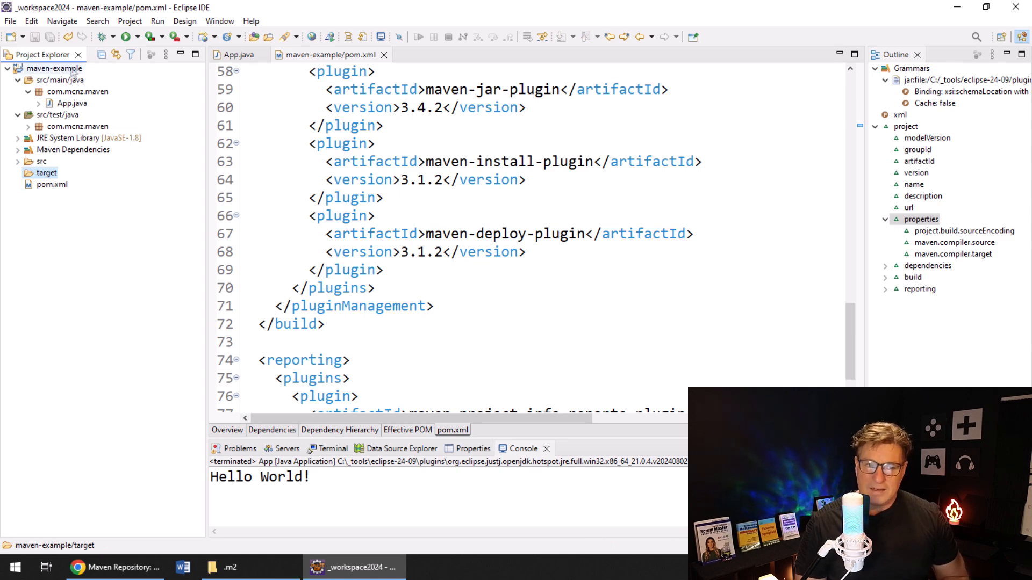
pyautogui.rightClick(53, 69)
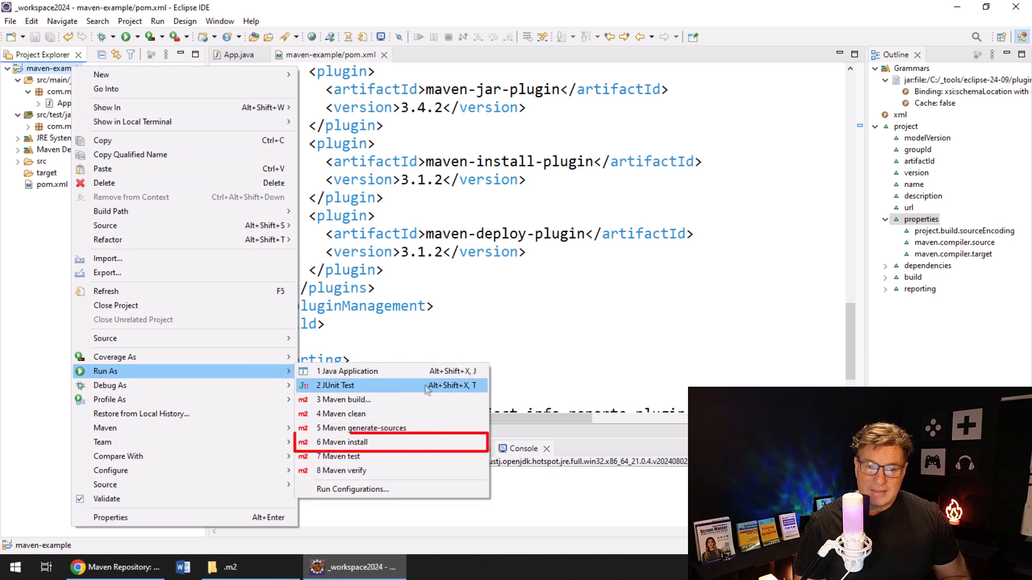
pyautogui.moveTo(455, 442)
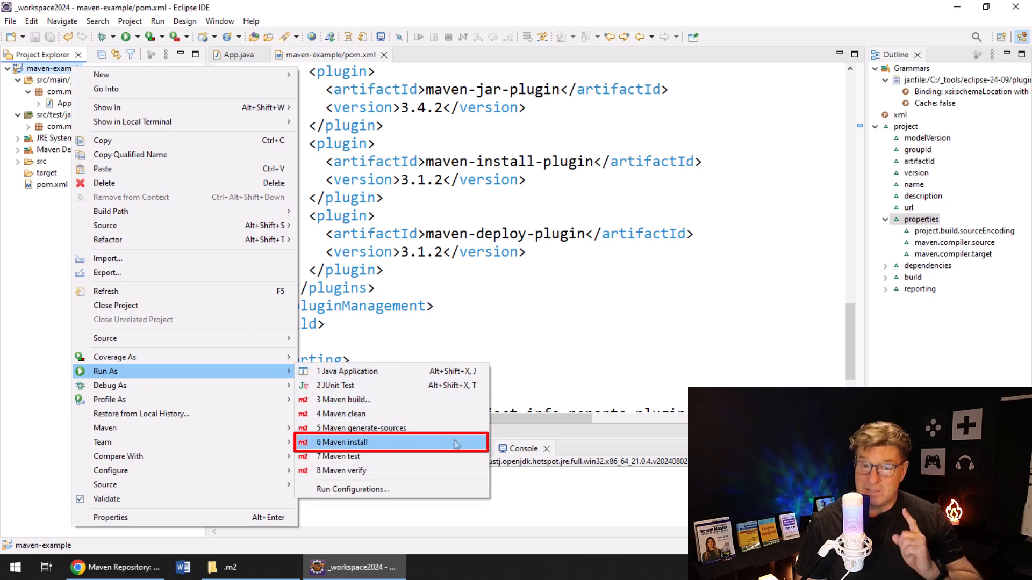
pyautogui.click(342, 442)
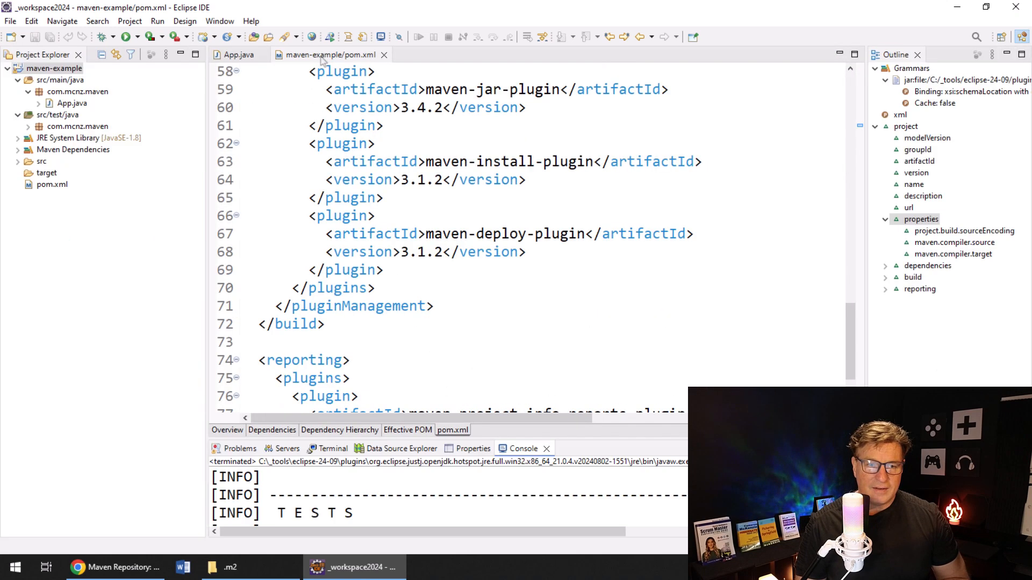
# - Refresh maven-example and expand target to reveal maven-example-1.0.jar
pyautogui.rightClick(46, 172)
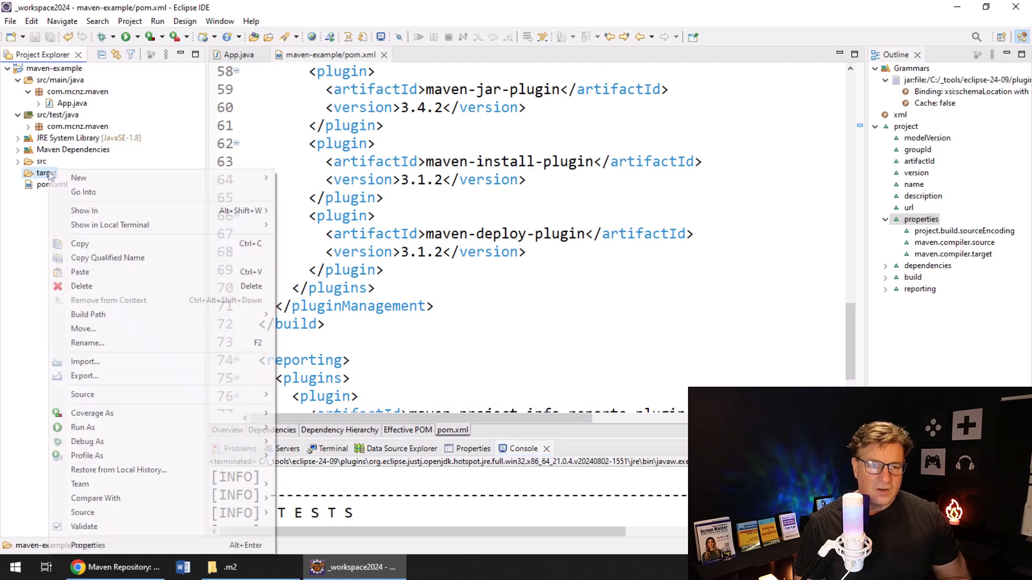
pyautogui.moveTo(84, 377)
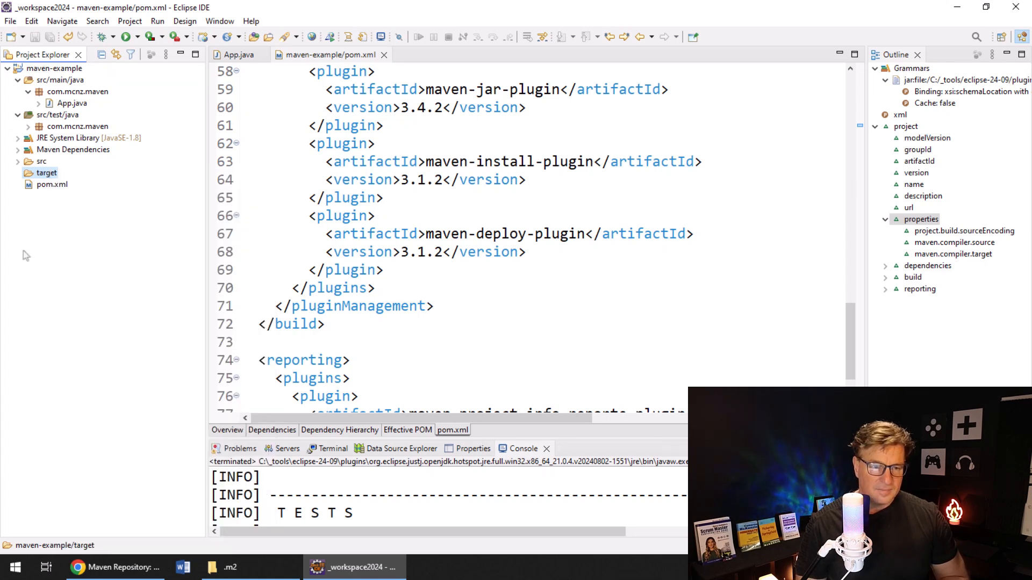
pyautogui.rightClick(55, 68)
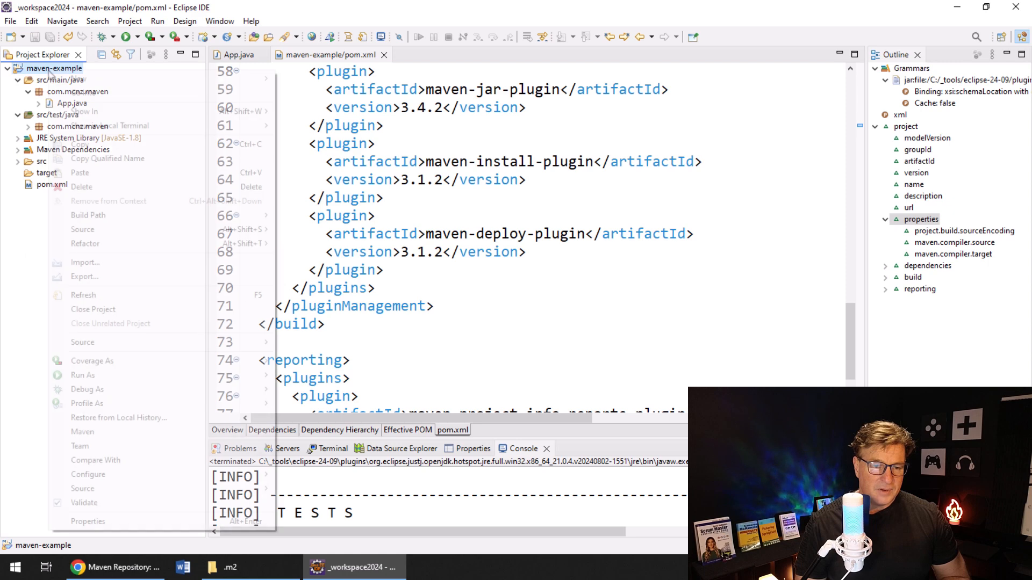
pyautogui.click(82, 295)
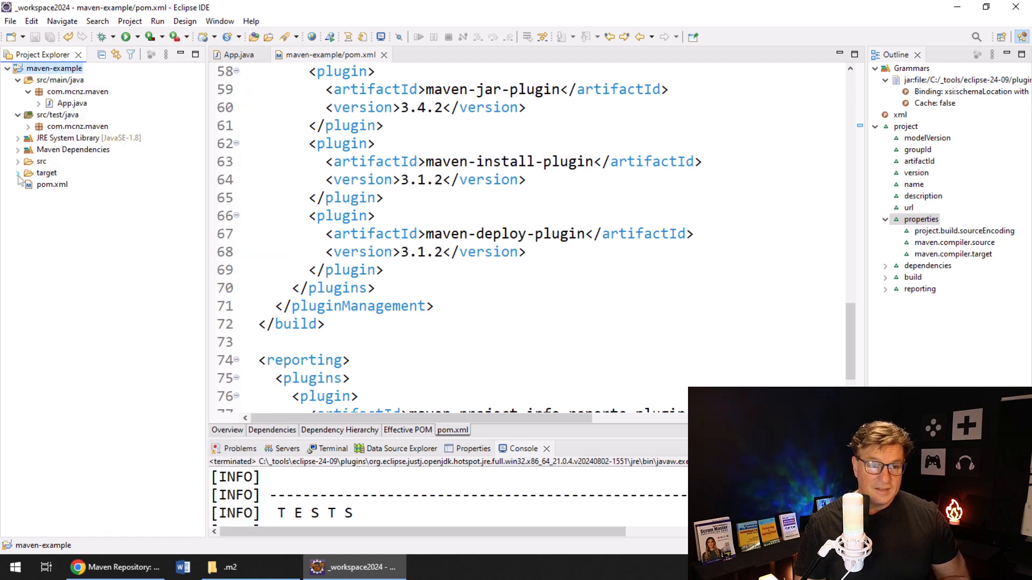
pyautogui.click(20, 172)
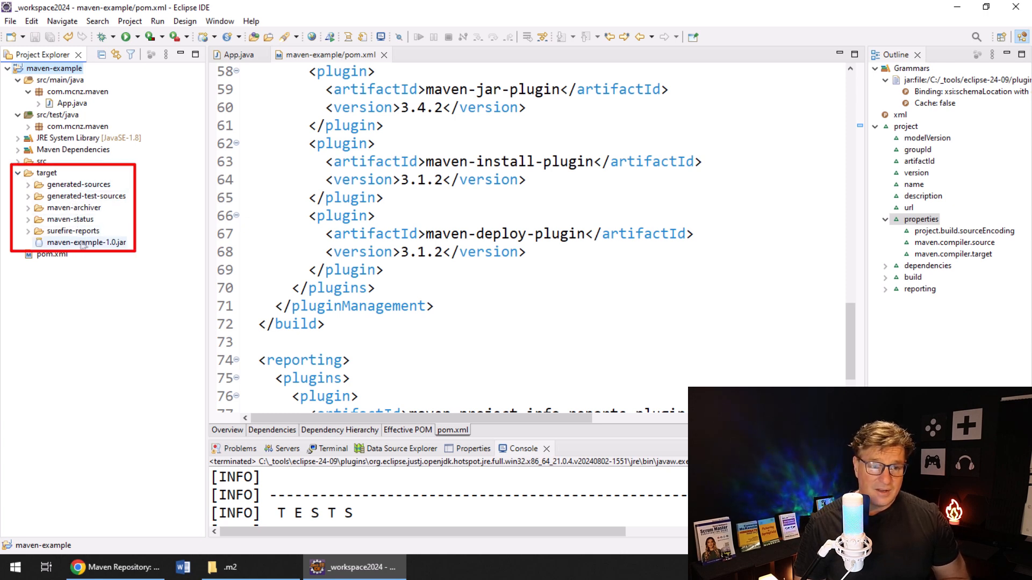
pyautogui.click(85, 242)
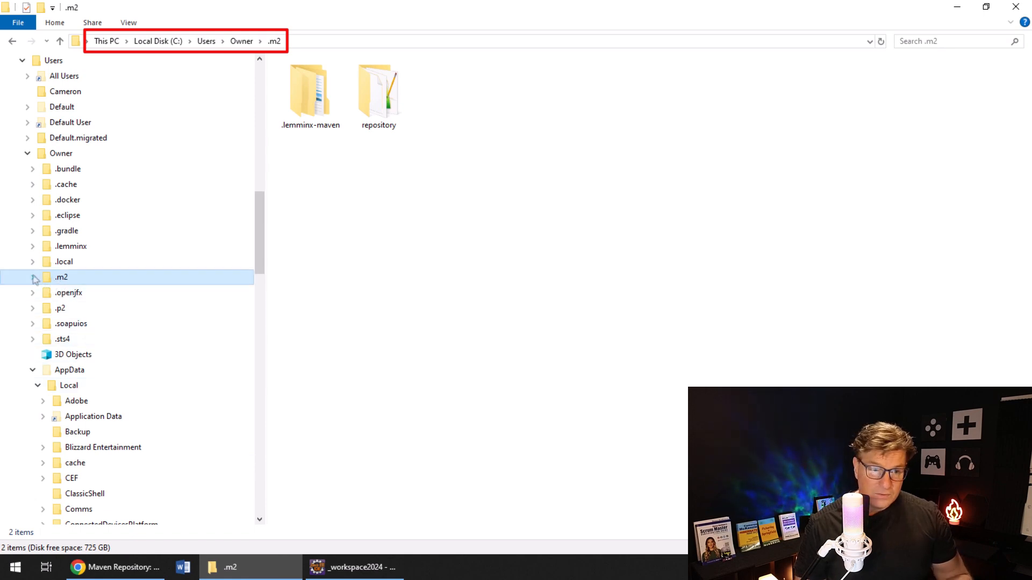
# - Browse .m2/repository/com/mcnz/maven/maven-example/1.0 to see the installed jar and pom
pyautogui.click(32, 277)
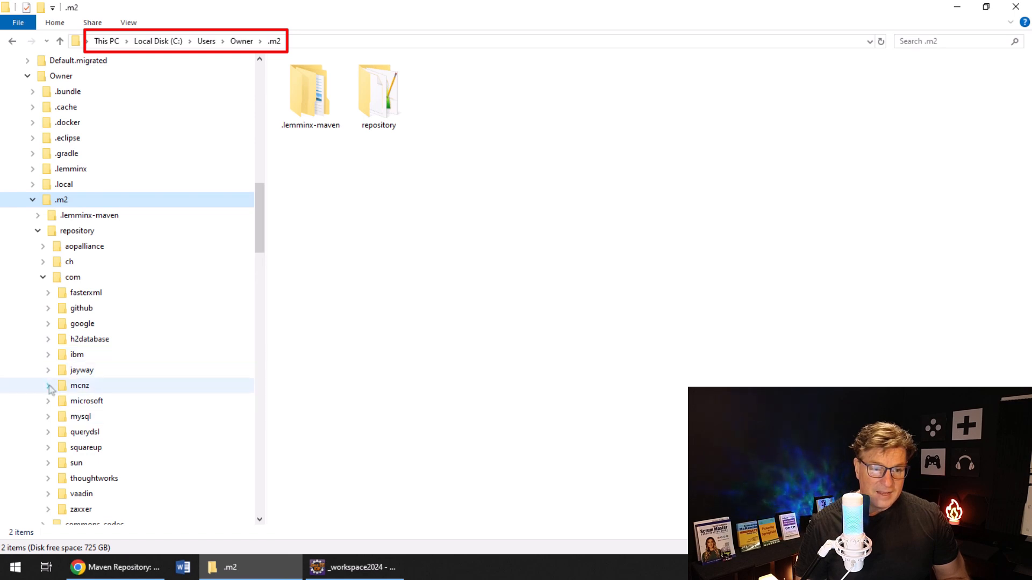
pyautogui.click(48, 385)
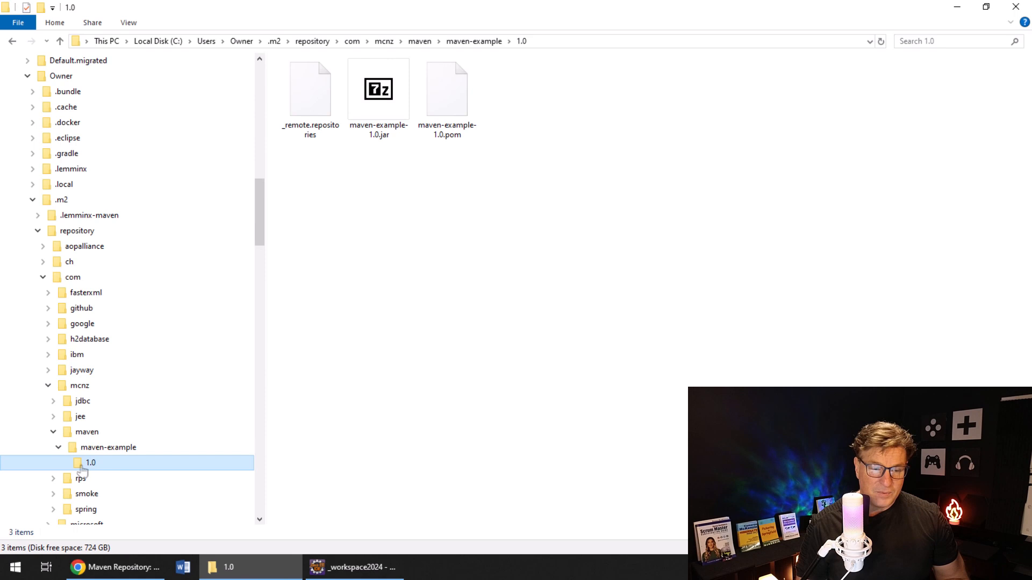
pyautogui.click(379, 89)
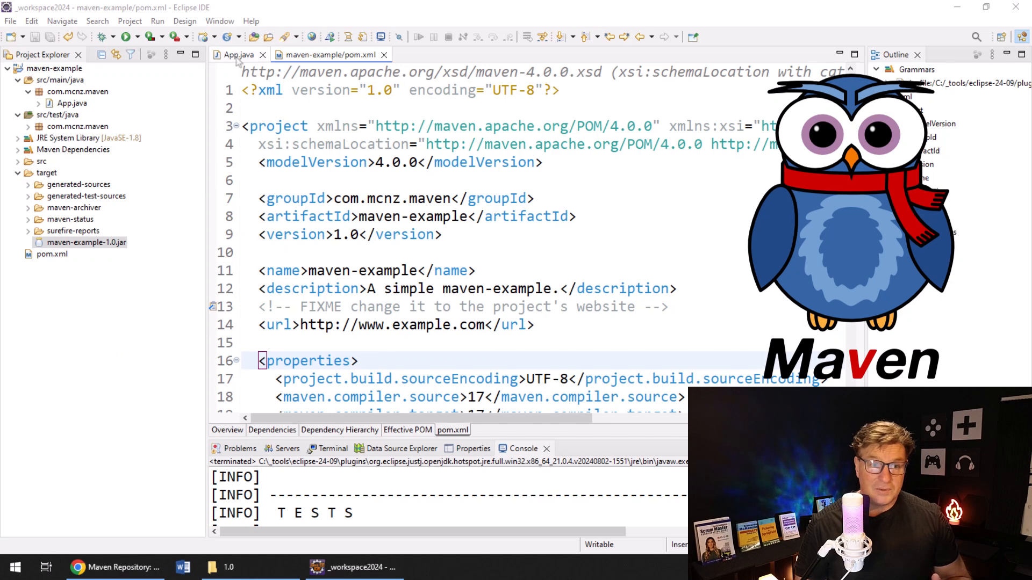
# - Close the App.java and pom.xml editors and collapse maven-example
pyautogui.click(236, 55)
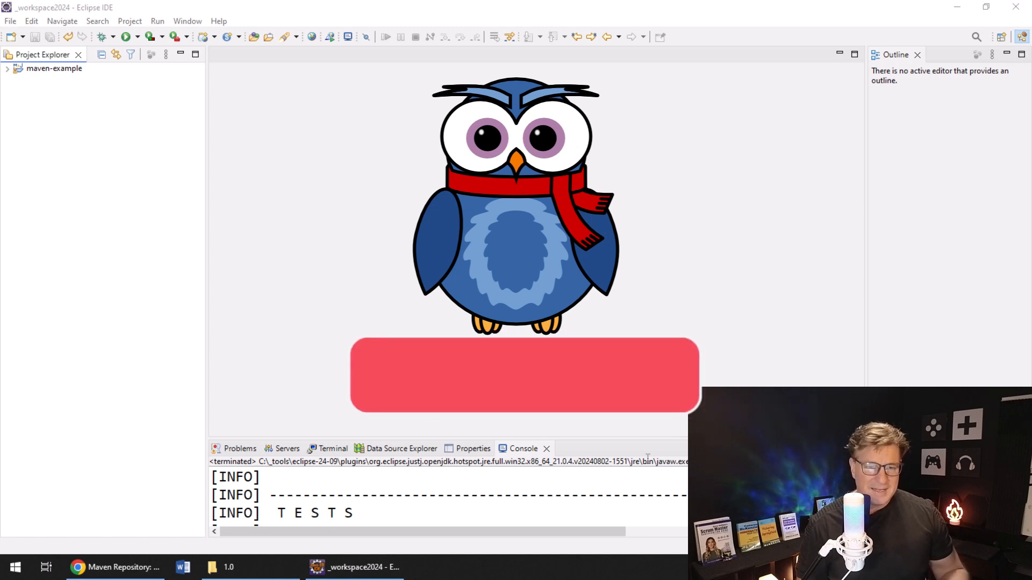
pyautogui.click(10, 20)
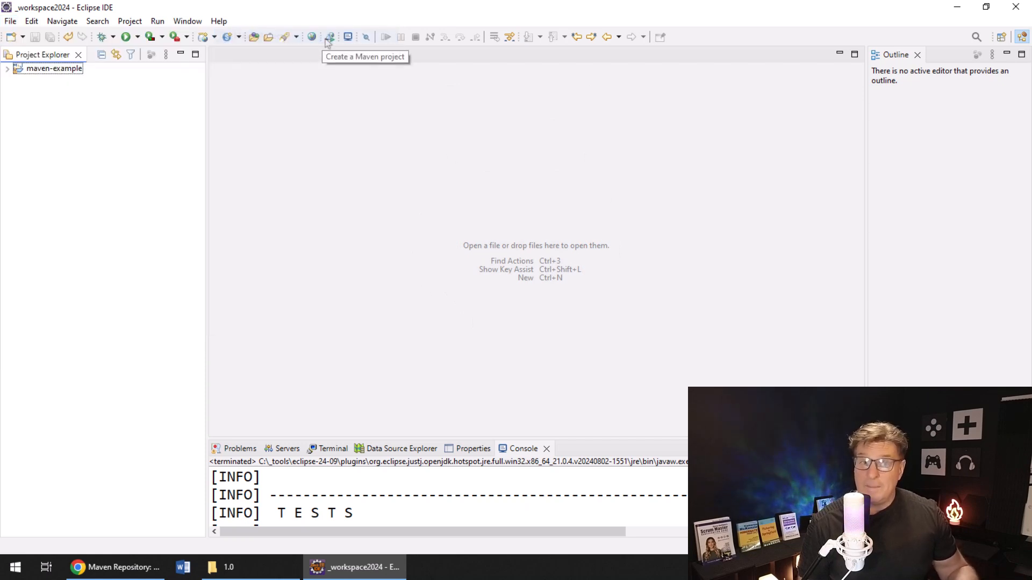
# - Create simple Maven project maven-example2 with group com.mcnz.maven, version 1.0
pyautogui.click(330, 37)
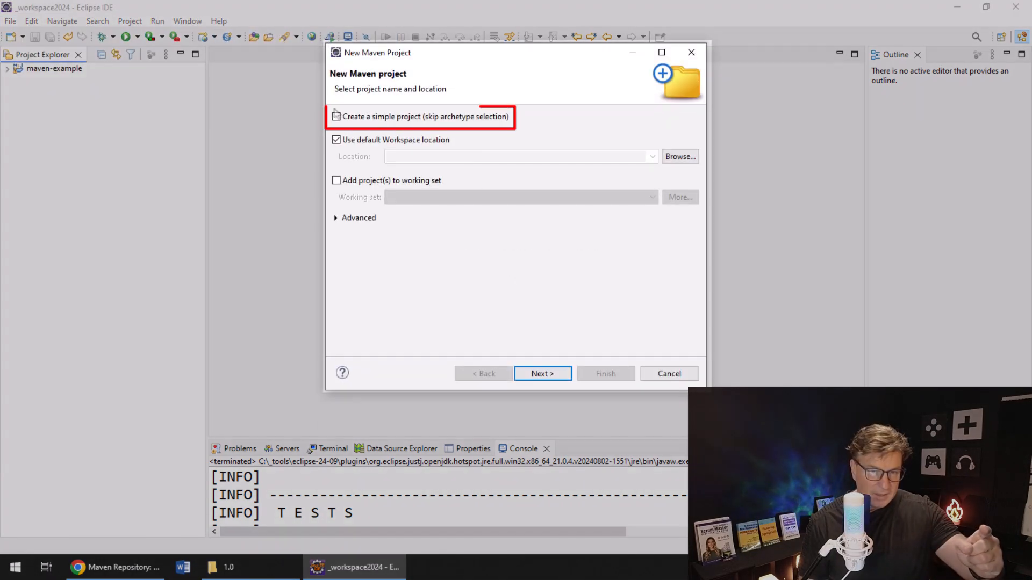
pyautogui.click(336, 116)
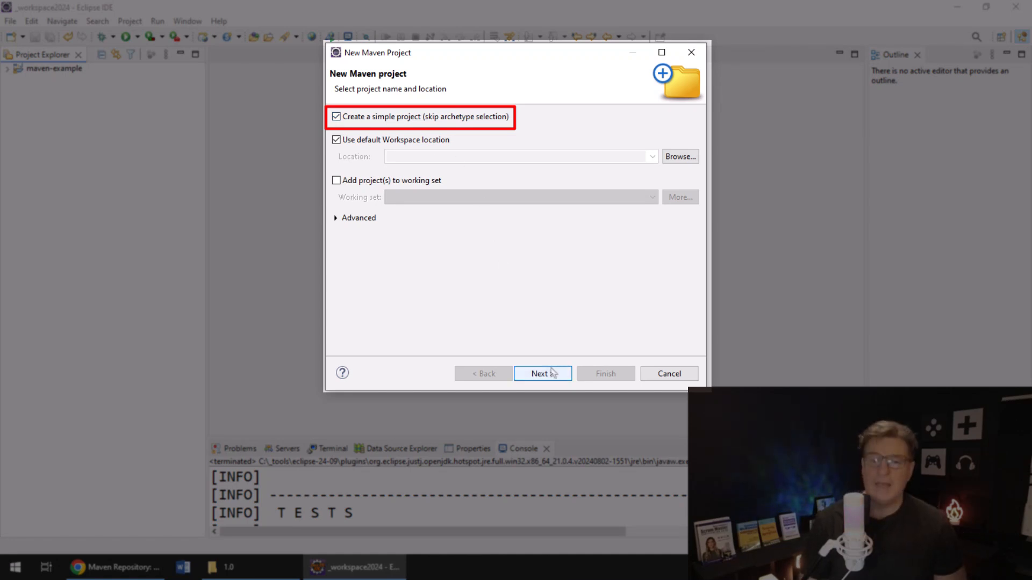
pyautogui.click(542, 373)
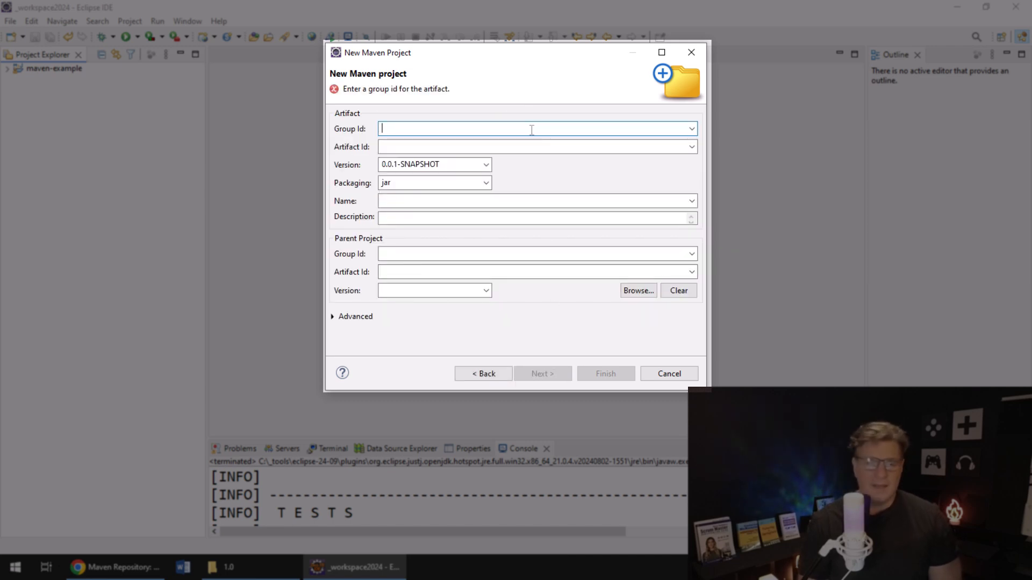
pyautogui.write('com.mcnz.maven')
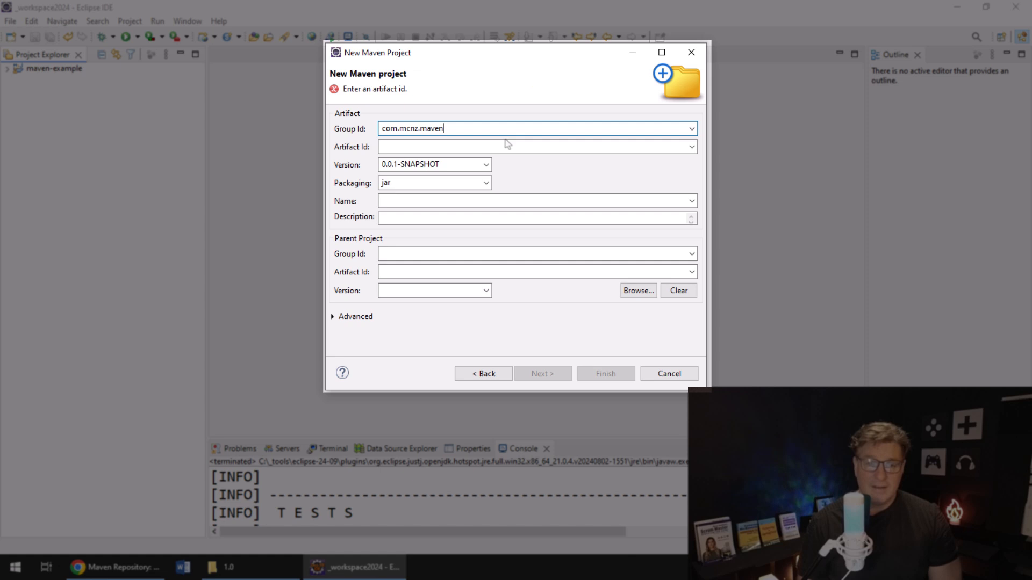
pyautogui.write('maven-example2')
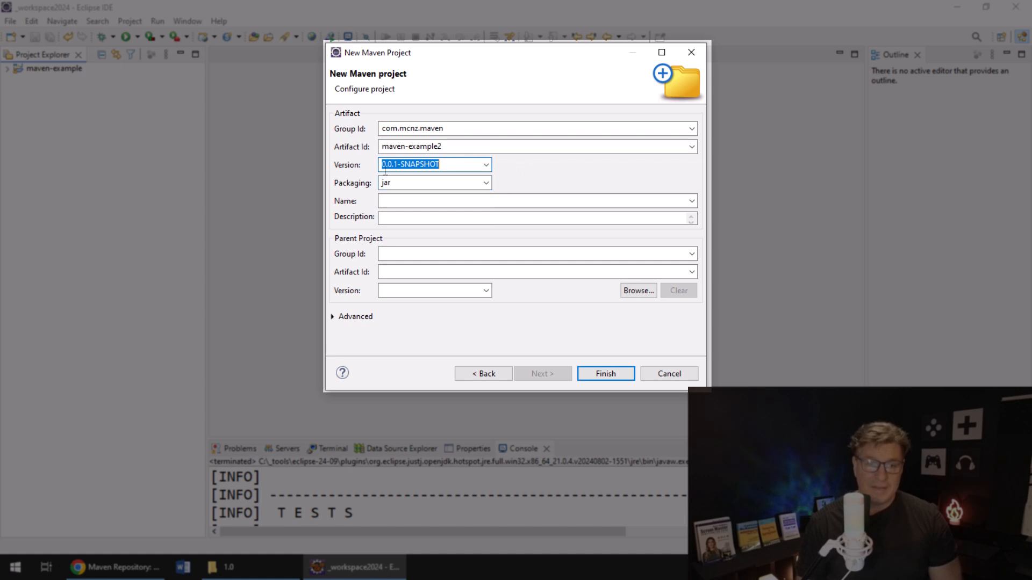
pyautogui.write('1.0')
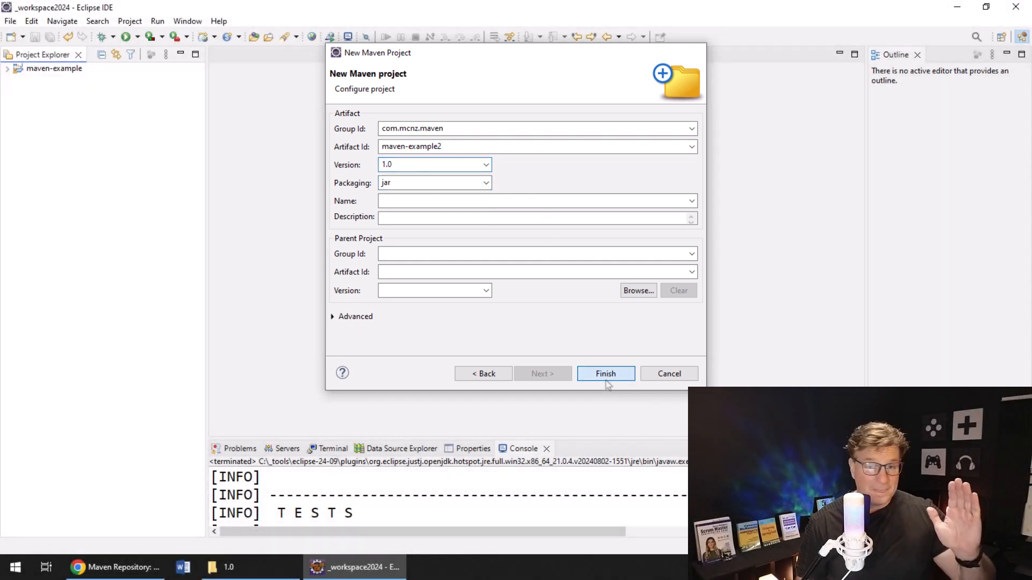
pyautogui.click(605, 373)
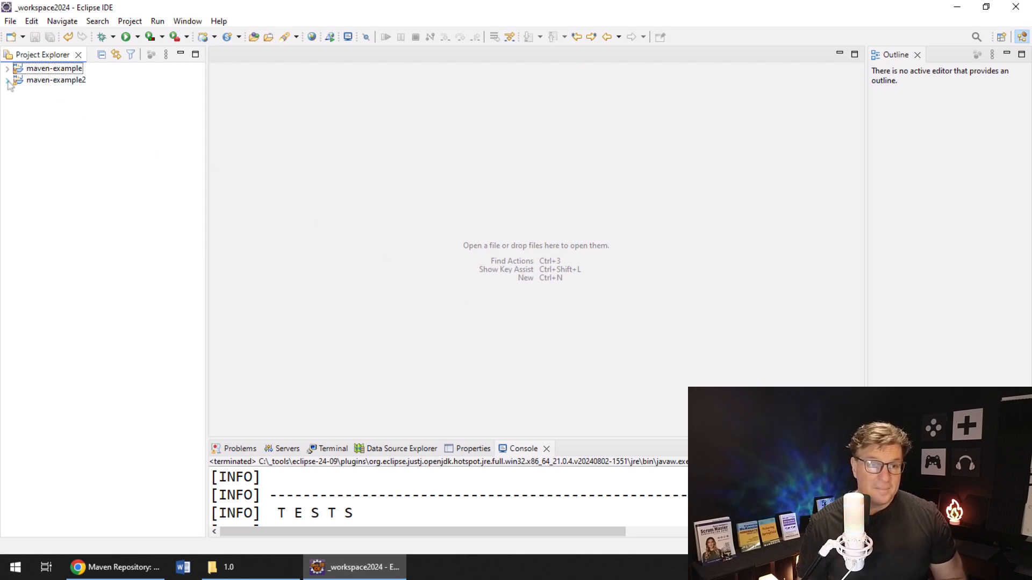
# - Expand maven-example2, open its minimal pom.xml and bring up actions on src/main/java
pyautogui.click(10, 80)
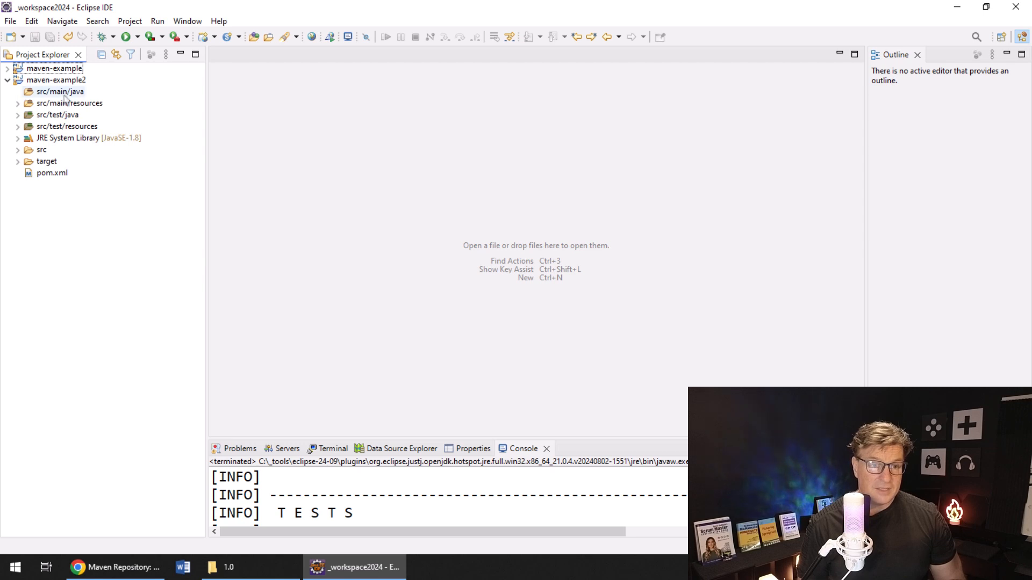
pyautogui.click(60, 92)
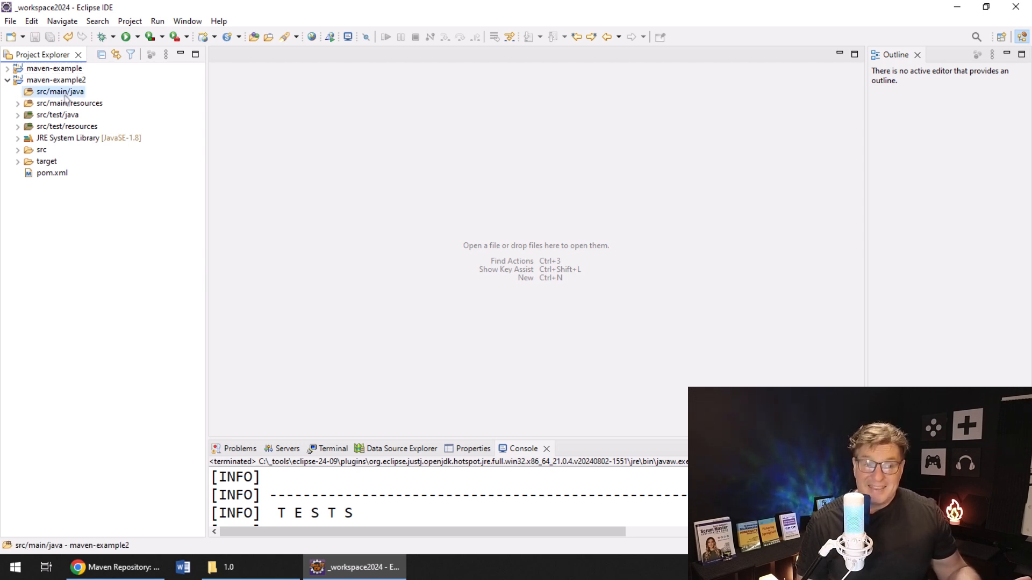
pyautogui.click(52, 172)
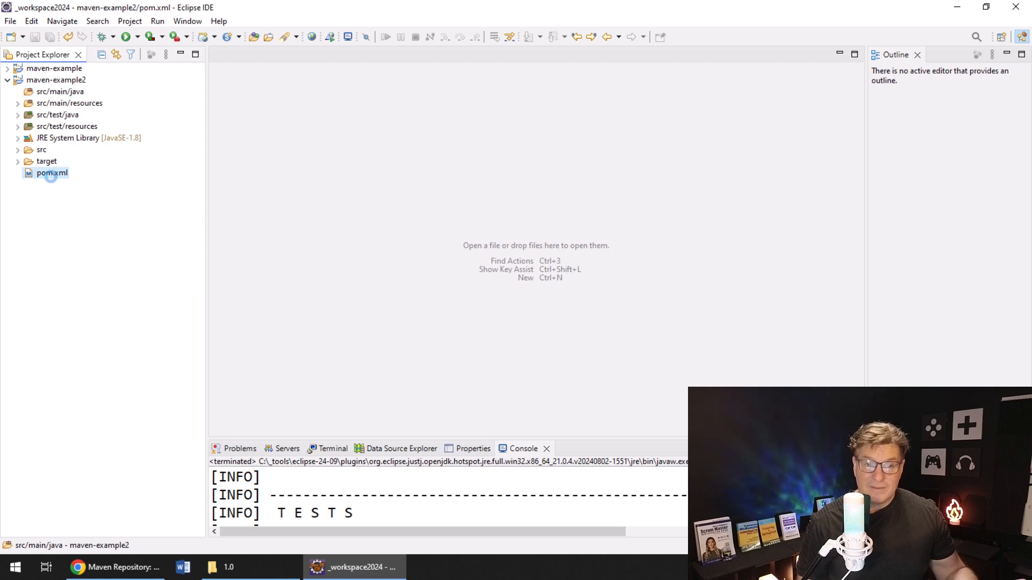
pyautogui.doubleClick(52, 172)
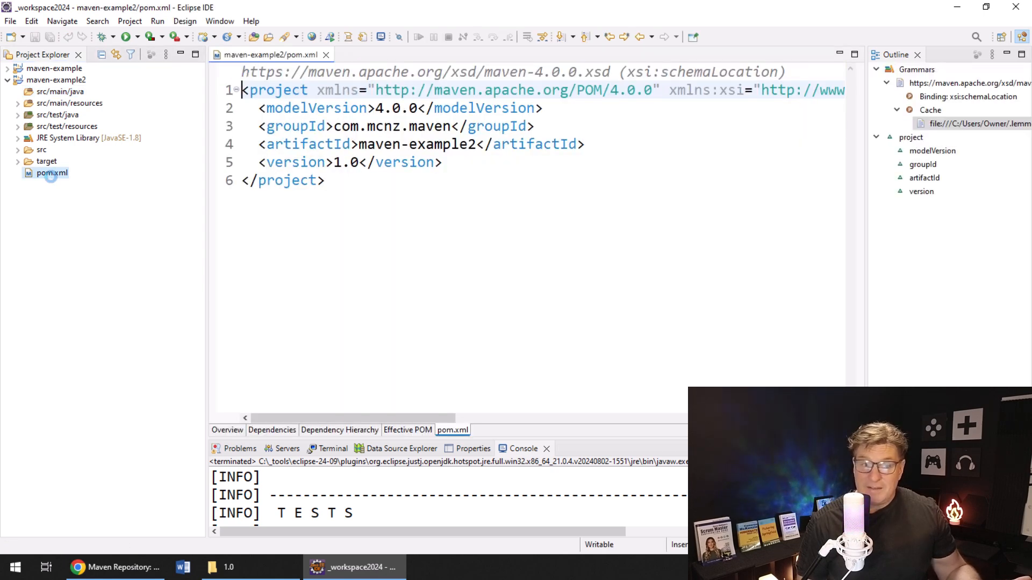
pyautogui.click(57, 115)
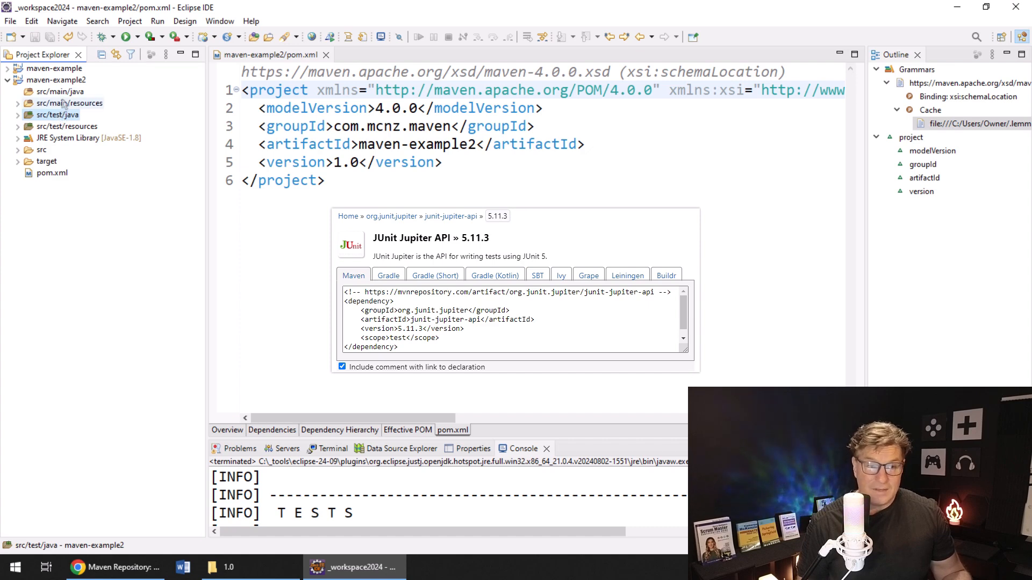
pyautogui.rightClick(59, 92)
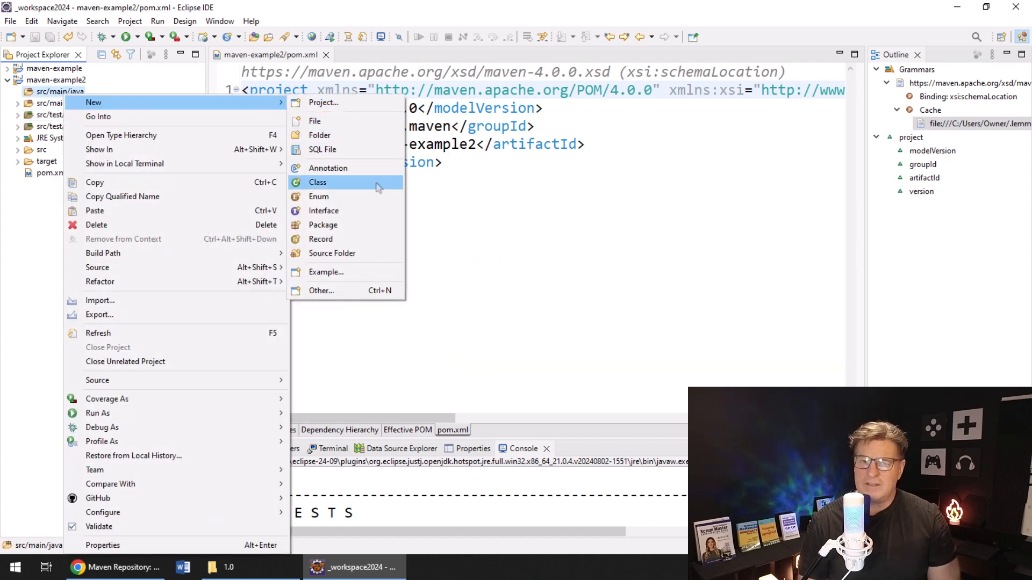
# - Create class App in package com.mcnz.maven2 with a public static void main stub
pyautogui.click(318, 183)
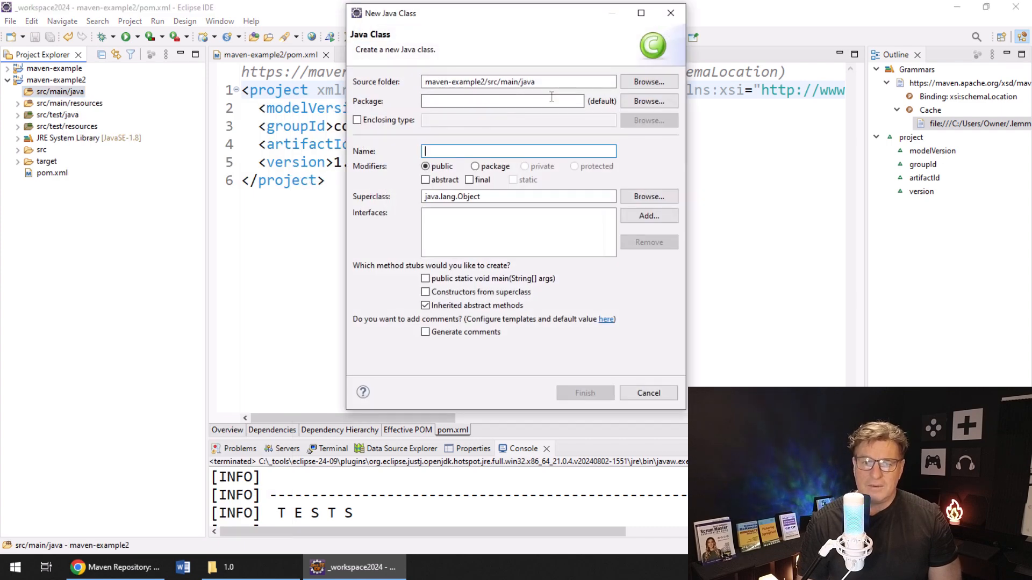
pyautogui.write('com.mcnz')
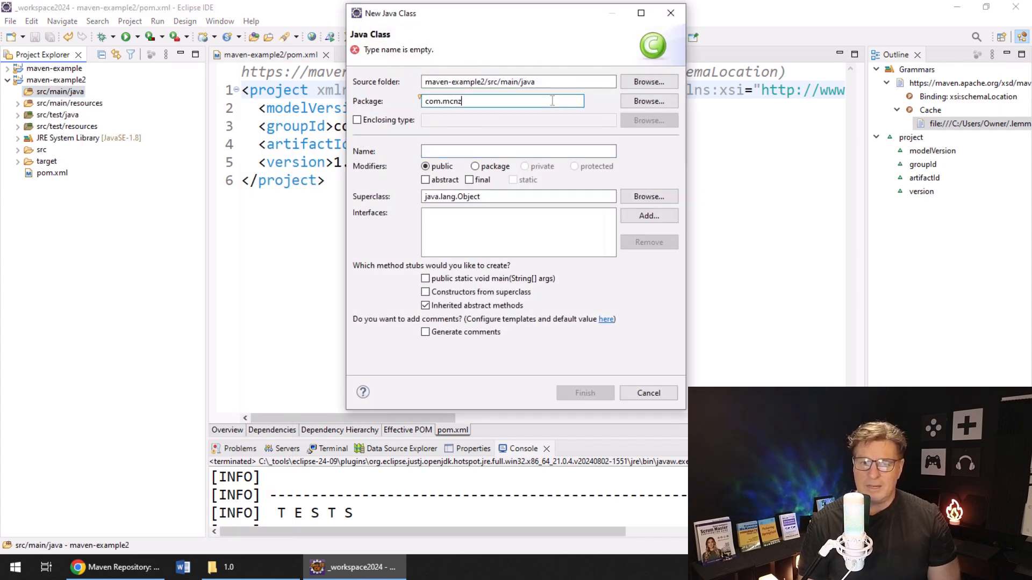
pyautogui.write('.maven')
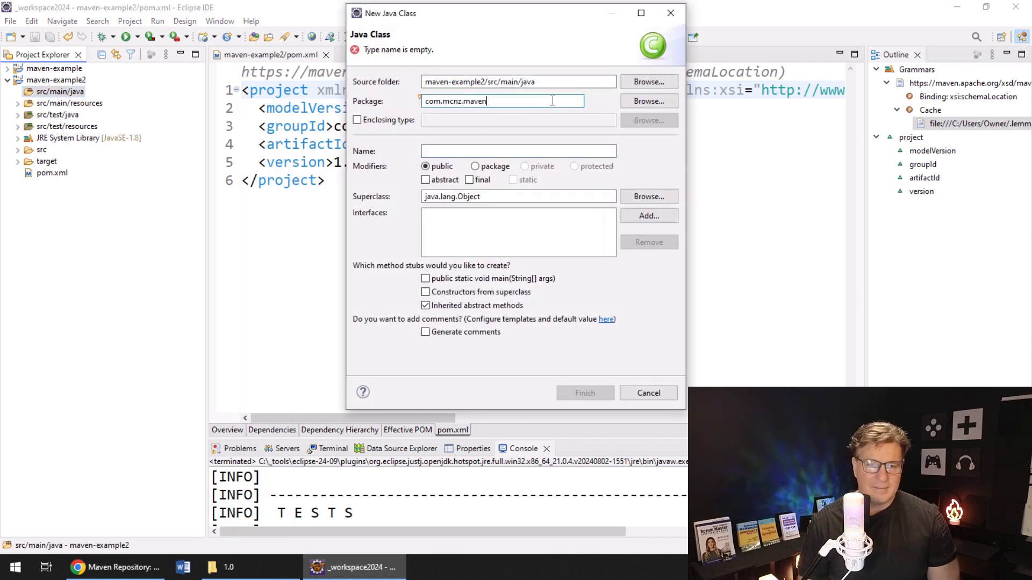
pyautogui.write('2')
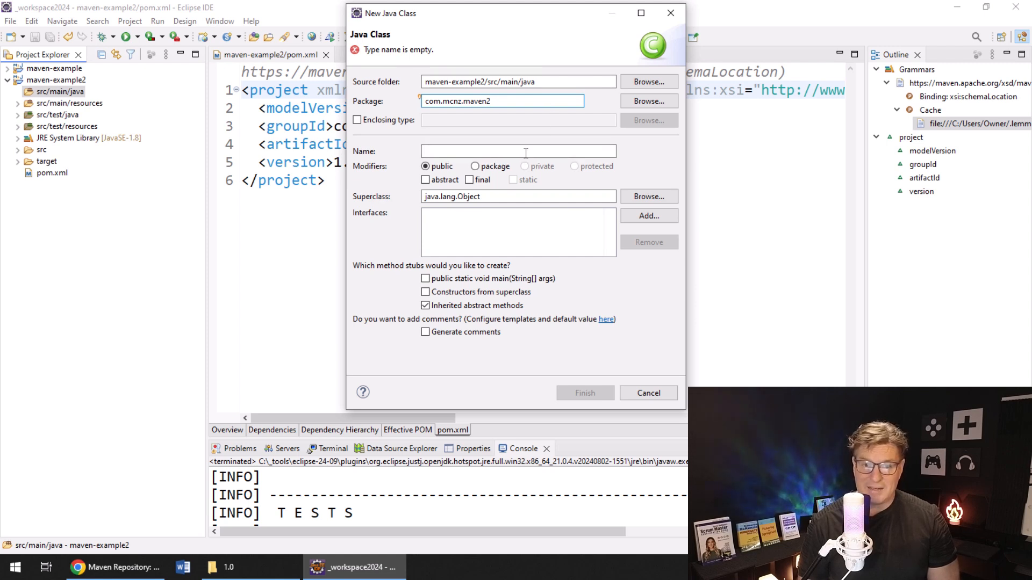
pyautogui.write('App')
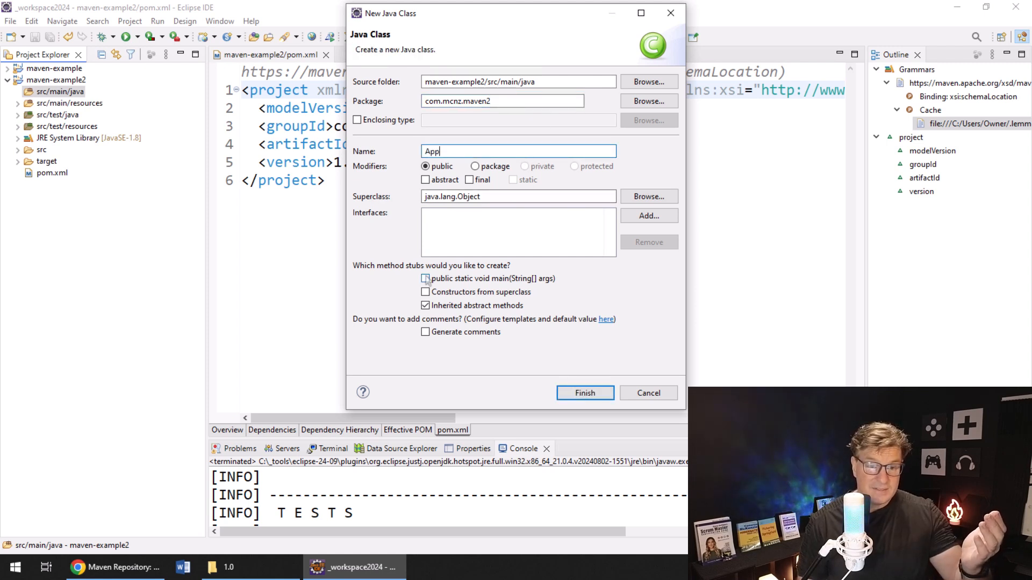
pyautogui.click(426, 279)
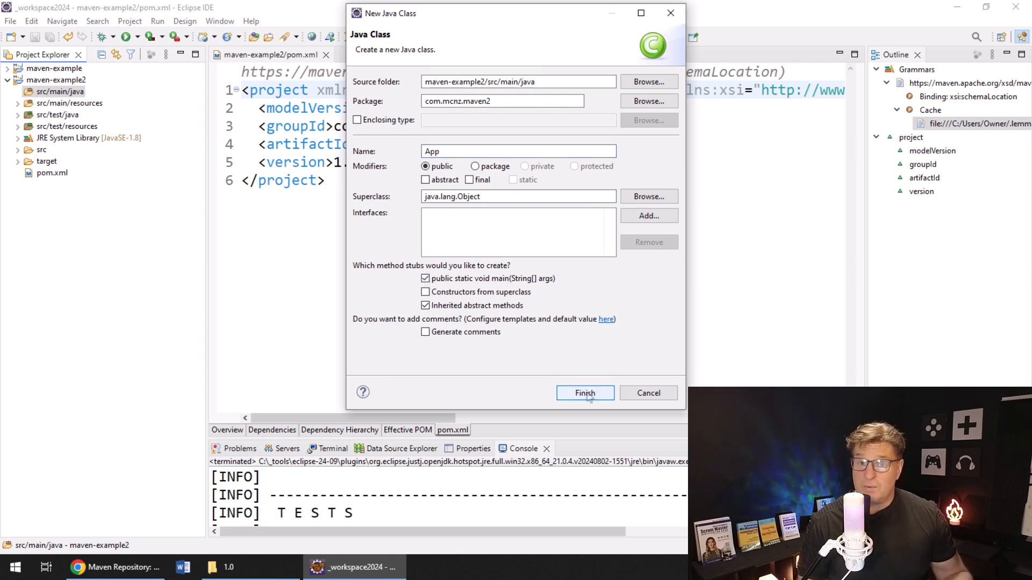
pyautogui.click(585, 393)
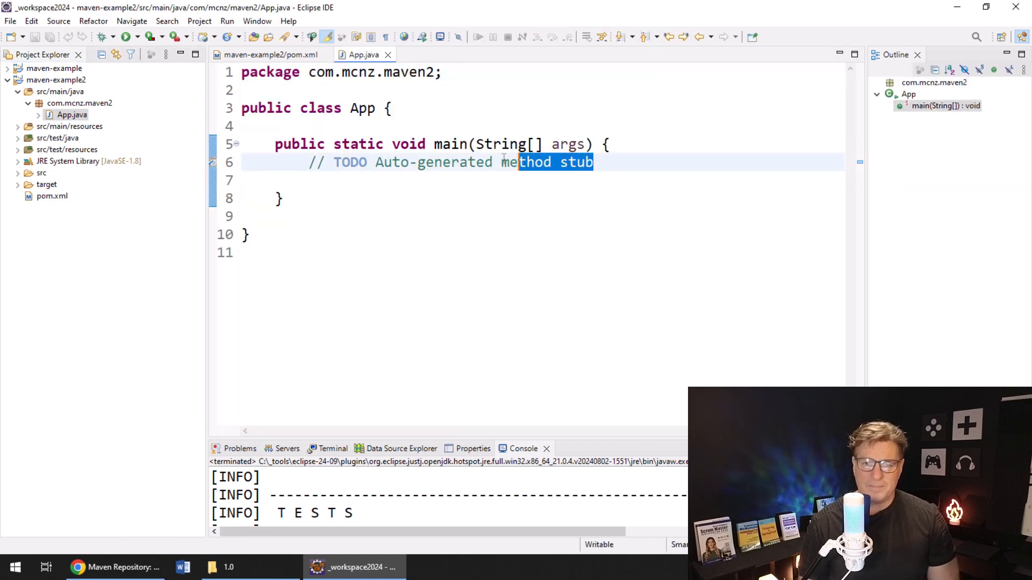
# - Make main print "Hello World" via System.out.println and start Maven install on maven-example2
pyautogui.write('Syste')
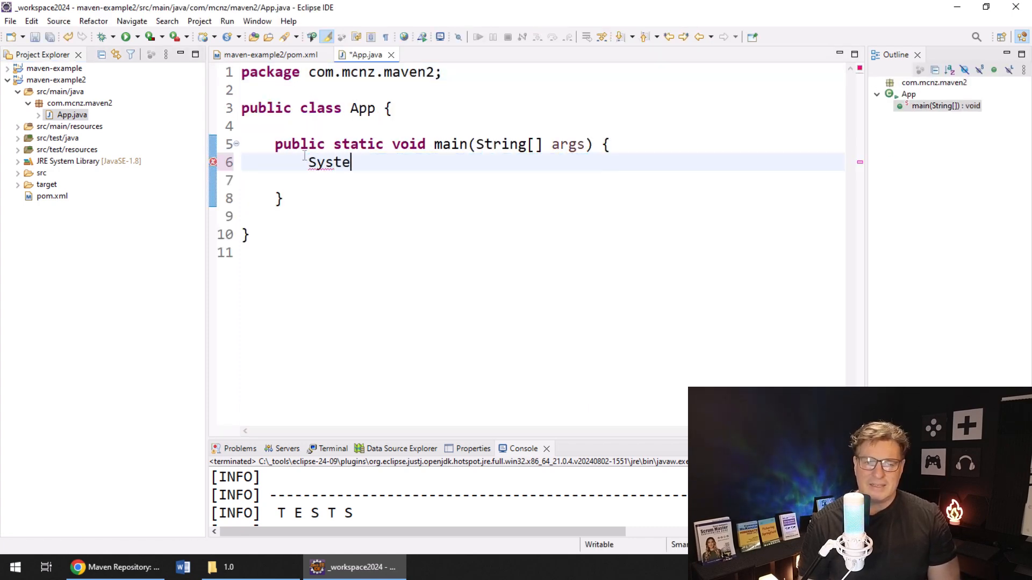
pyautogui.write('m.out.println("Hello Wo')
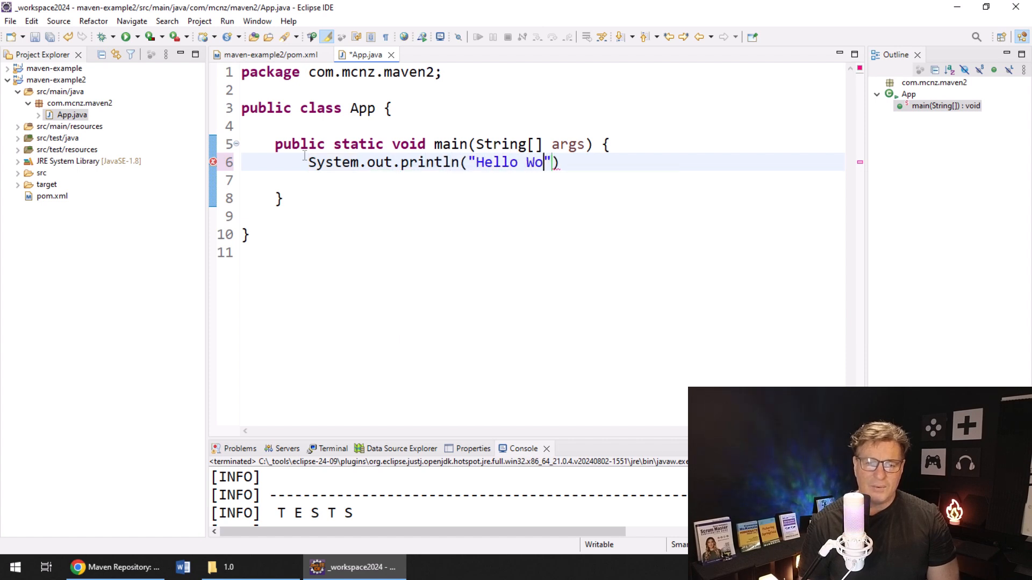
pyautogui.write('rld");')
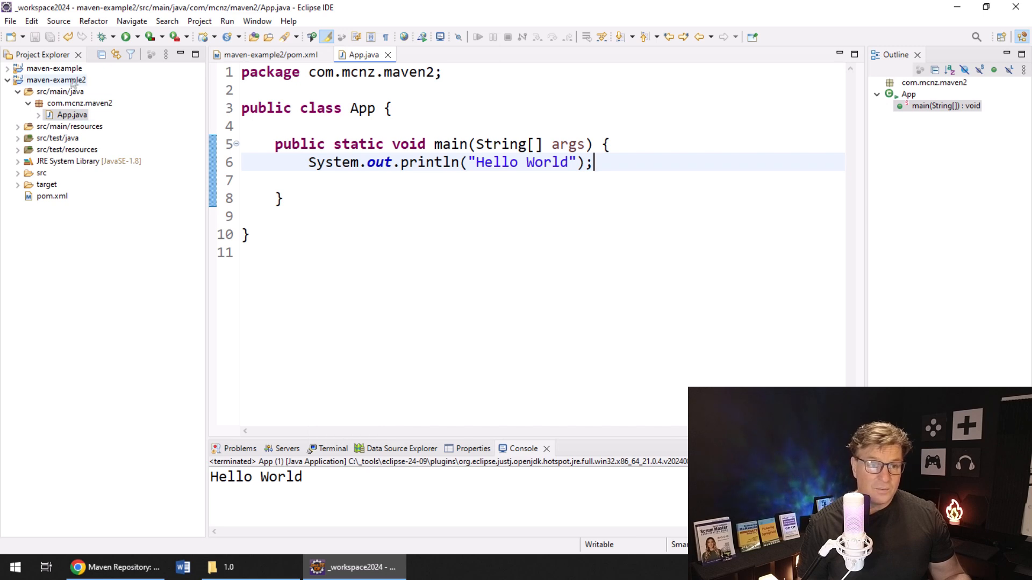
pyautogui.rightClick(56, 80)
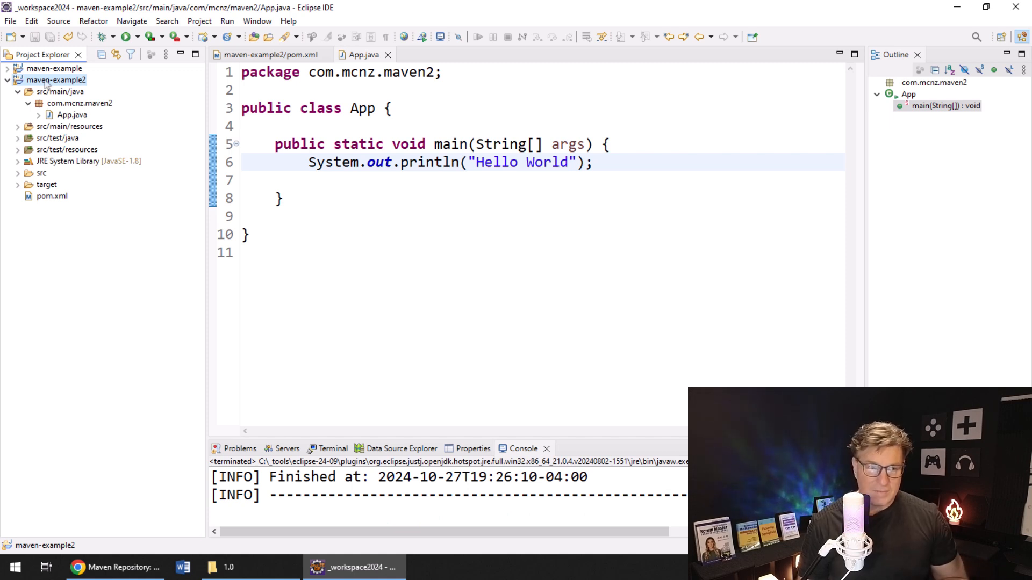
# - Refresh maven-example2 and expand target to show maven-example2-1.0.jar
pyautogui.rightClick(56, 79)
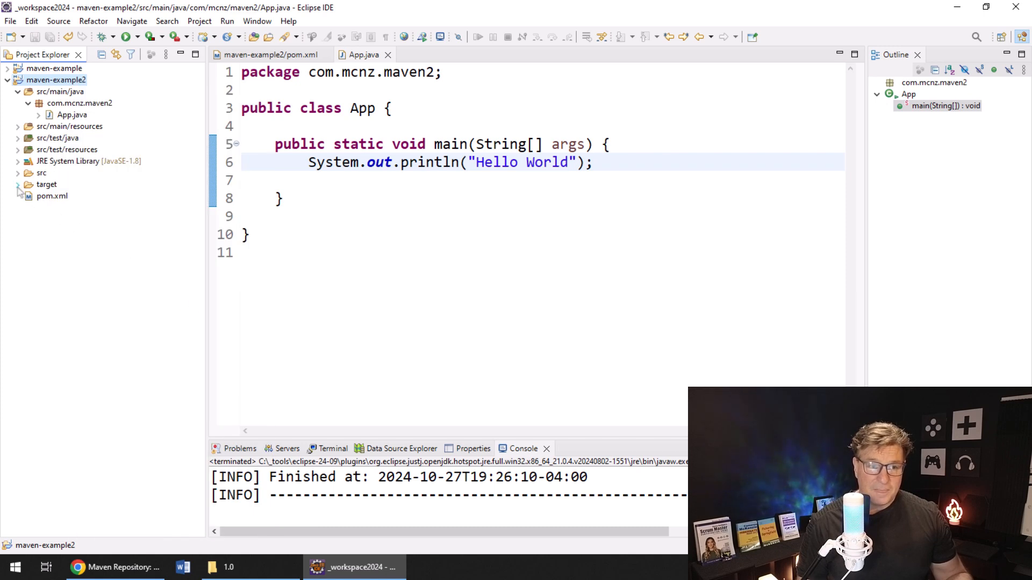
pyautogui.click(18, 183)
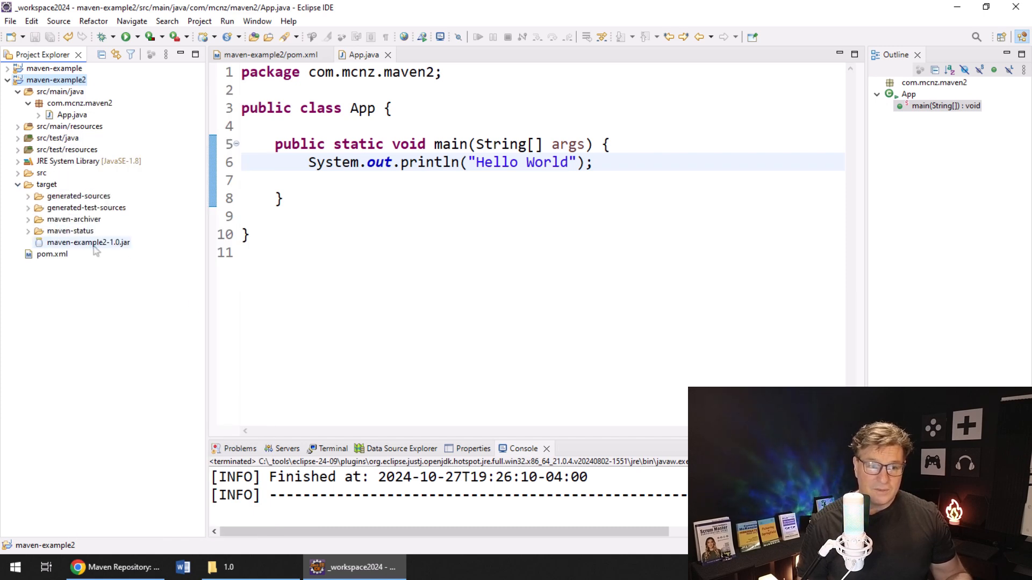
pyautogui.click(88, 242)
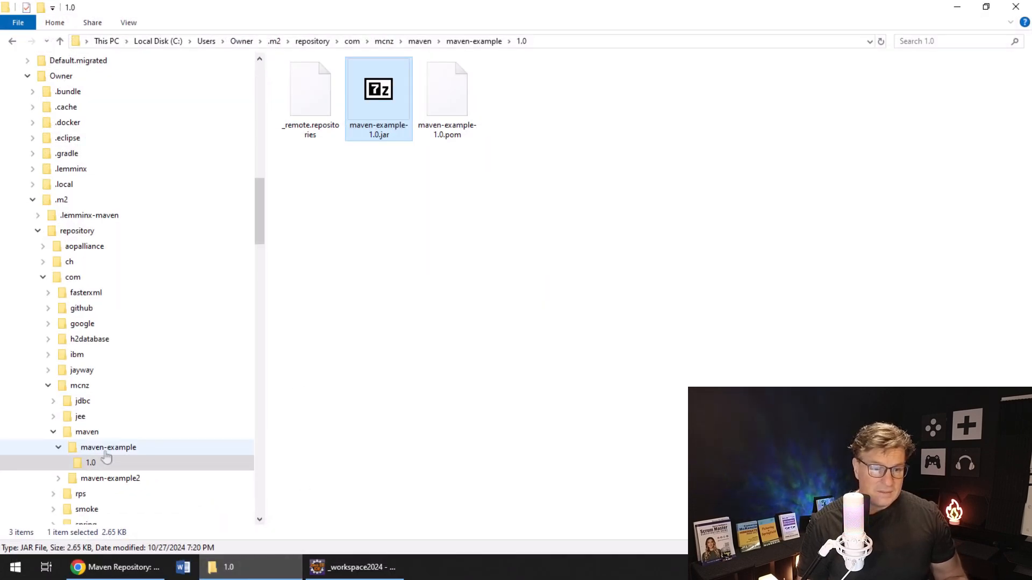
# - View the maven-example2 1.0 local-repository folder with its installed jar and pom, then return to Eclipse
pyautogui.click(111, 478)
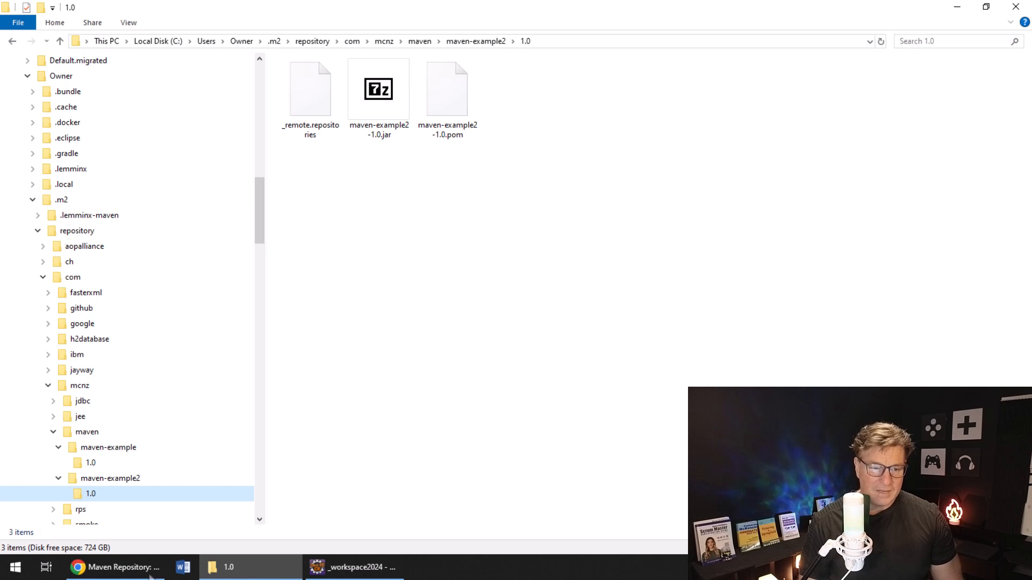
pyautogui.click(354, 568)
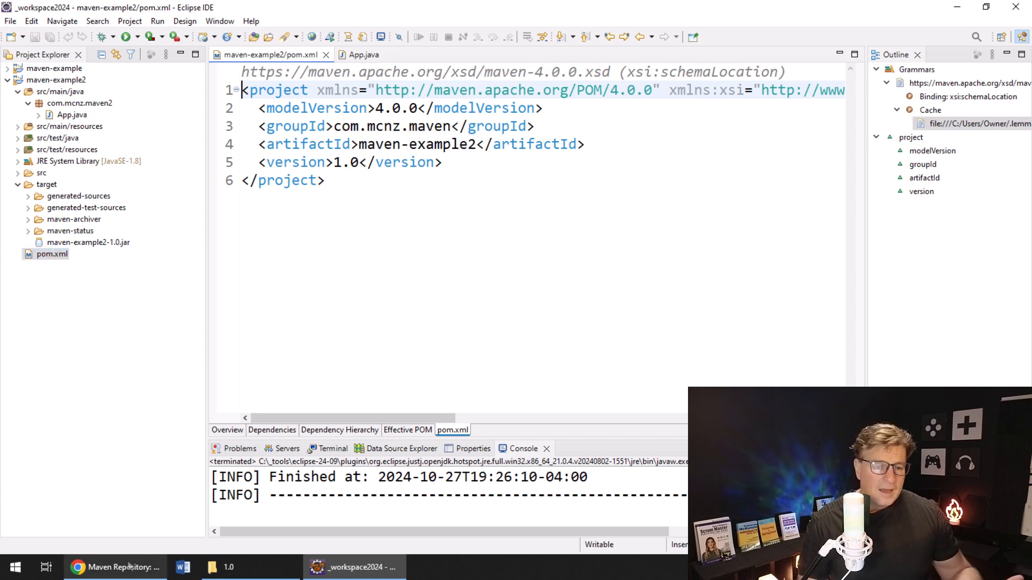
# - View the commons-lang3 3.17.0 version details on the MVN Repository page
pyautogui.click(111, 567)
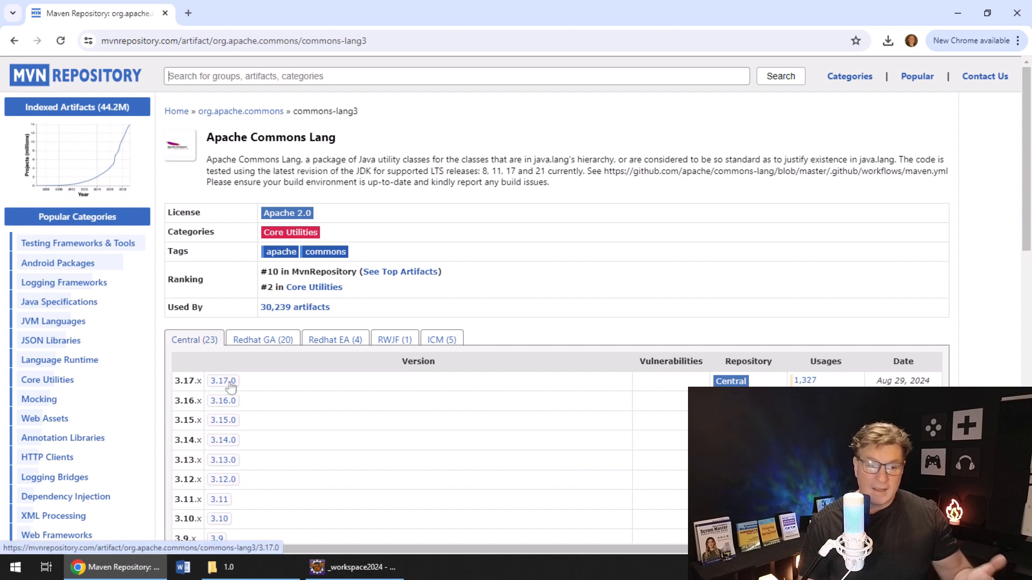
pyautogui.click(222, 380)
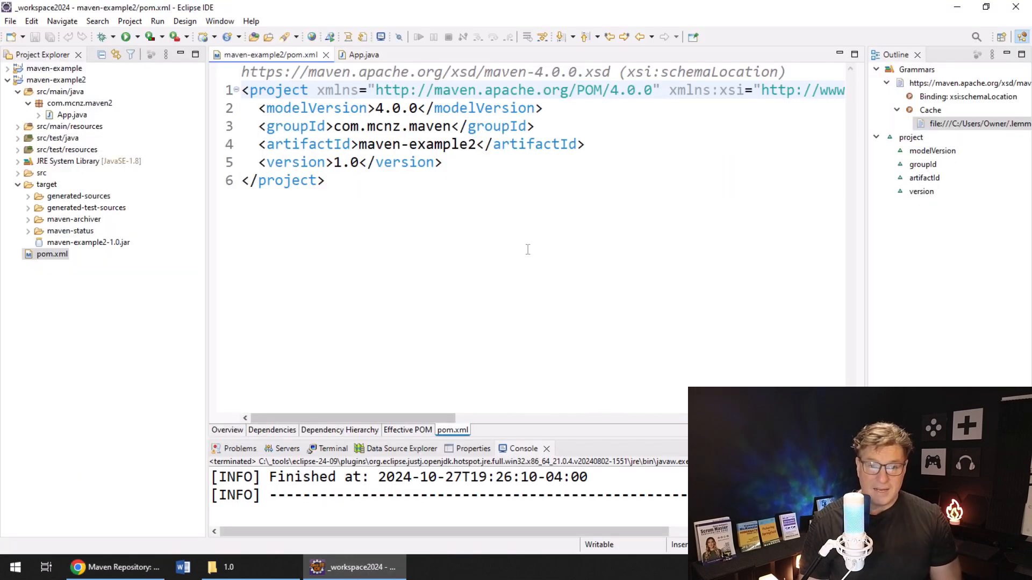
# - Add a <dependencies> section to pom.xml holding the commons-lang3 3.17.0 dependency, then return to App.java
pyautogui.press('enter')
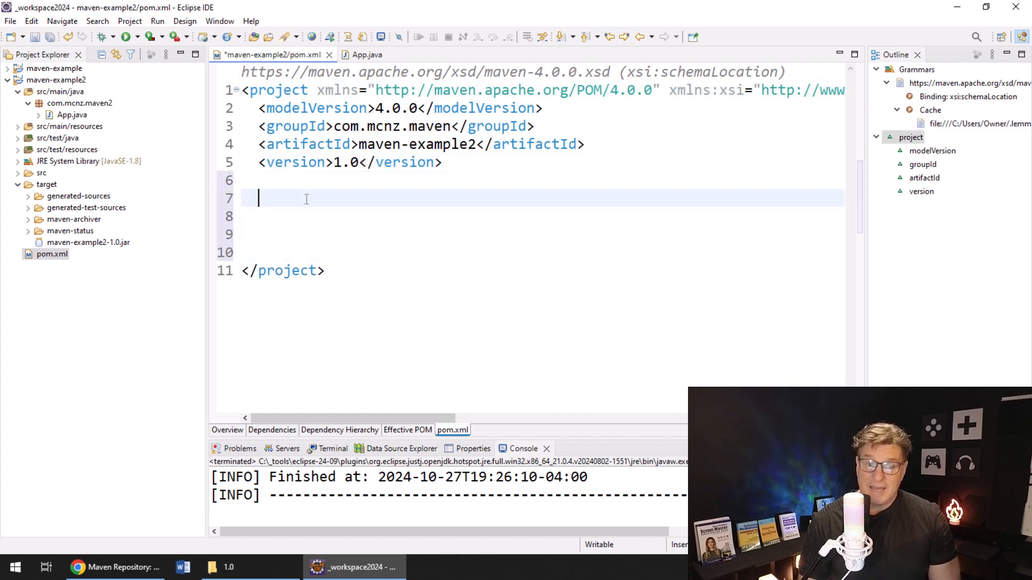
pyautogui.write('<de')
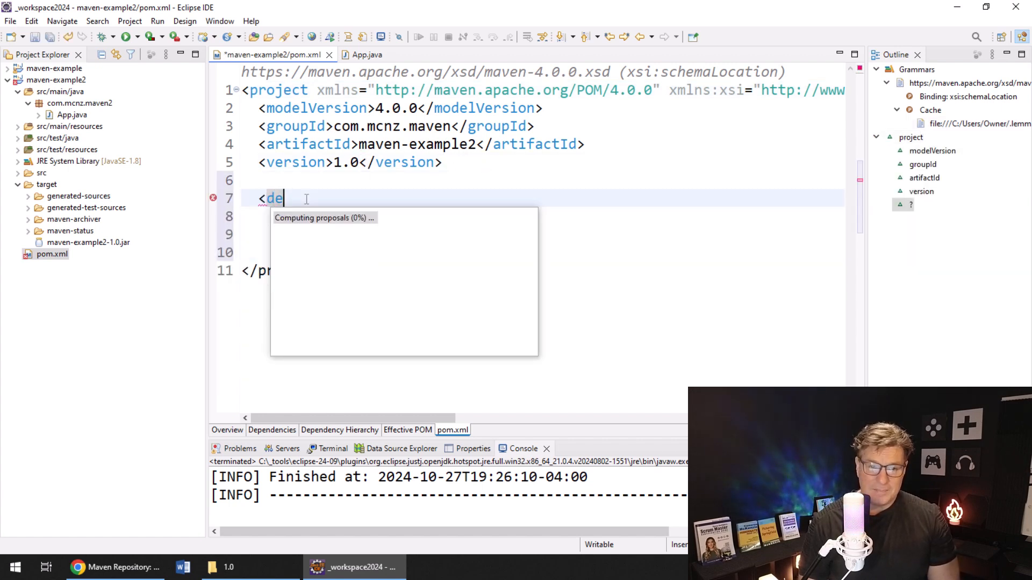
pyautogui.write('pendencies></dependencies>')
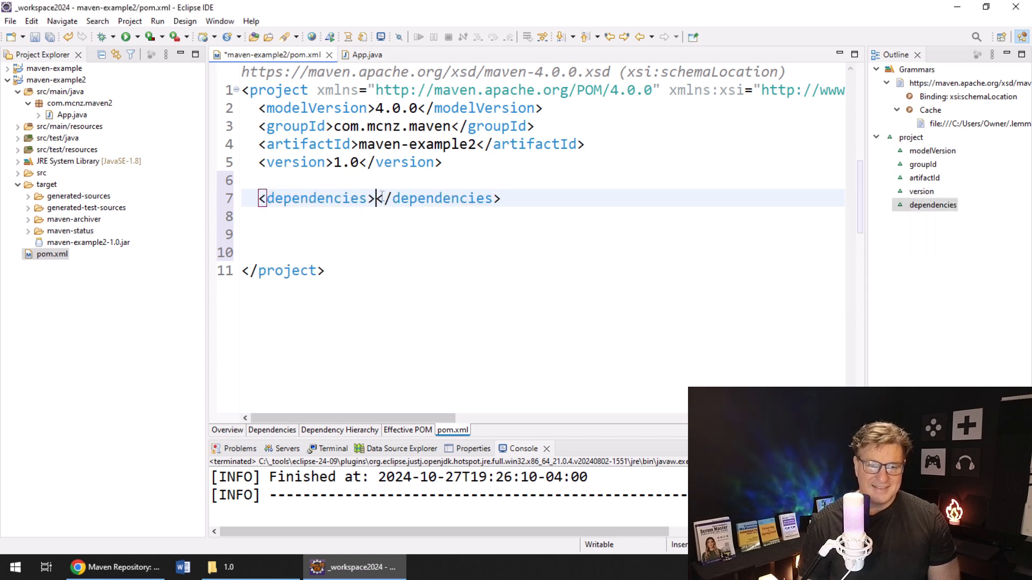
pyautogui.press('Enter')
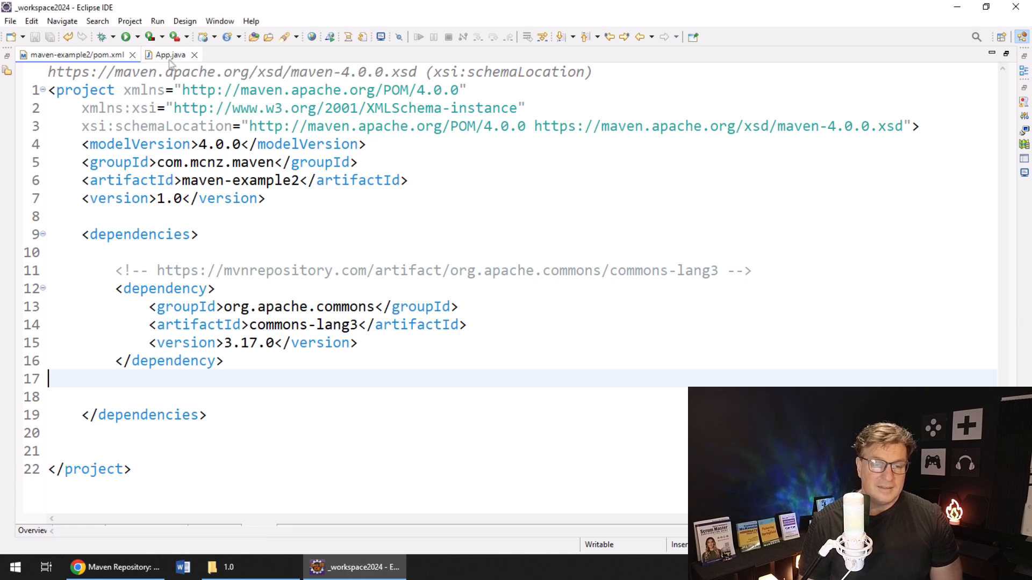
pyautogui.click(170, 55)
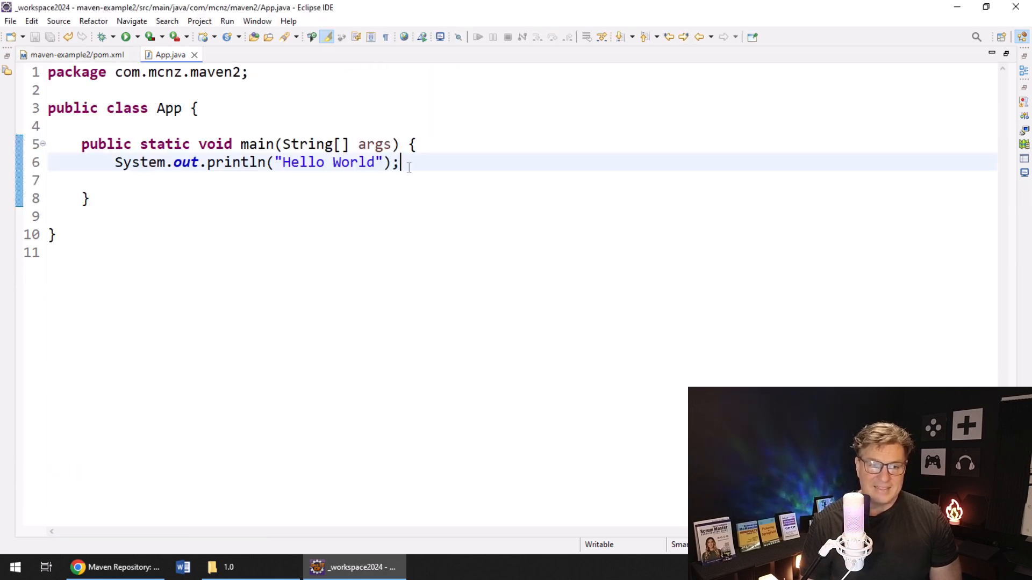
# - Insert the StringUtils capitalize, isEmpty and reverse example lines into main, import StringUtils, and save App.java
pyautogui.write('String result = StringUtils.capitalize("hello world"); // "Hello world"')
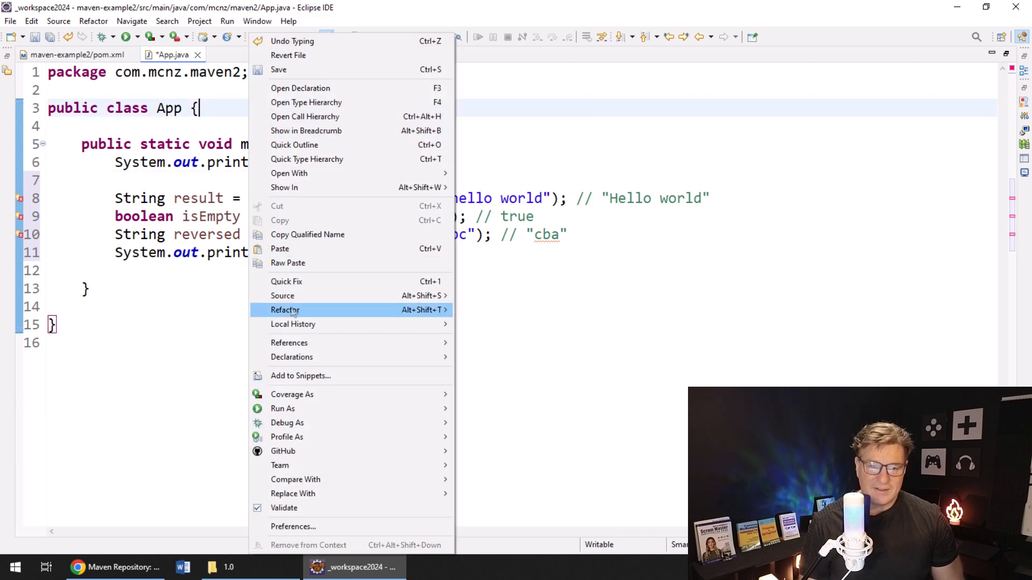
pyautogui.moveTo(282, 295)
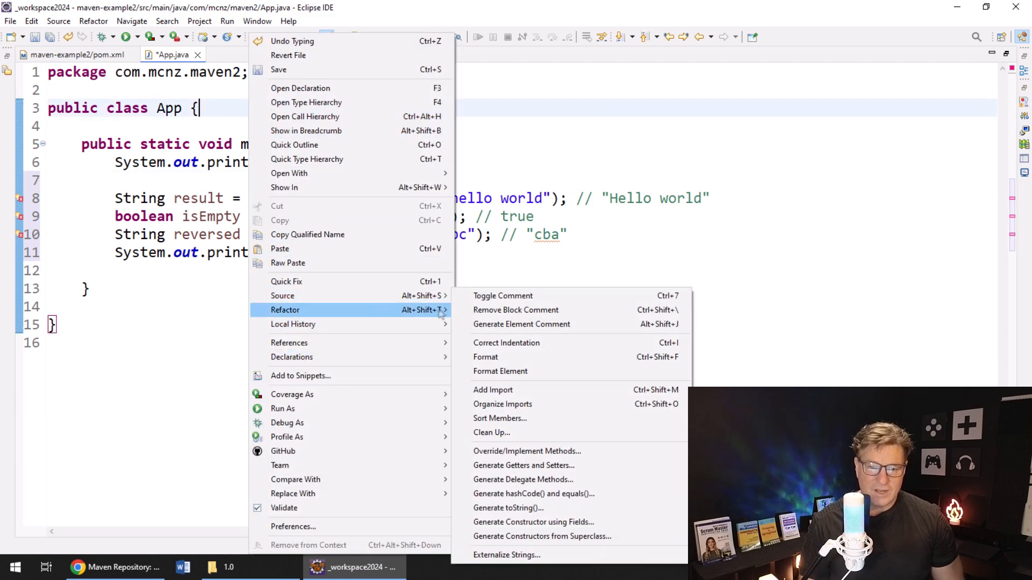
pyautogui.click(502, 404)
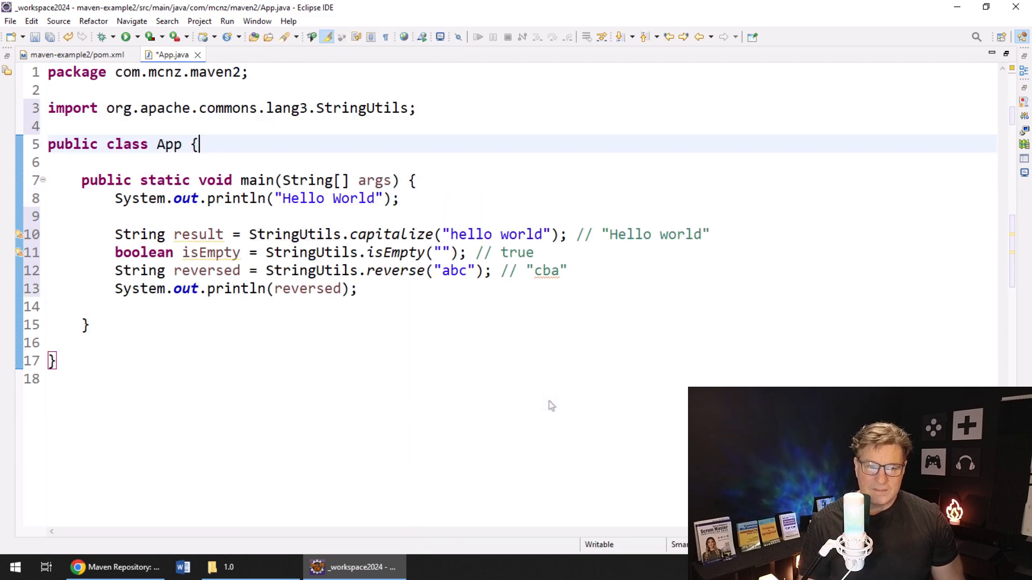
pyautogui.press('ctrl+s')
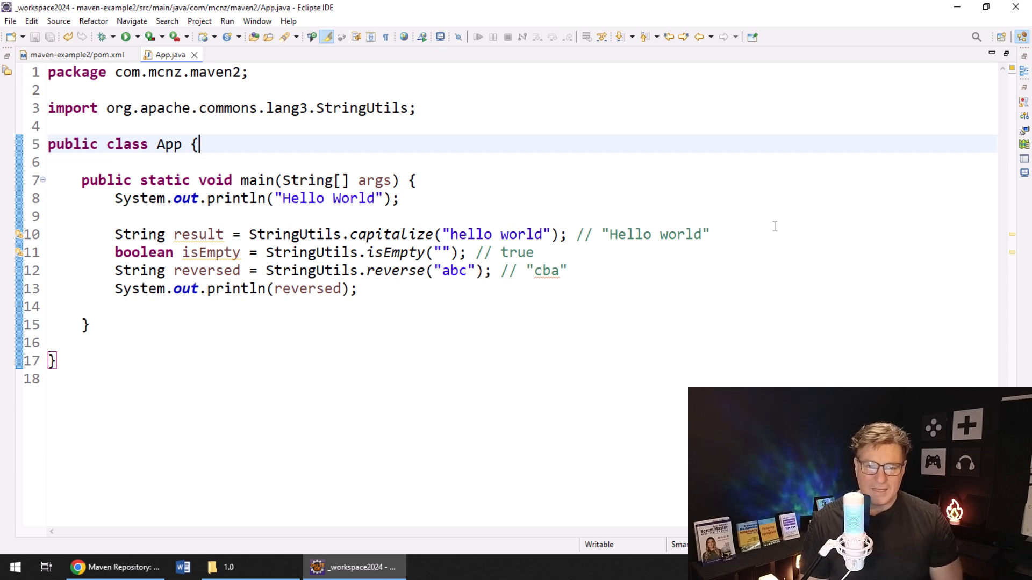
# - Add System.out.println(result) and change the reverse argument to "abc123", then save App.java
pyautogui.write('System.')
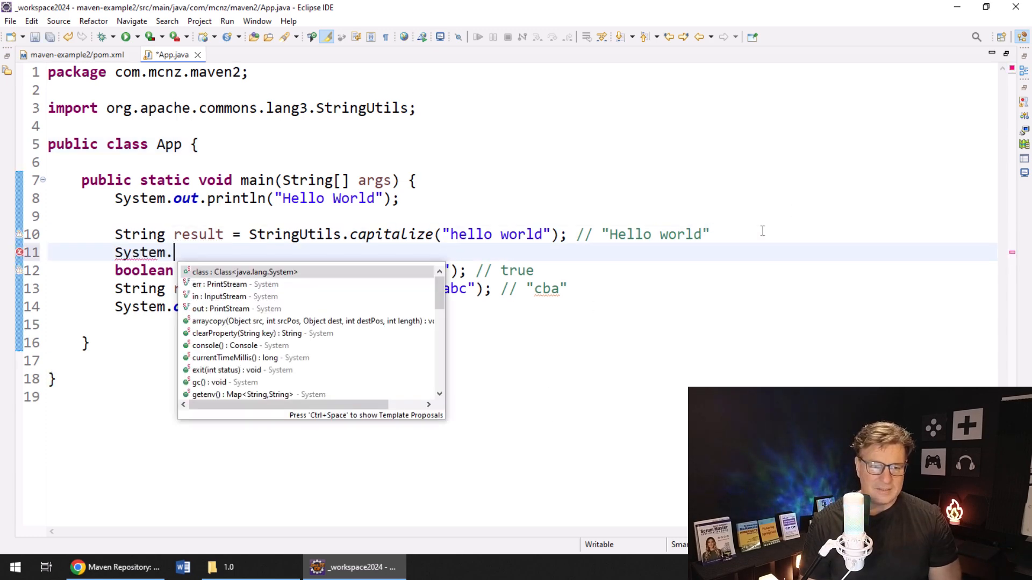
pyautogui.write('out.println(result);')
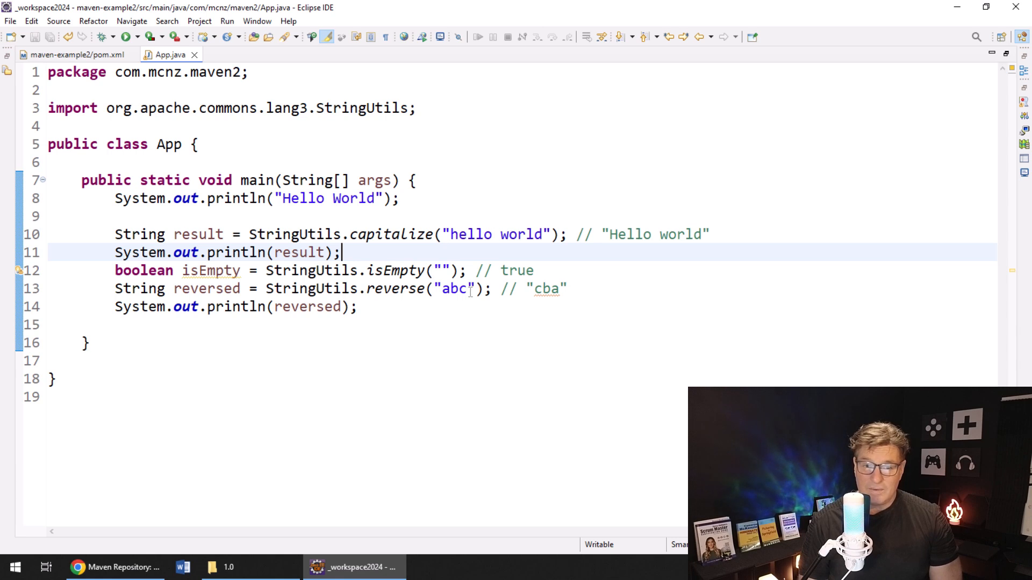
pyautogui.write('123')
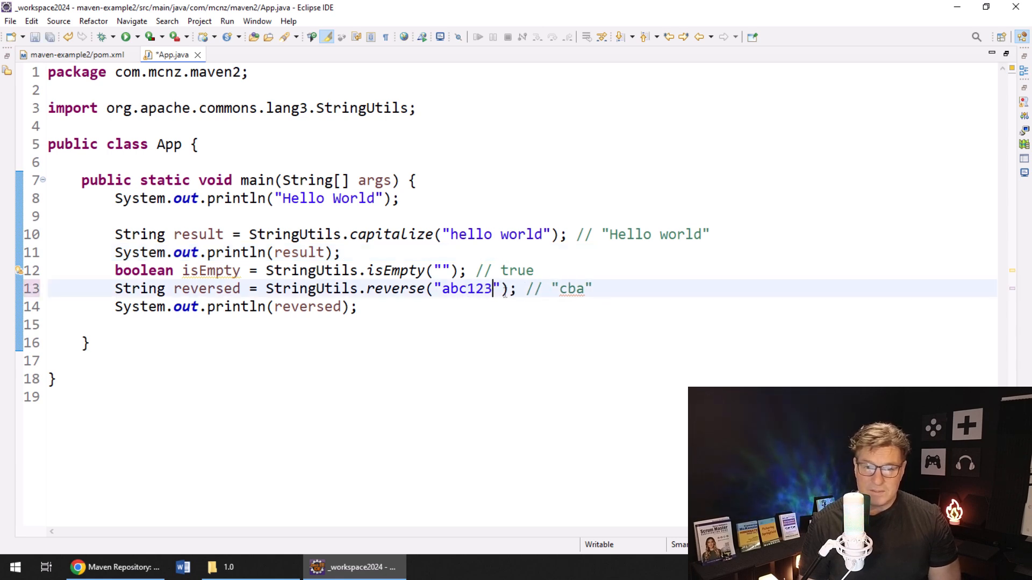
pyautogui.click(596, 288)
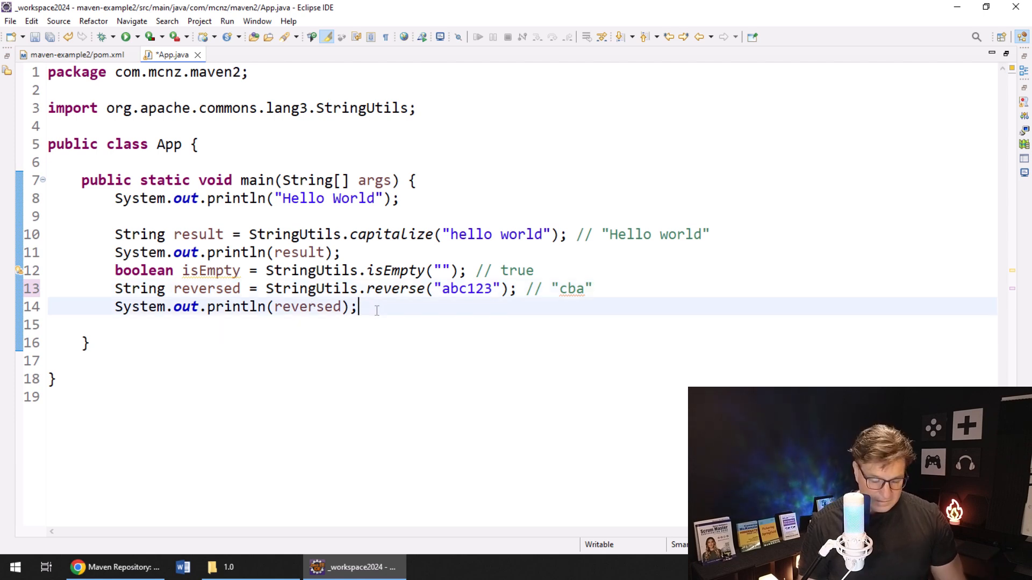
pyautogui.press('ctrl+s')
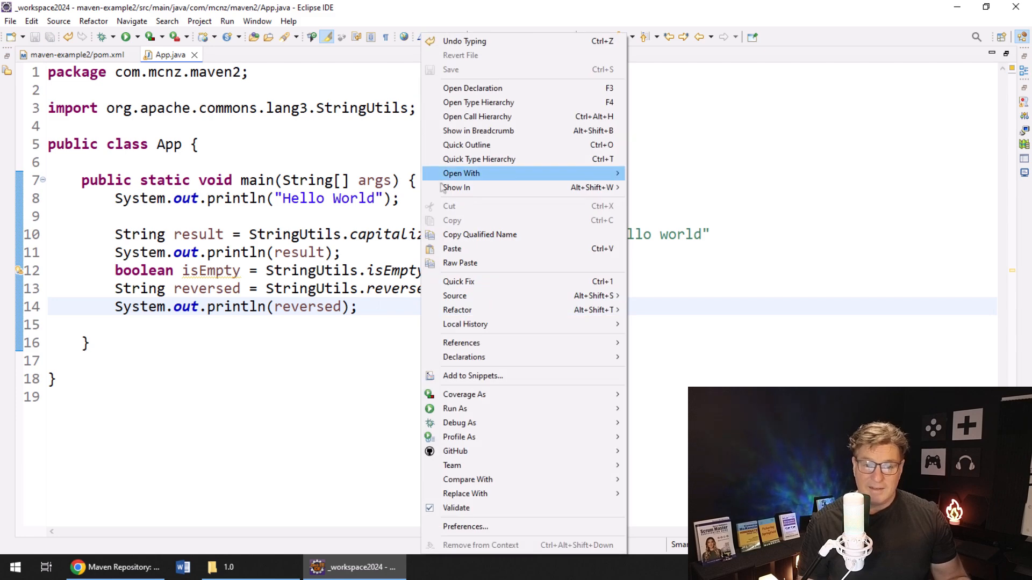
pyautogui.moveTo(459, 422)
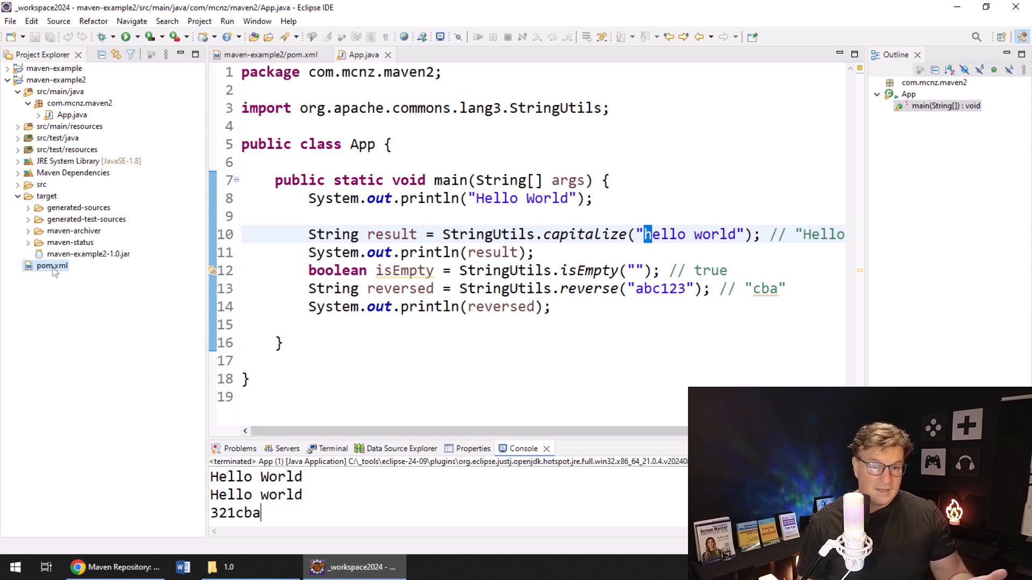
# - After the run prints Hello World, Hello world and 321cba, glance at pom.xml and reopen App.java
pyautogui.click(269, 55)
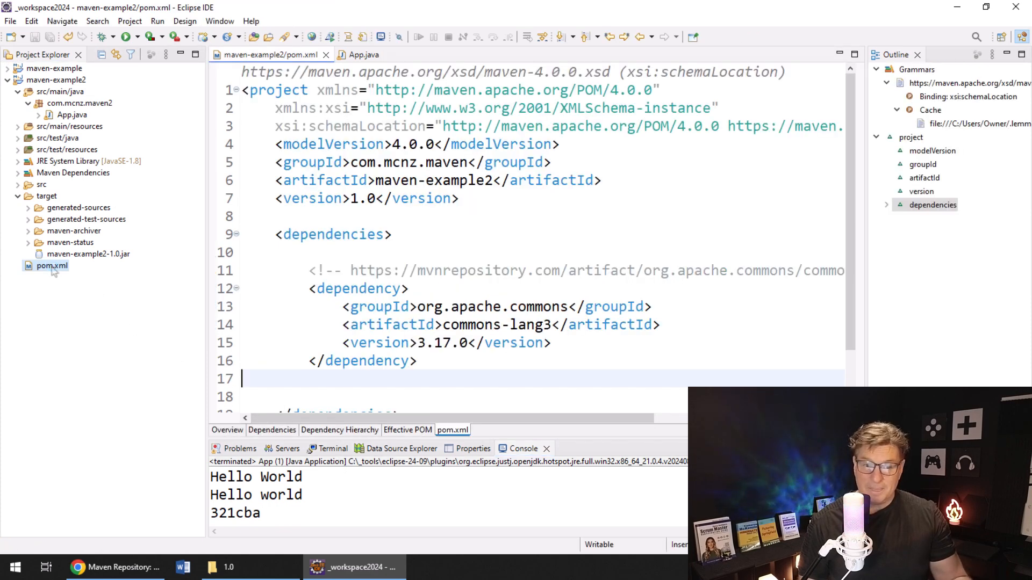
pyautogui.click(71, 115)
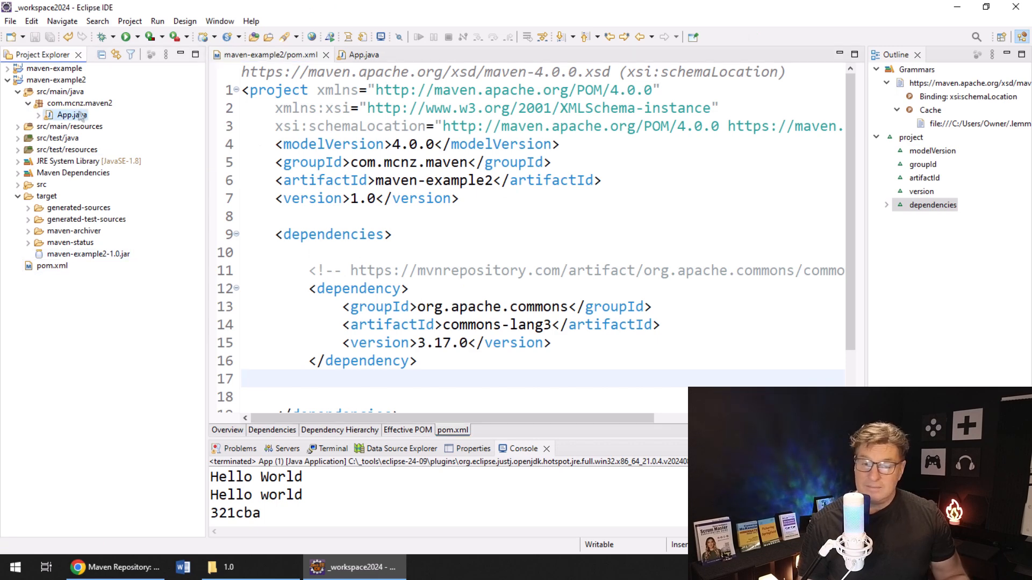
pyautogui.click(362, 55)
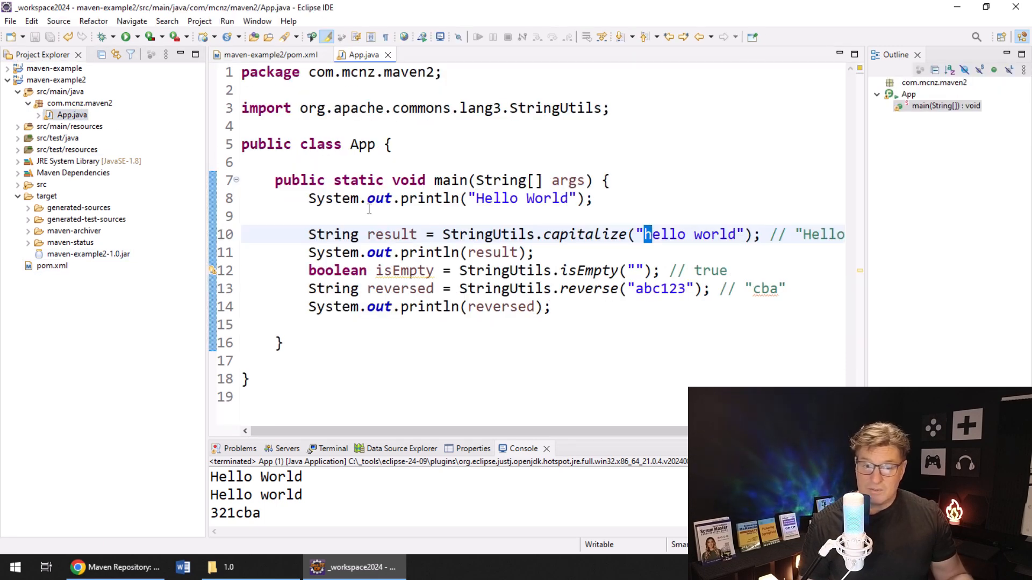